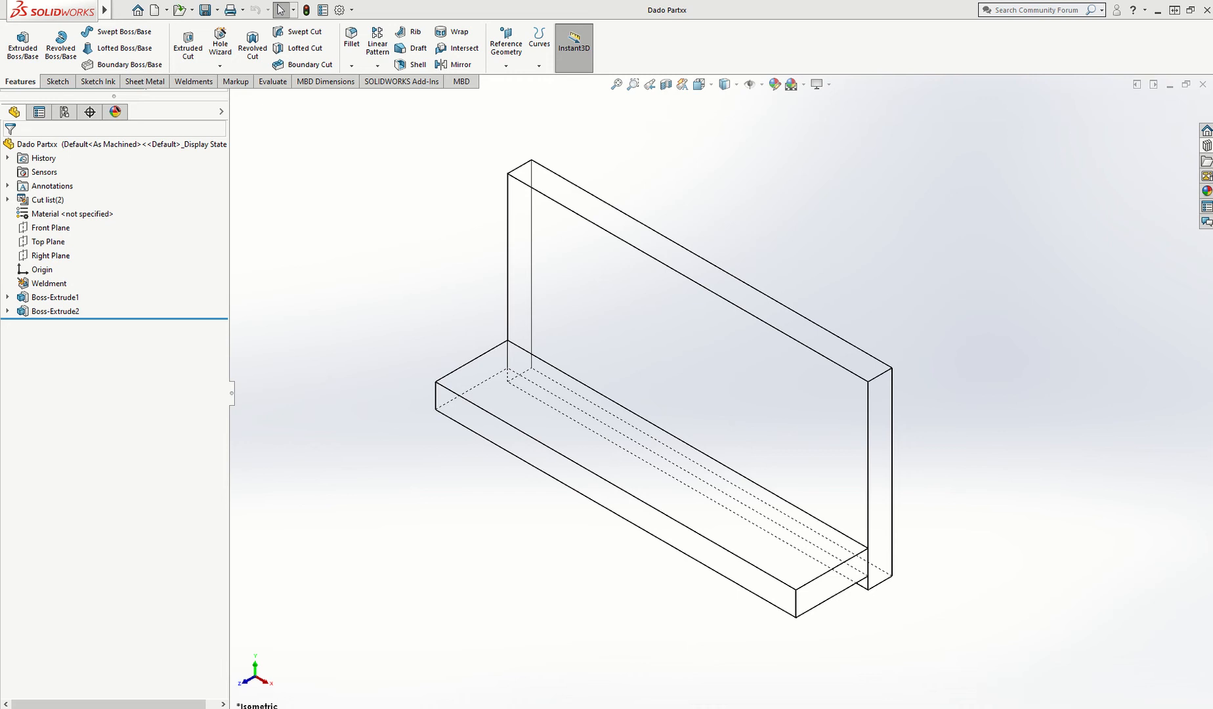
pyautogui.moveTo(494, 457)
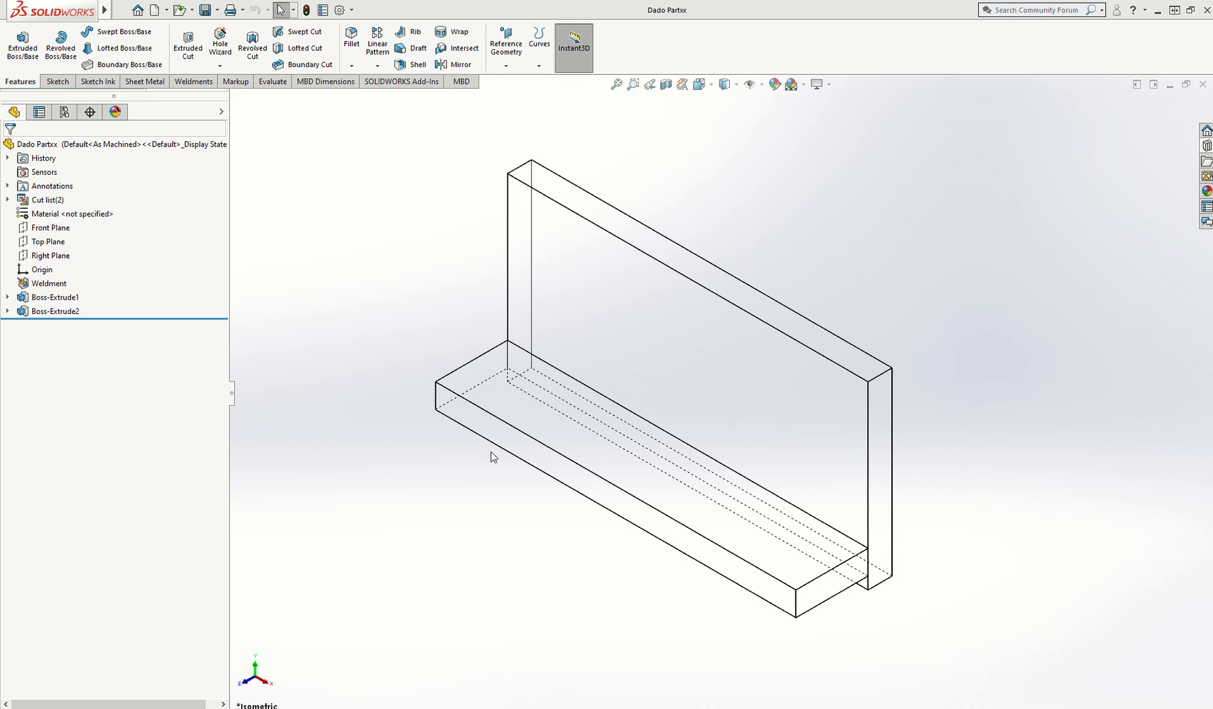
pyautogui.moveTo(489, 338)
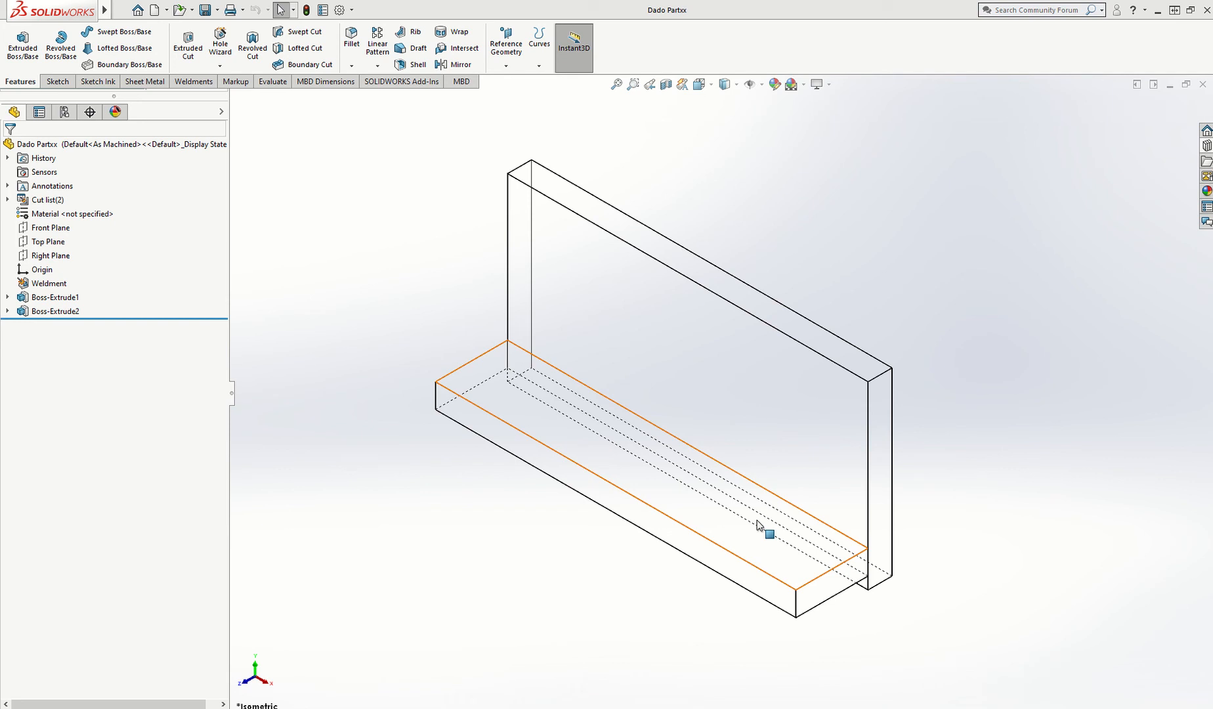
# Step: Display the upright and base plate dimensions to check the bracket geometry
pyautogui.click(284, 204)
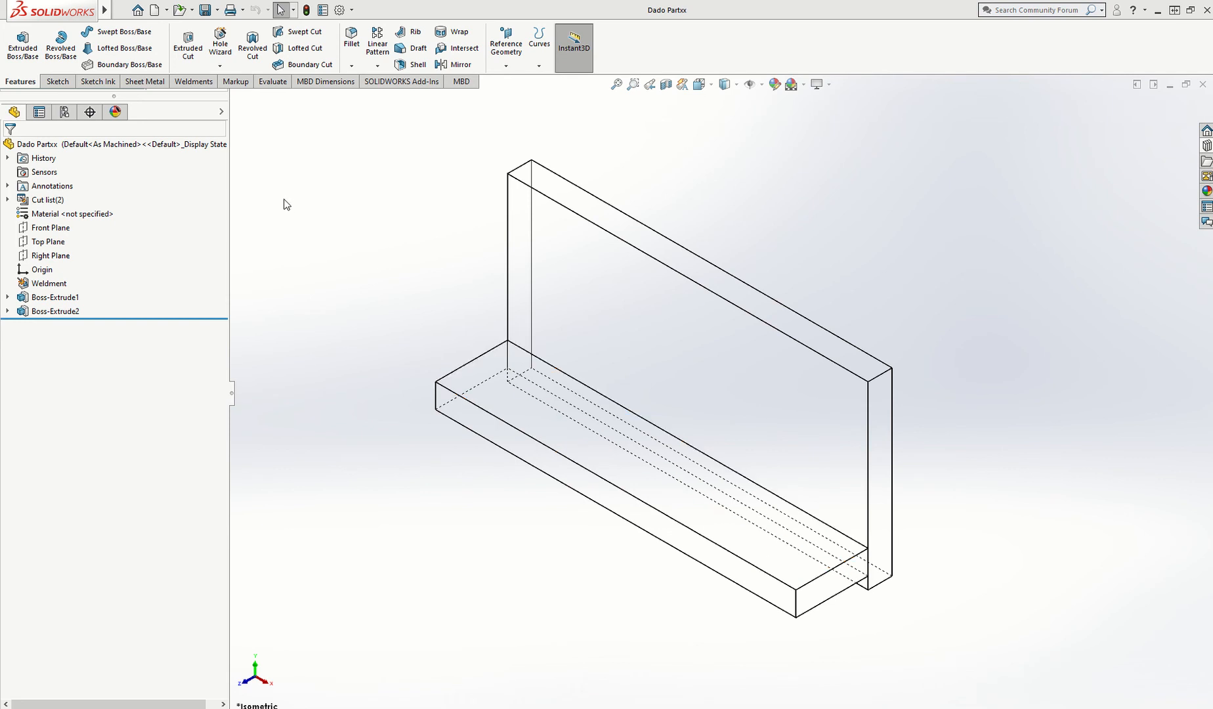
pyautogui.click(863, 558)
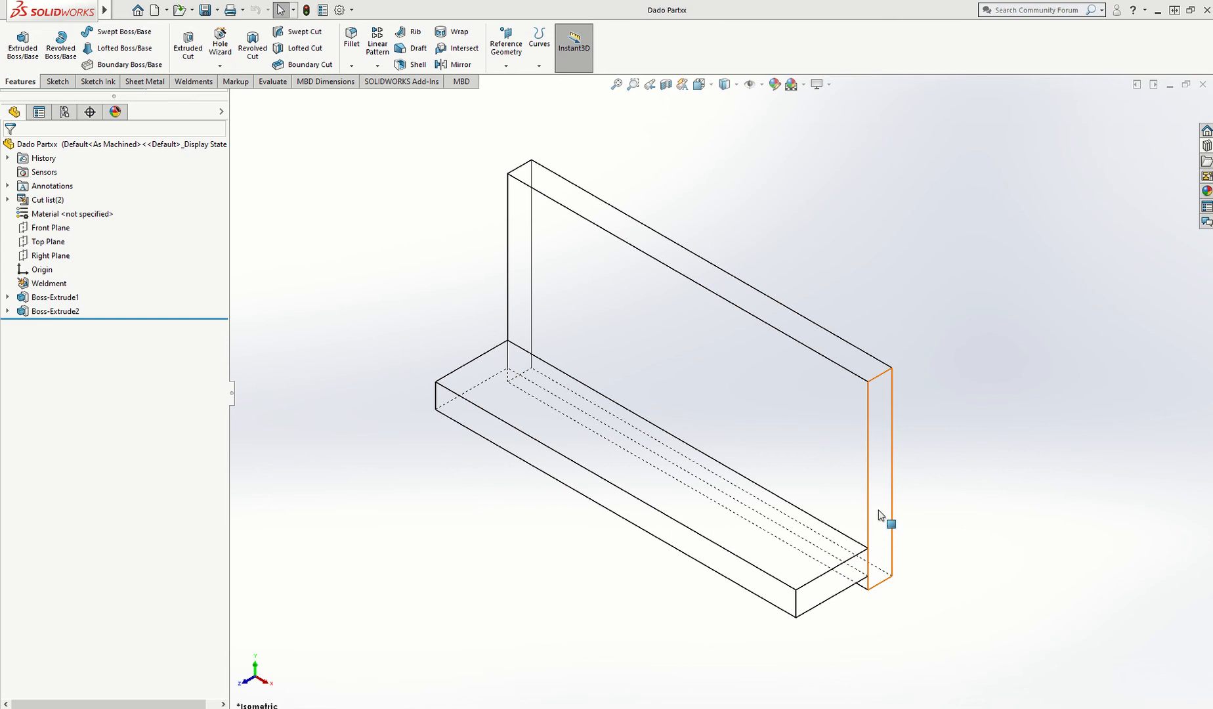
pyautogui.click(56, 297)
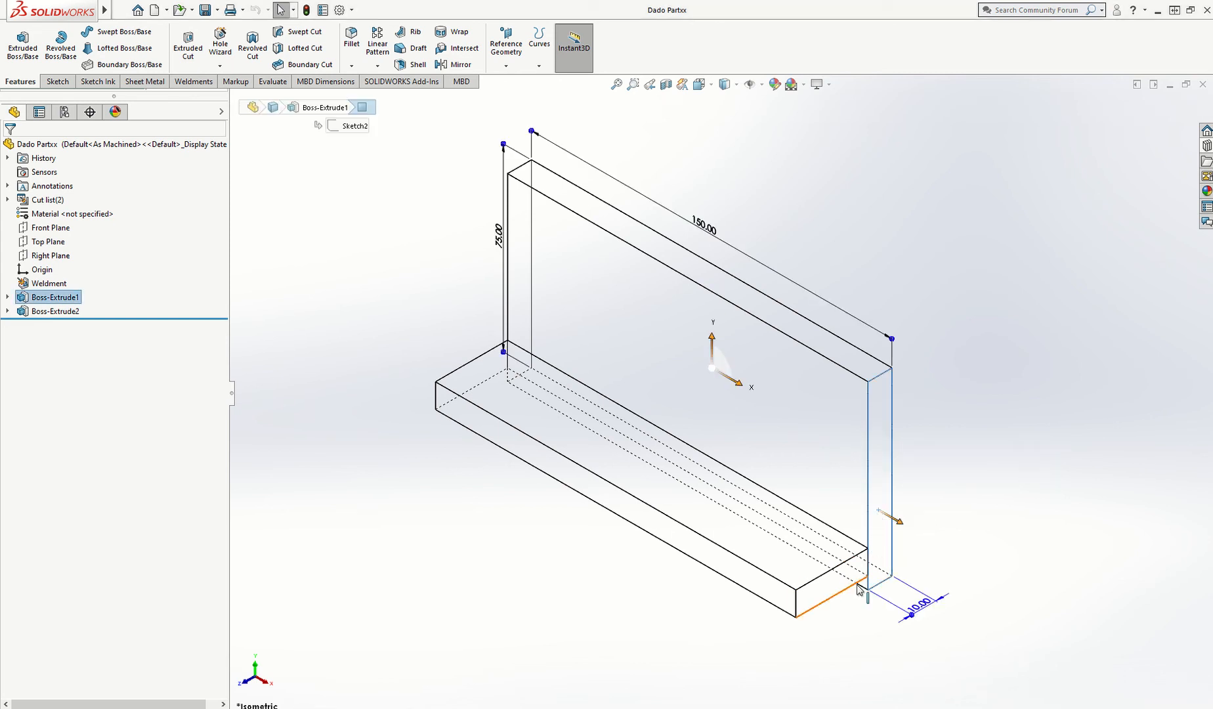
pyautogui.click(55, 311)
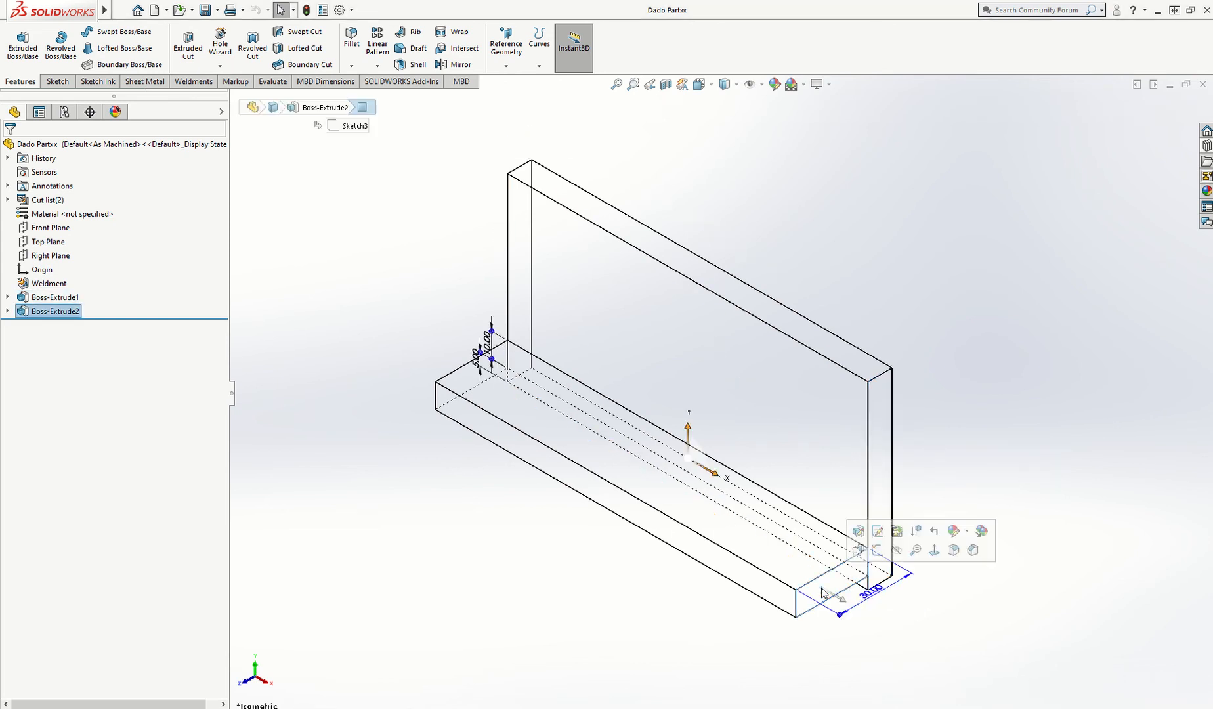
pyautogui.moveTo(944, 475)
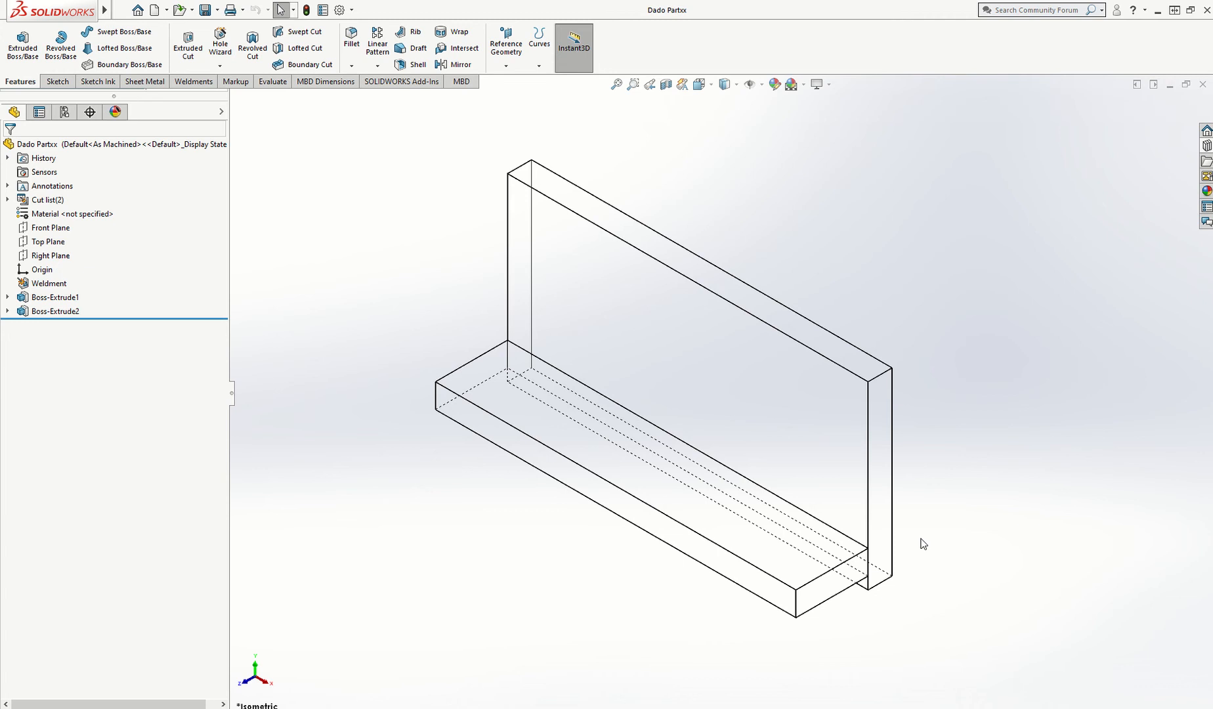
pyautogui.moveTo(256, 290)
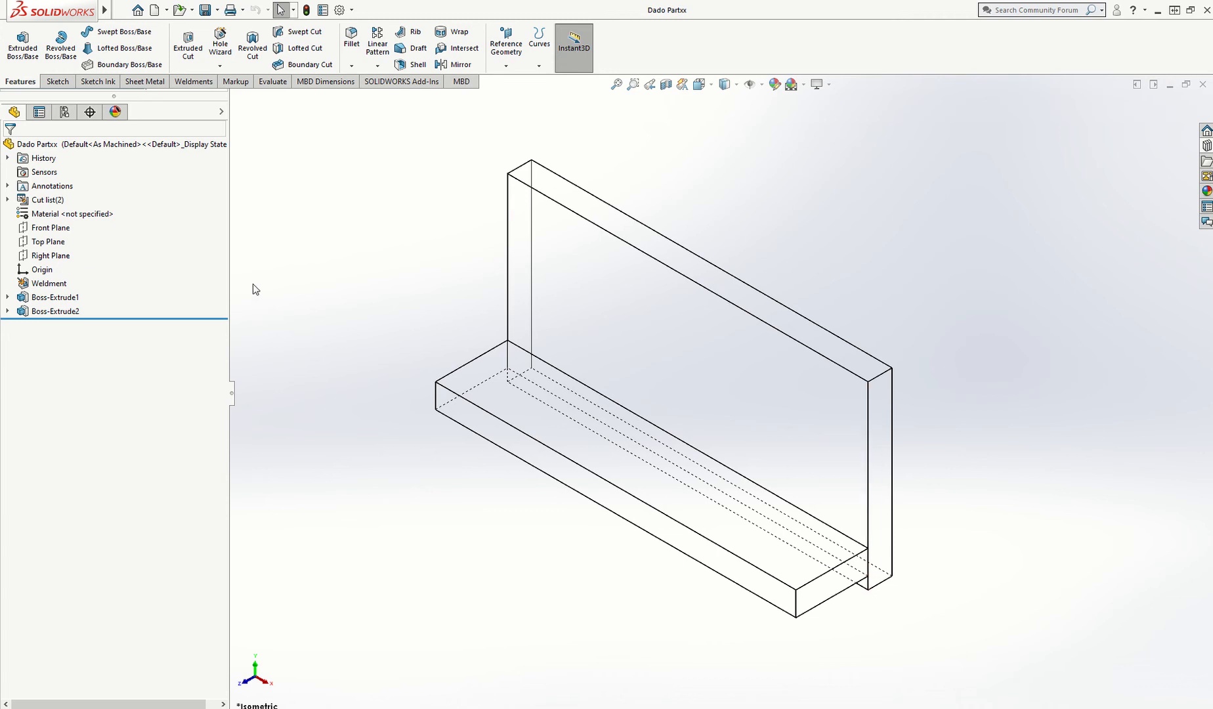
# Step: Draw a centerline and construction lines ending at the plate edge in Sketch4
pyautogui.click(53, 81)
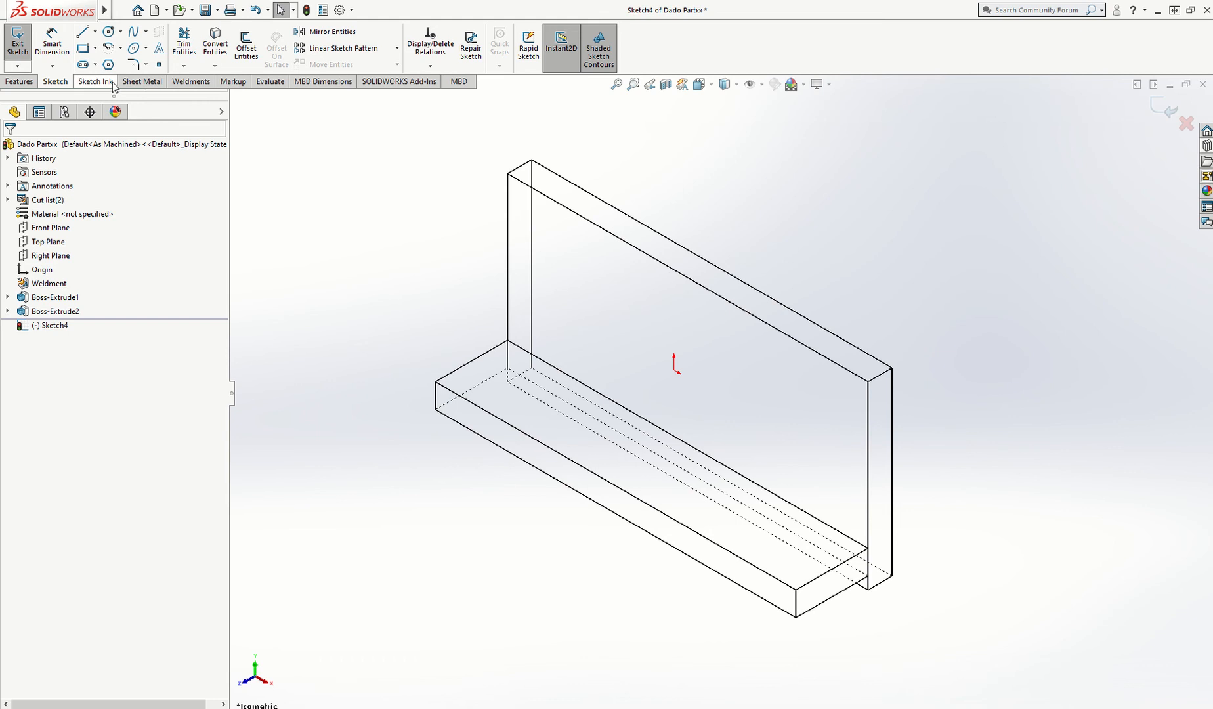
pyautogui.click(97, 31)
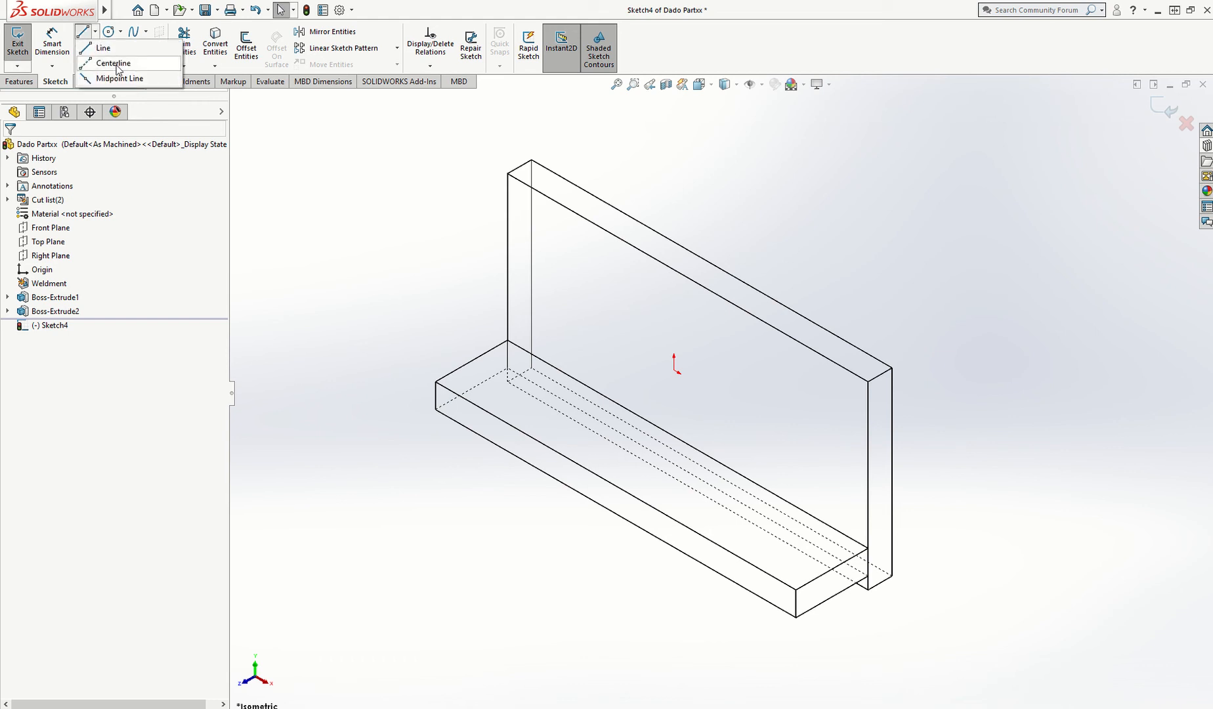
pyautogui.click(114, 63)
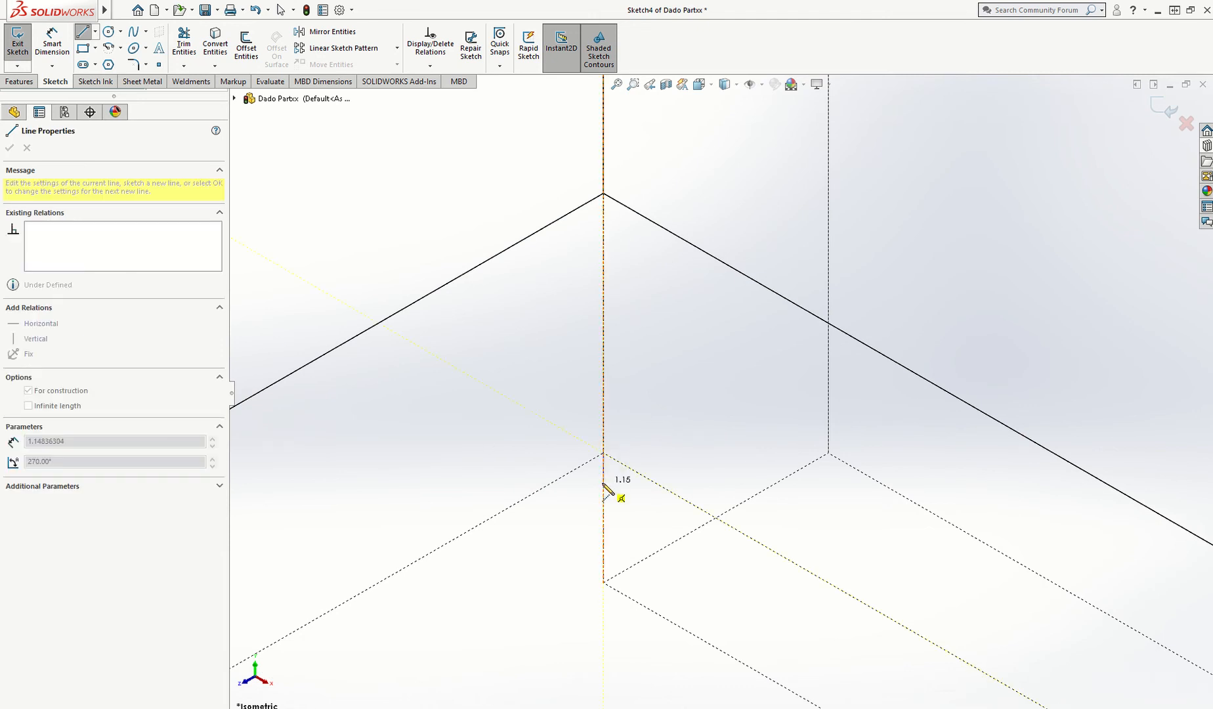
pyautogui.moveTo(607, 493)
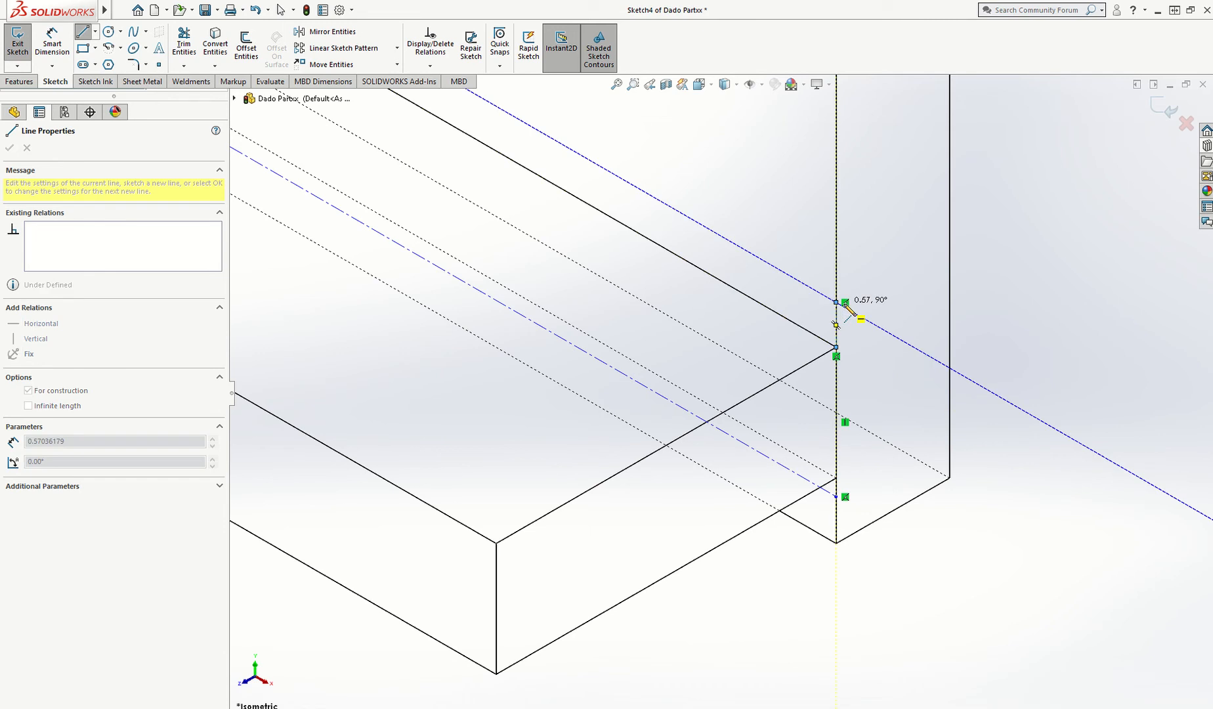
pyautogui.click(10, 147)
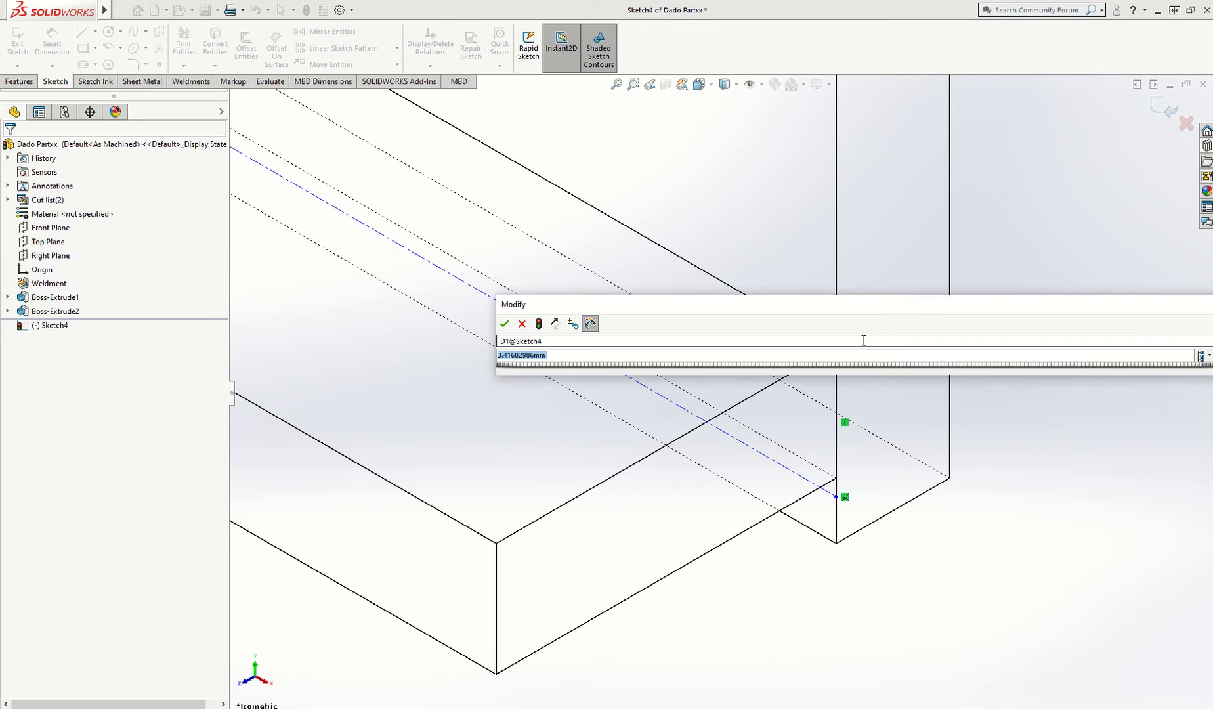
# Step: Dimension both construction-line offsets to 0.05
pyautogui.write('0.05')
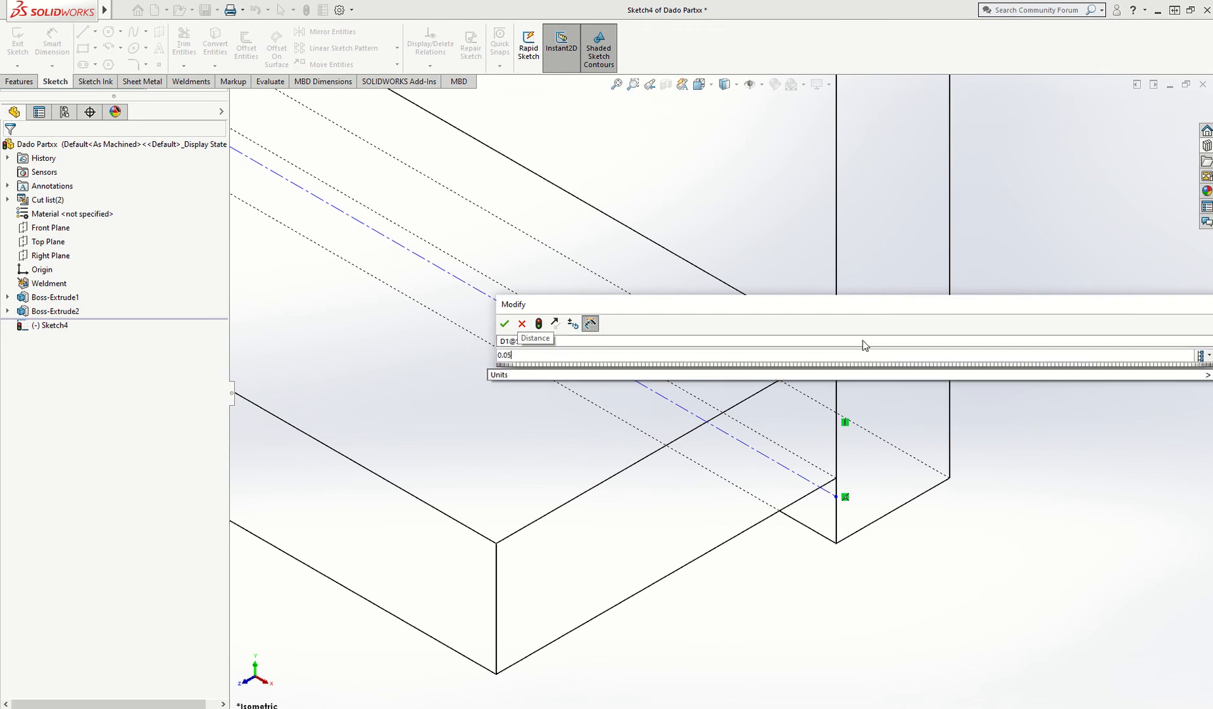
pyautogui.click(504, 324)
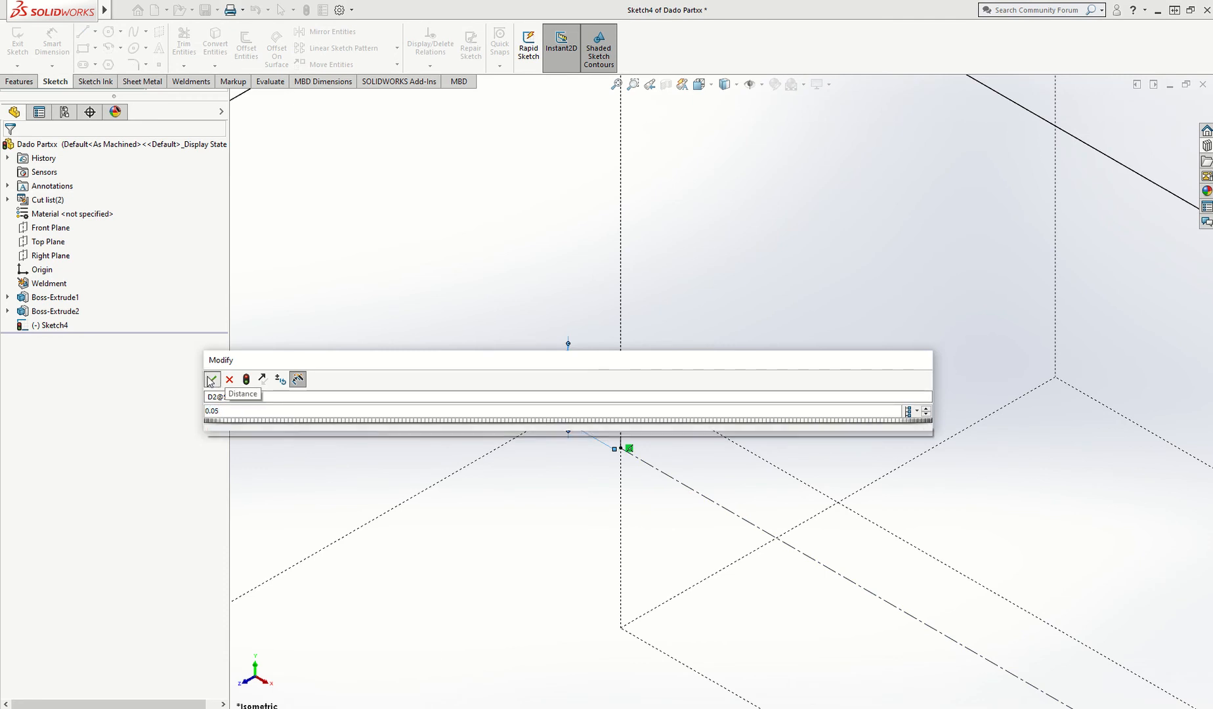
pyautogui.click(212, 380)
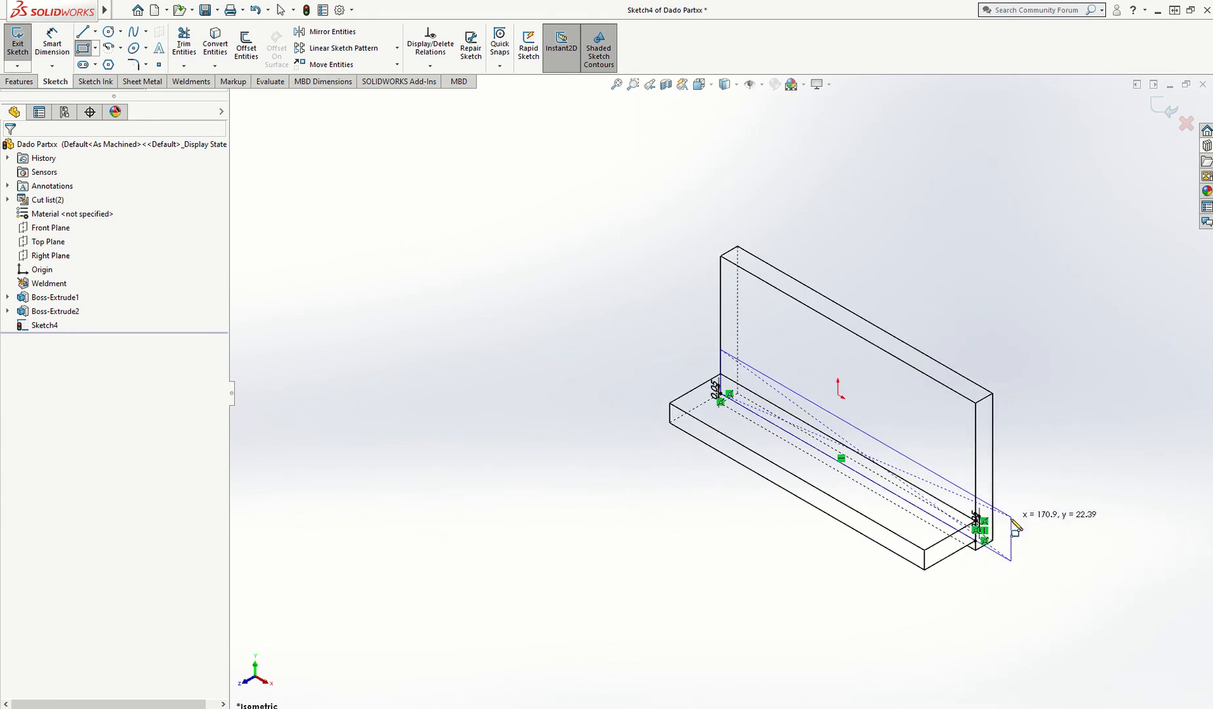
pyautogui.scroll(3)
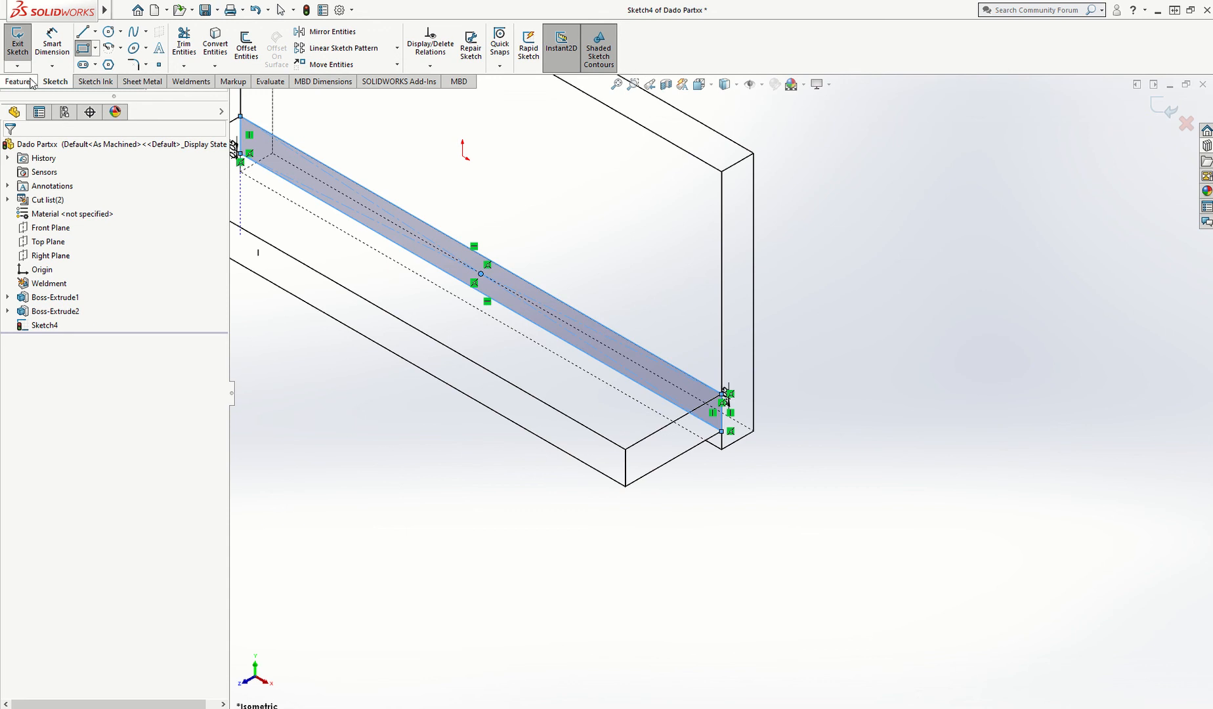
# Step: Extruded-cut the Sketch4 profile Blind 5 mm into the base plate
pyautogui.click(19, 82)
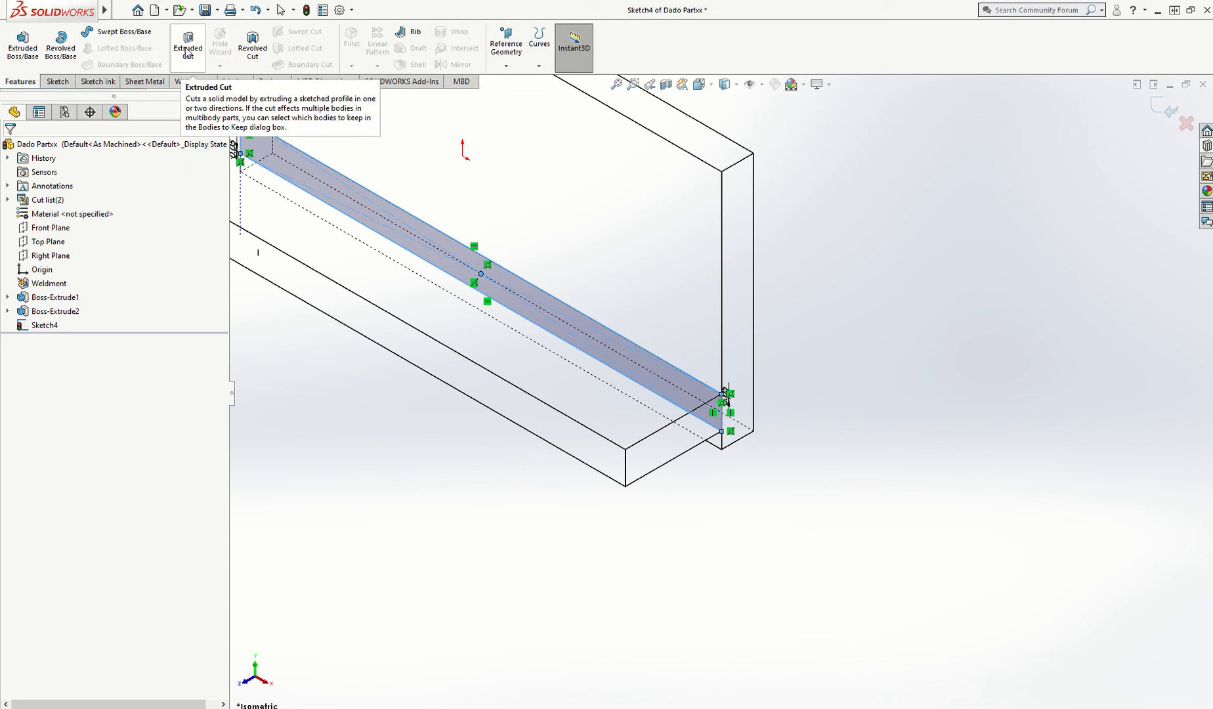
pyautogui.click(187, 44)
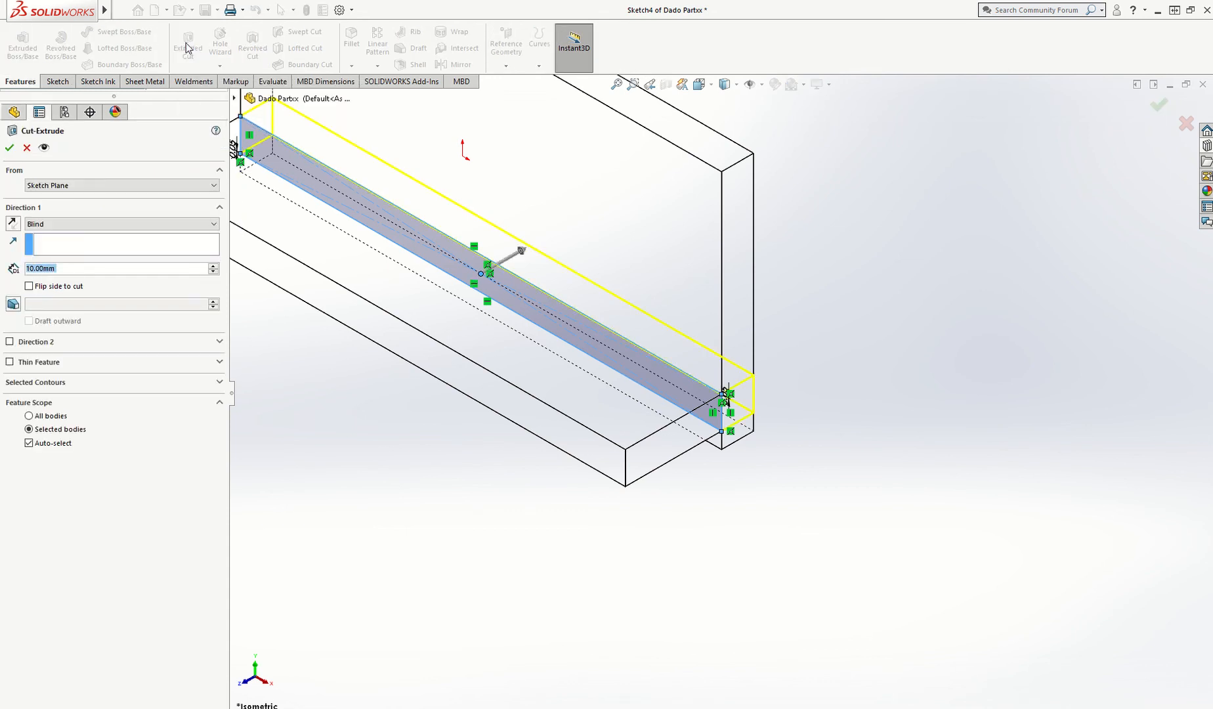
pyautogui.moveTo(93, 262)
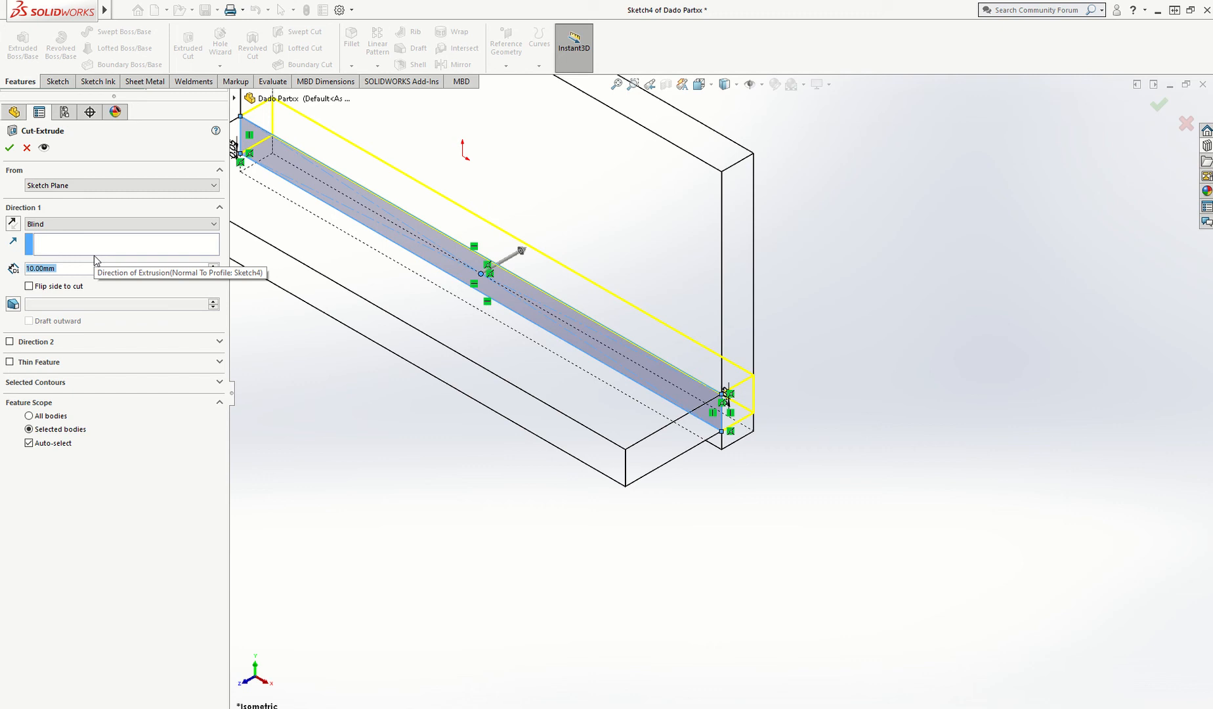
pyautogui.write('5mm')
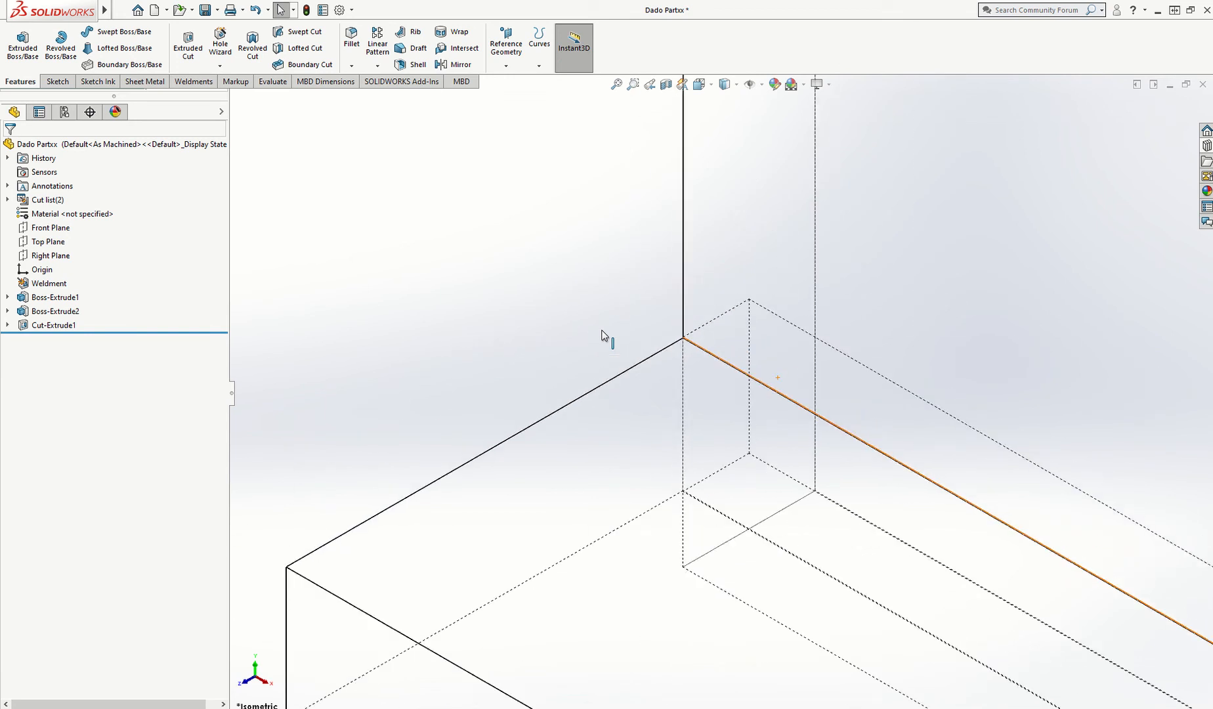
# Step: Start a new sketch on the base plate face over the dado
pyautogui.click(56, 311)
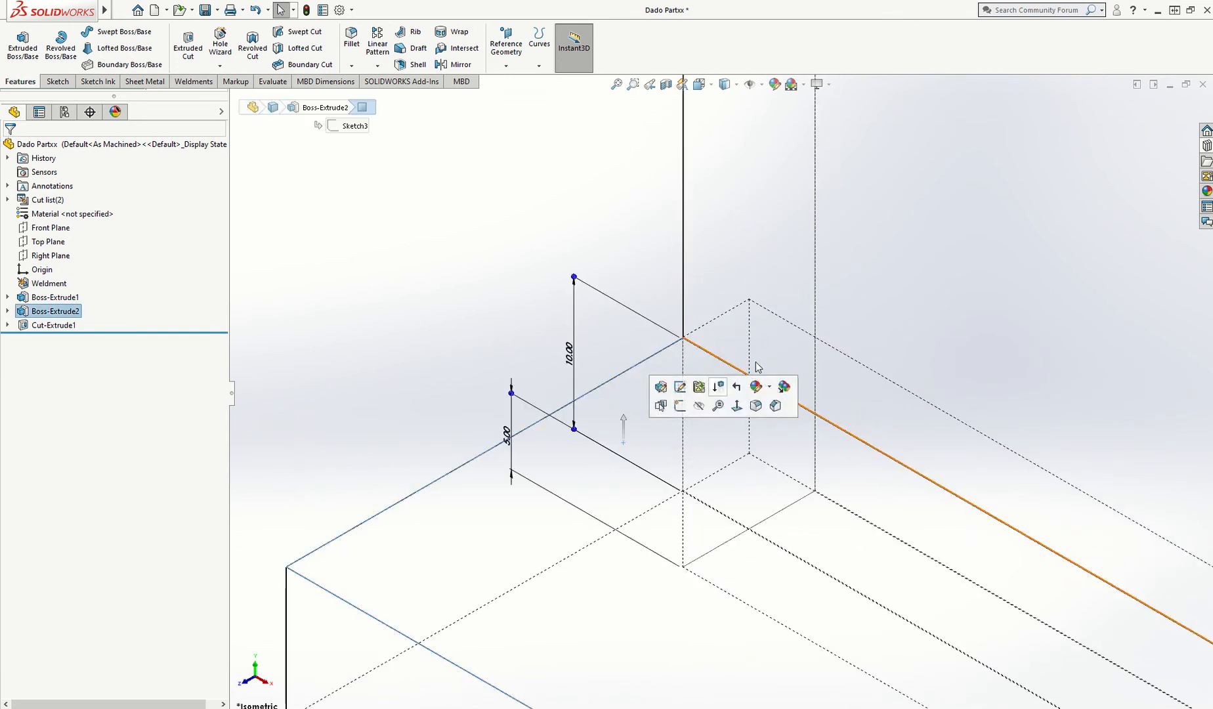
pyautogui.click(545, 300)
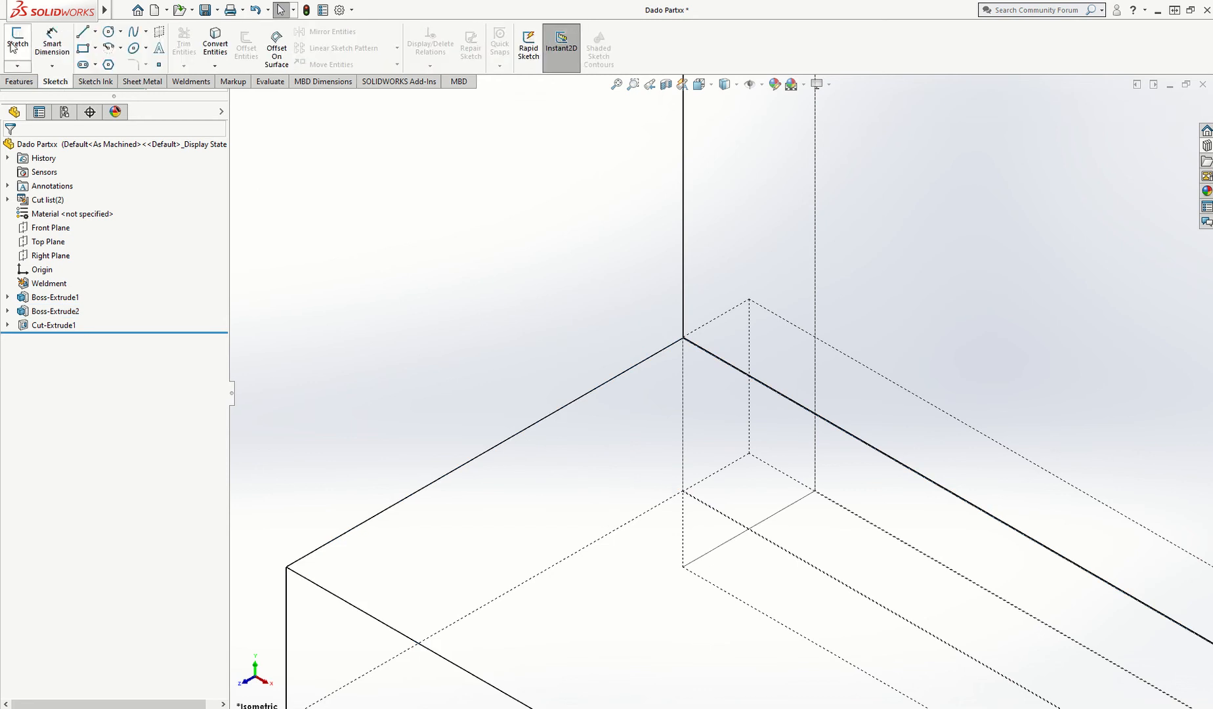
pyautogui.click(17, 40)
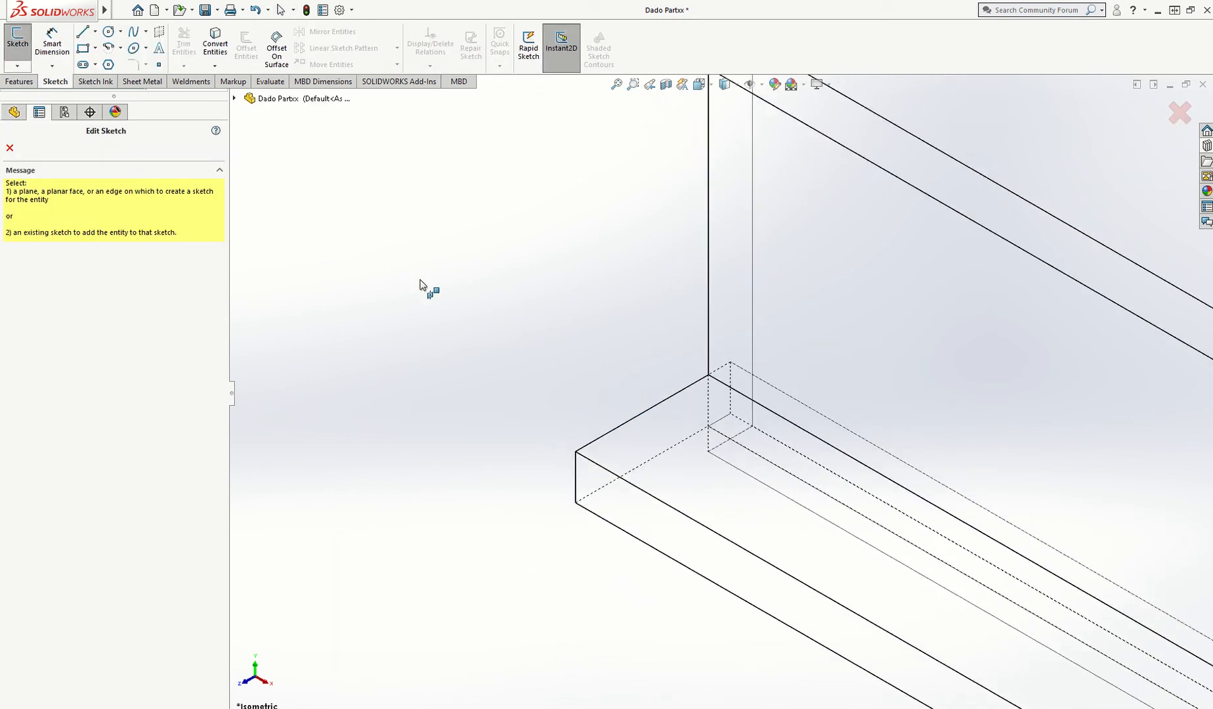
pyautogui.moveTo(936, 390)
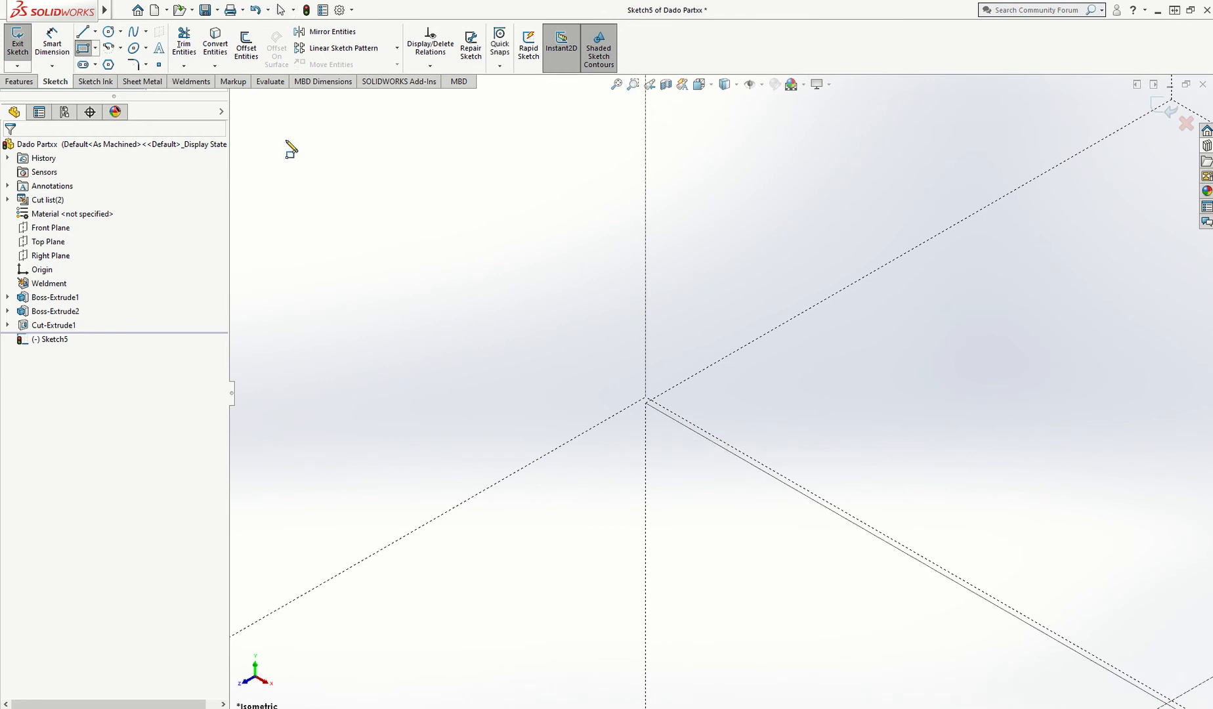
pyautogui.moveTo(652, 402)
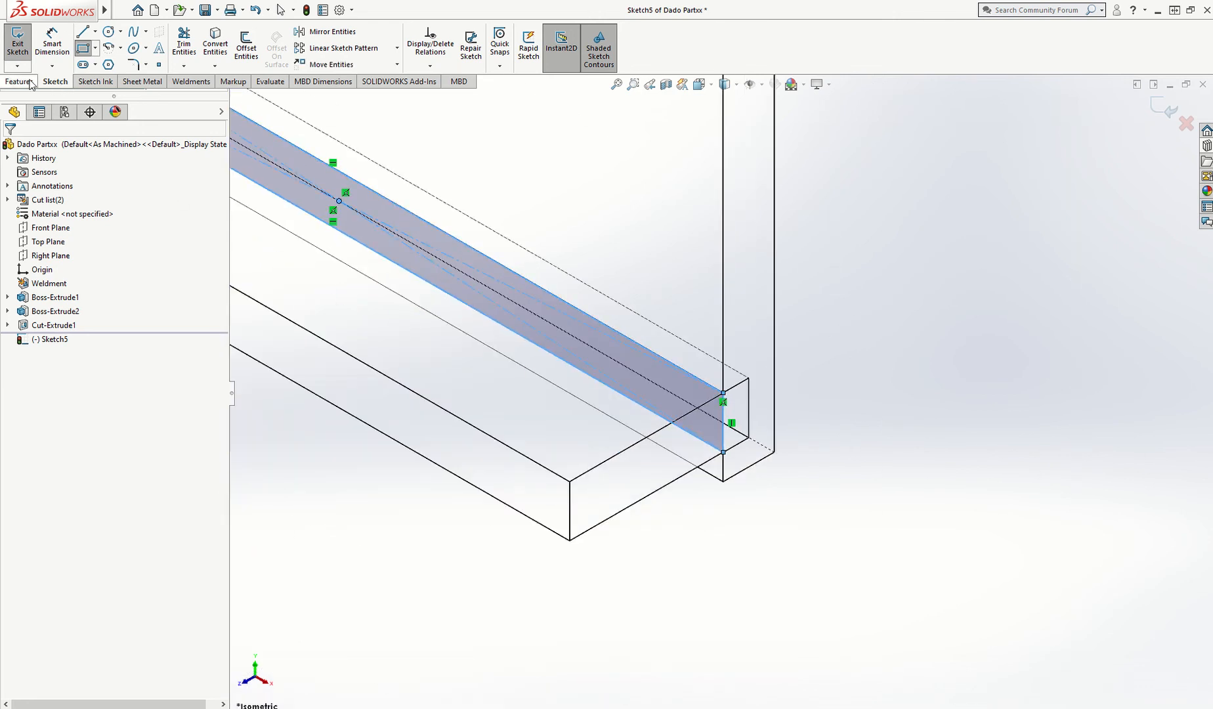
# Step: Boss-extrude Sketch5 with Offset From Surface 0.05 mm, merged into the body
pyautogui.click(18, 82)
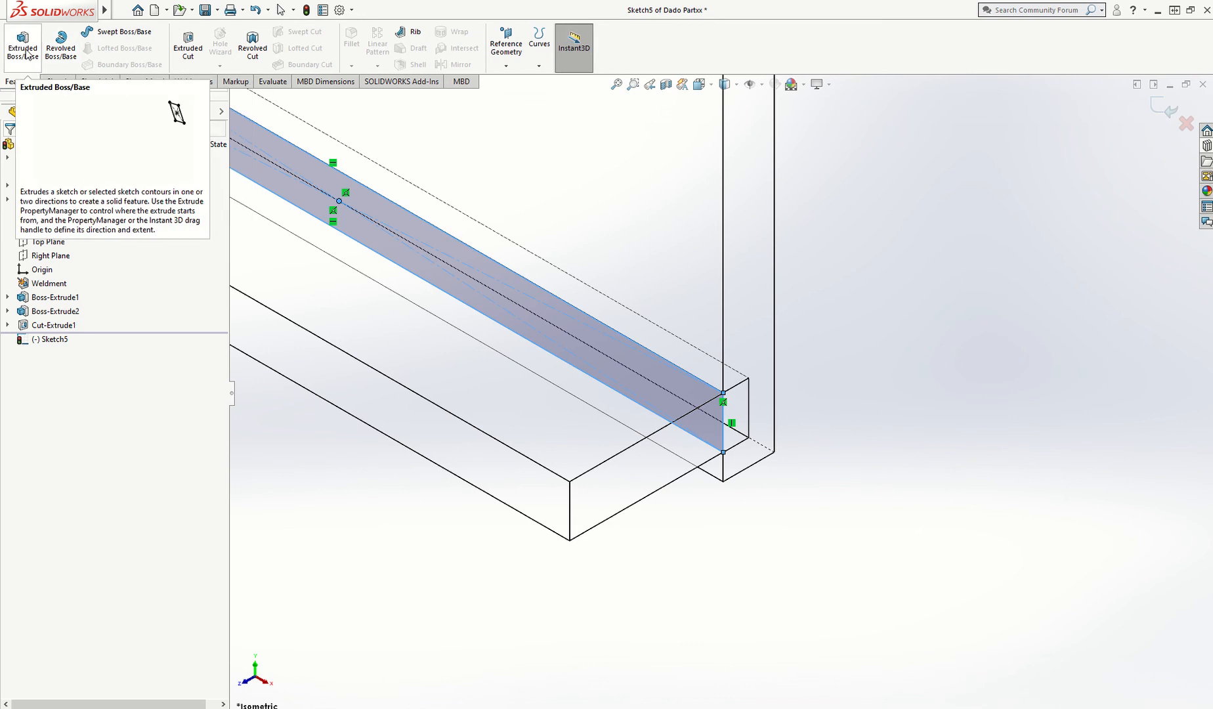
pyautogui.click(22, 47)
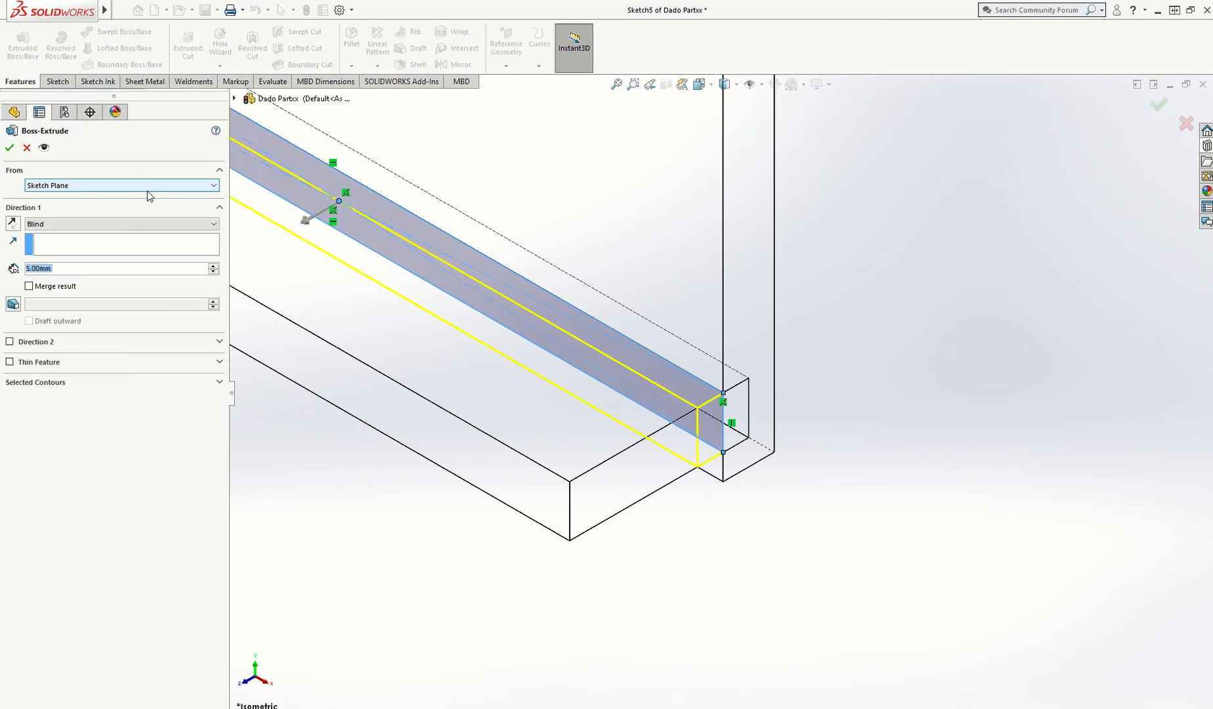
pyautogui.click(121, 224)
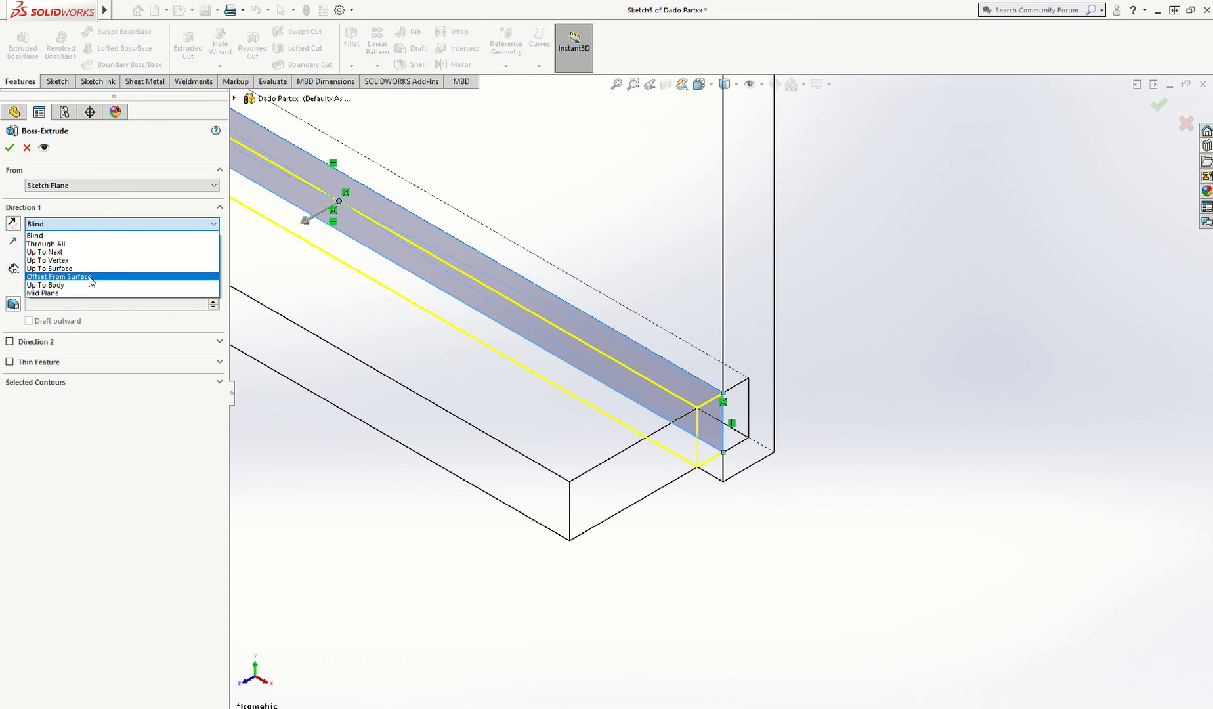
pyautogui.click(58, 277)
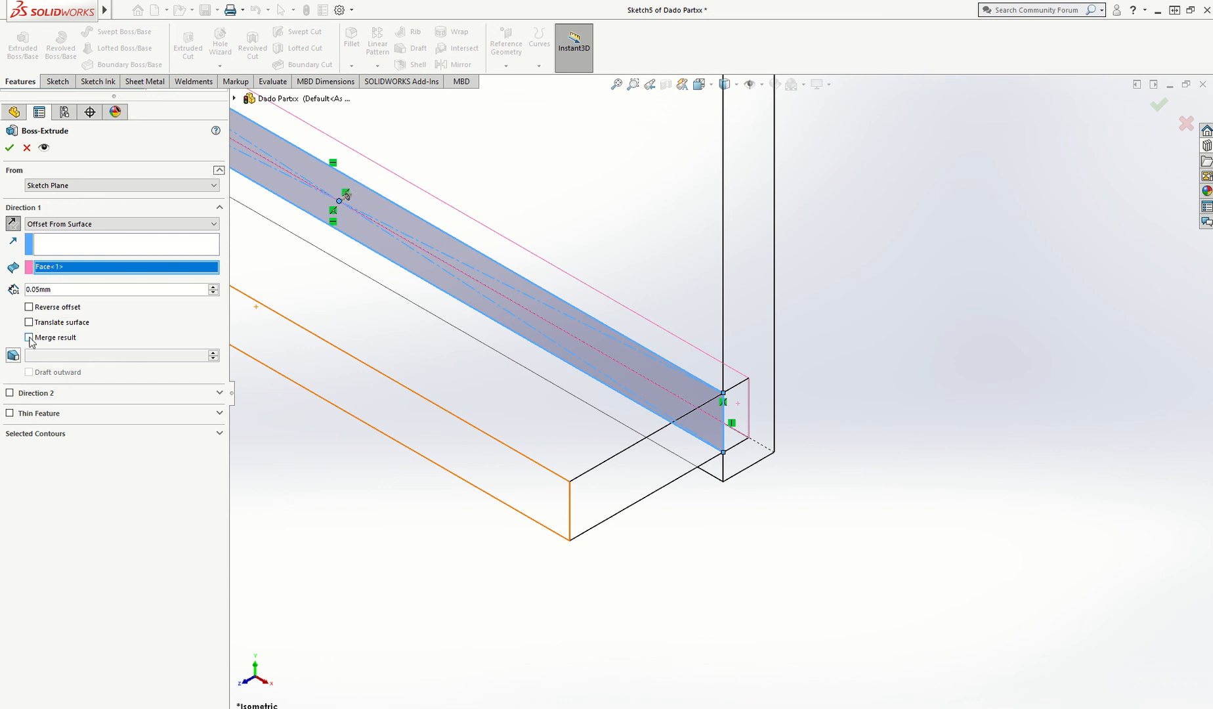
pyautogui.click(29, 337)
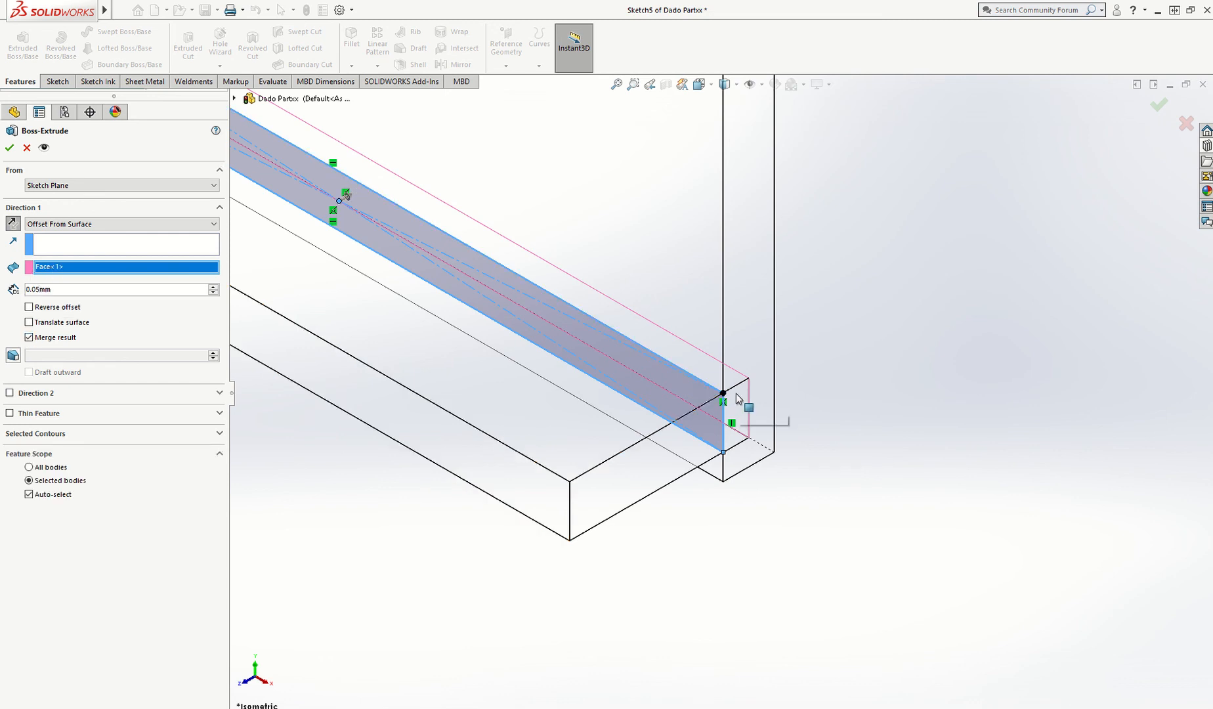
pyautogui.moveTo(679, 461)
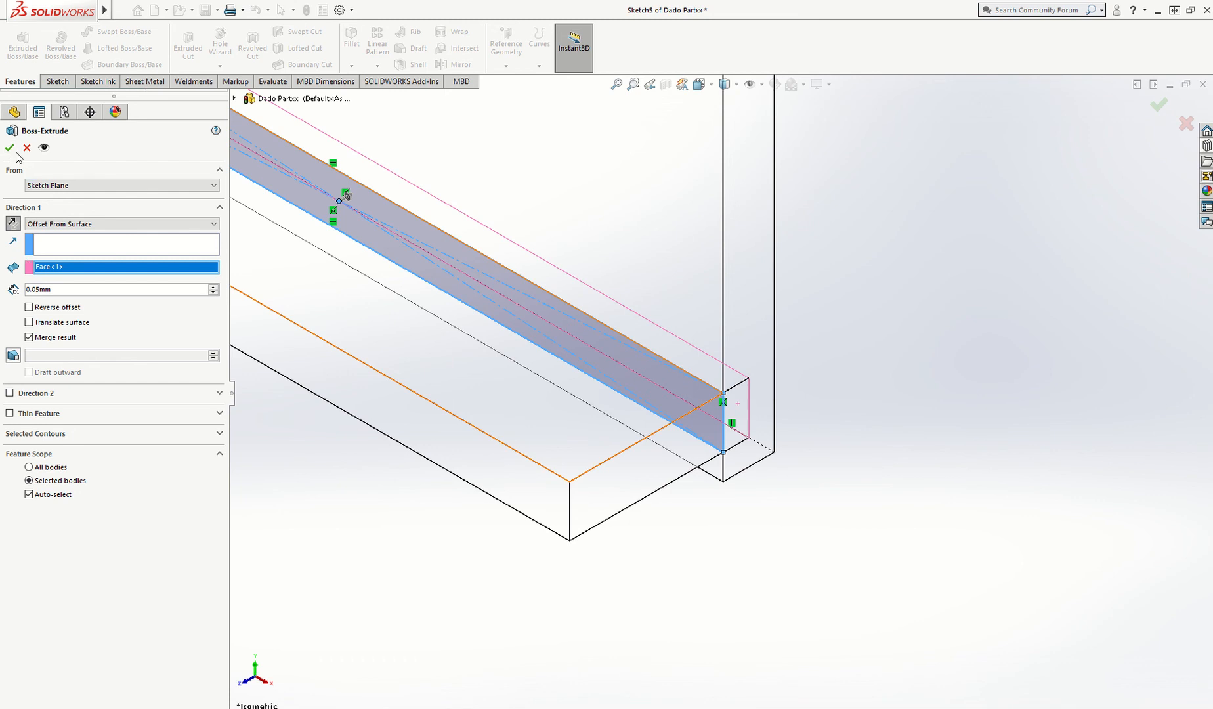
pyautogui.click(9, 148)
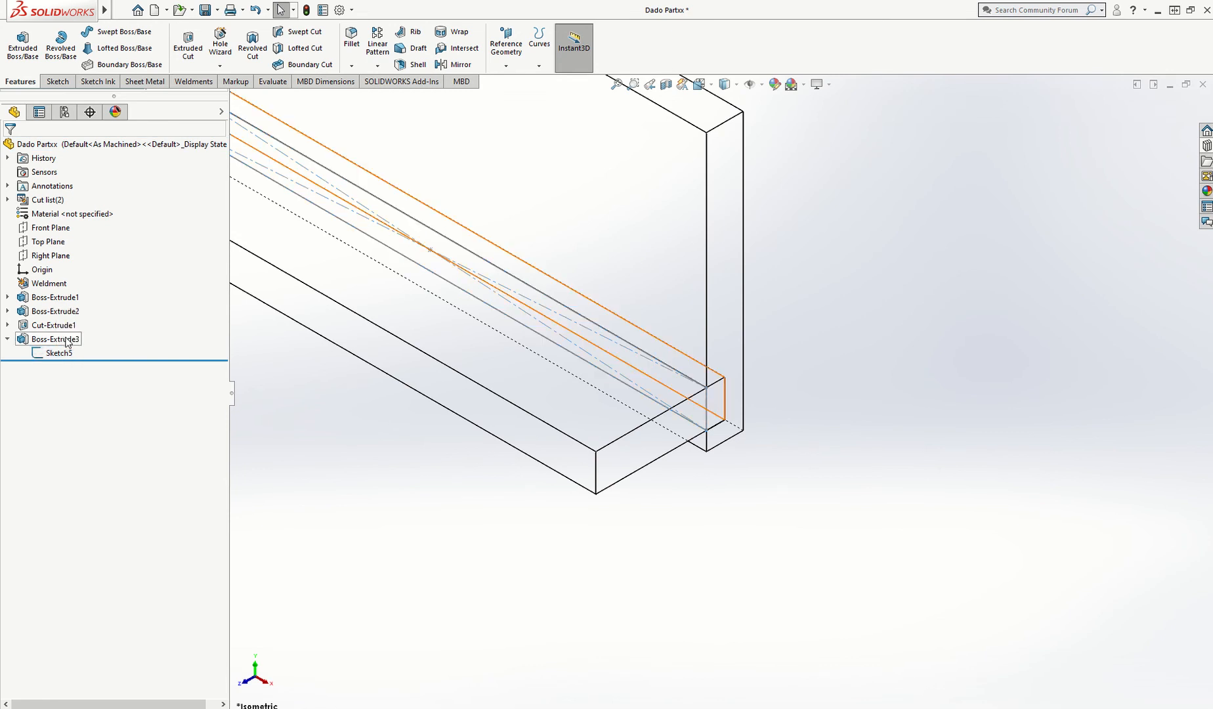
# Step: Inspect Sketch5's options, zoom out on the bracket, and collapse Boss-Extrude3
pyautogui.rightClick(54, 353)
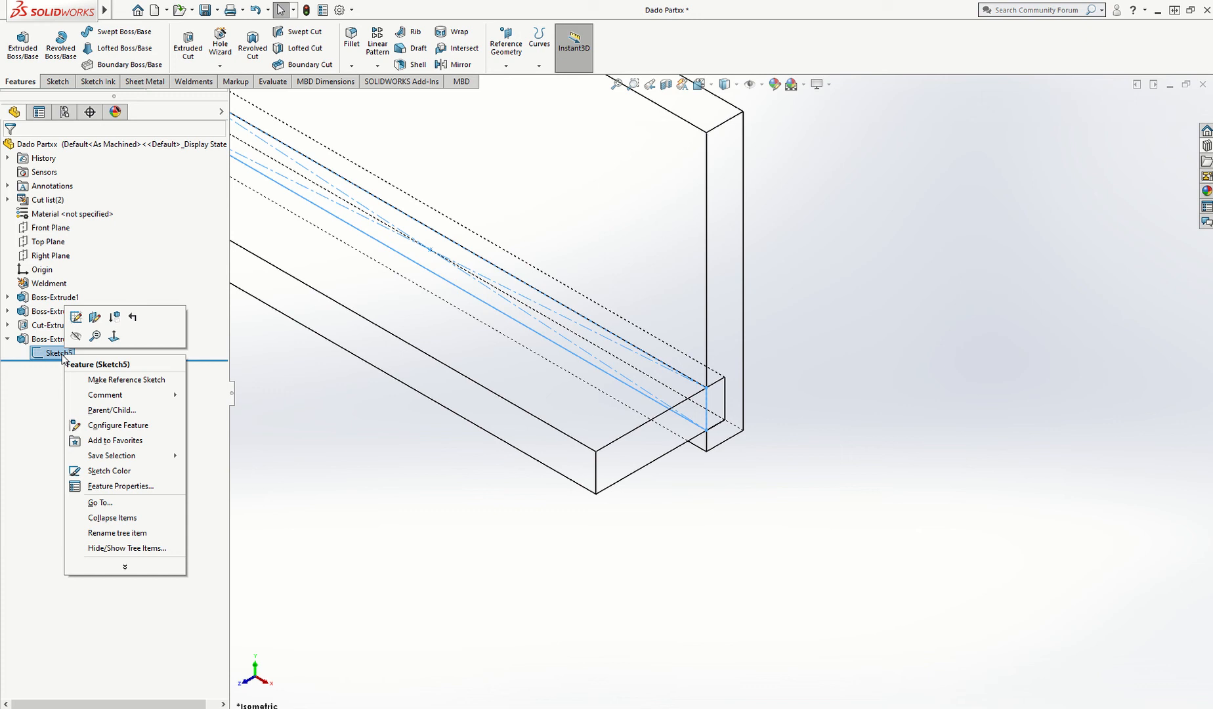
pyautogui.click(387, 420)
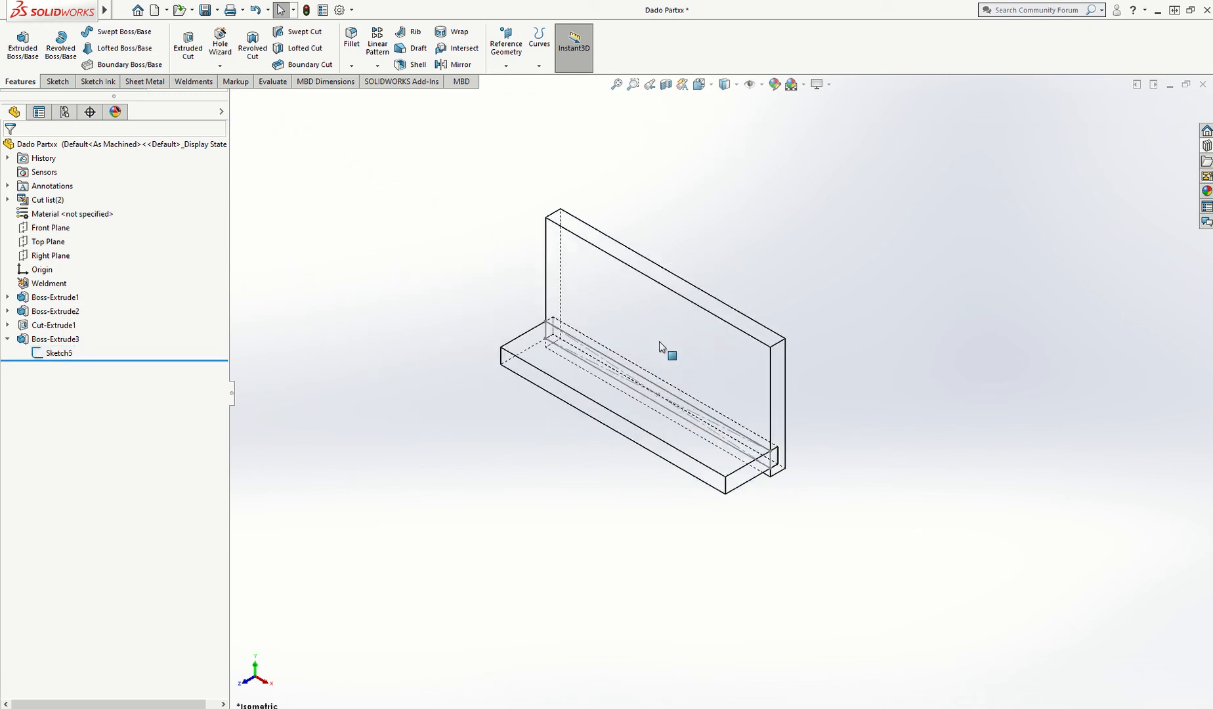
pyautogui.scroll(3)
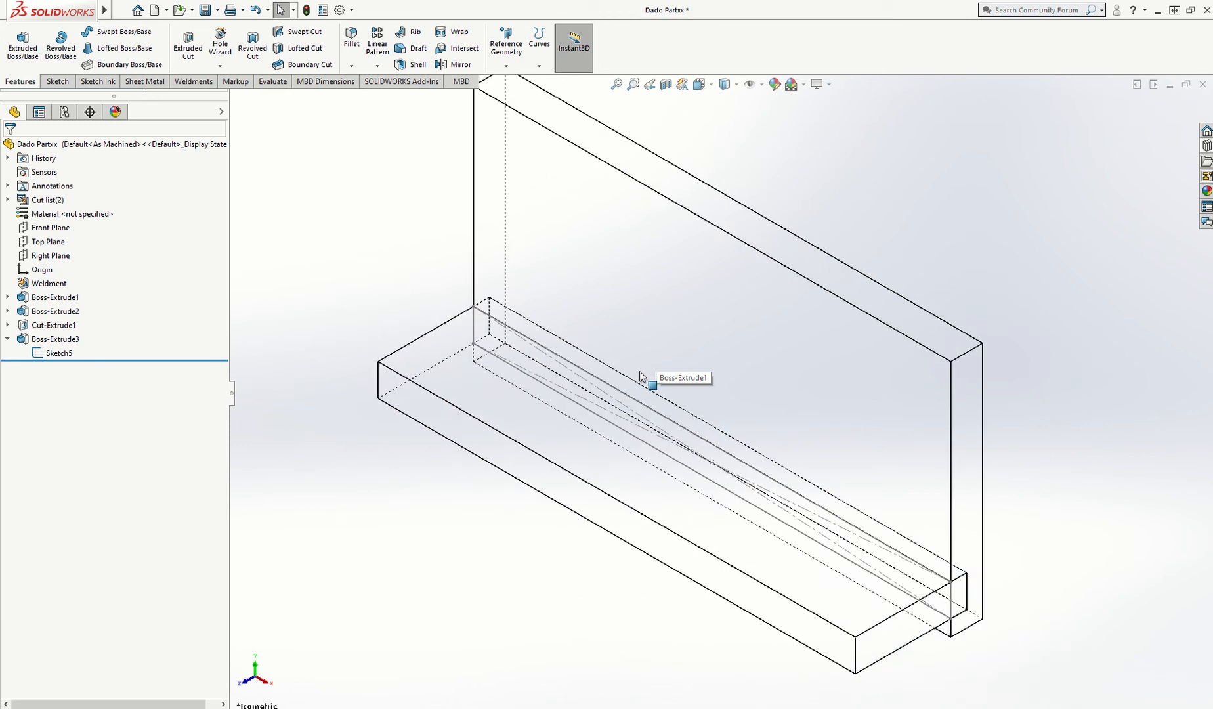
pyautogui.click(56, 339)
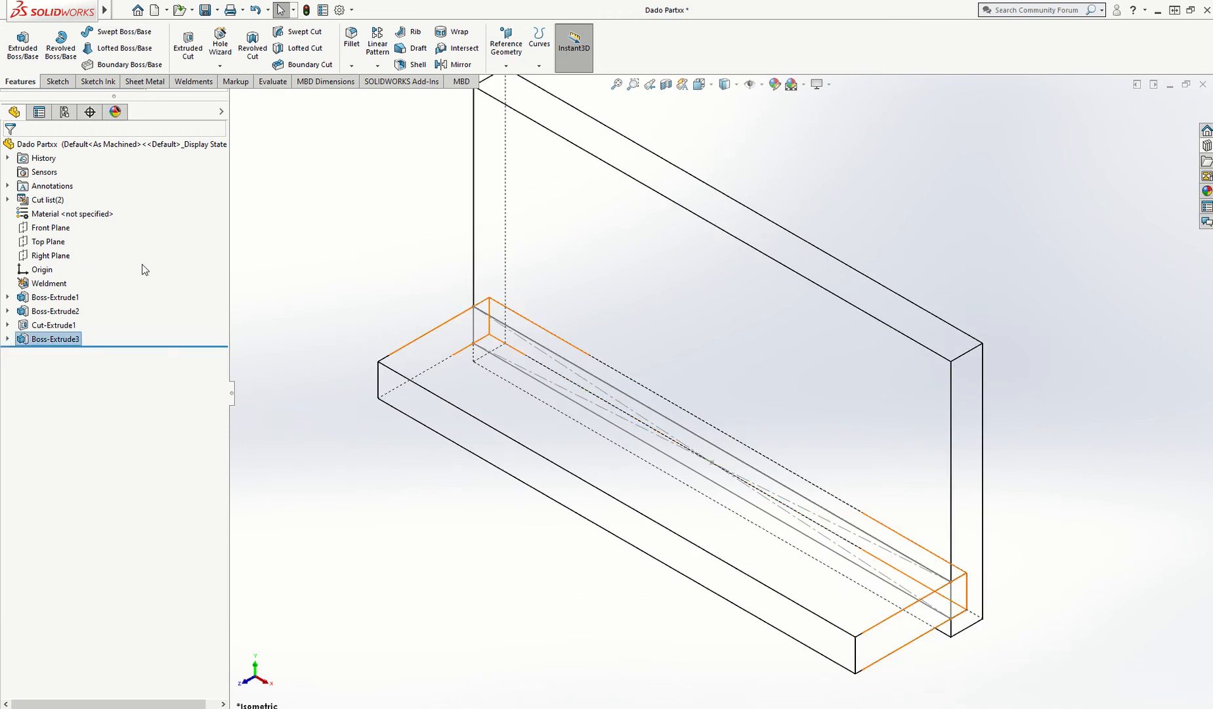
pyautogui.click(204, 9)
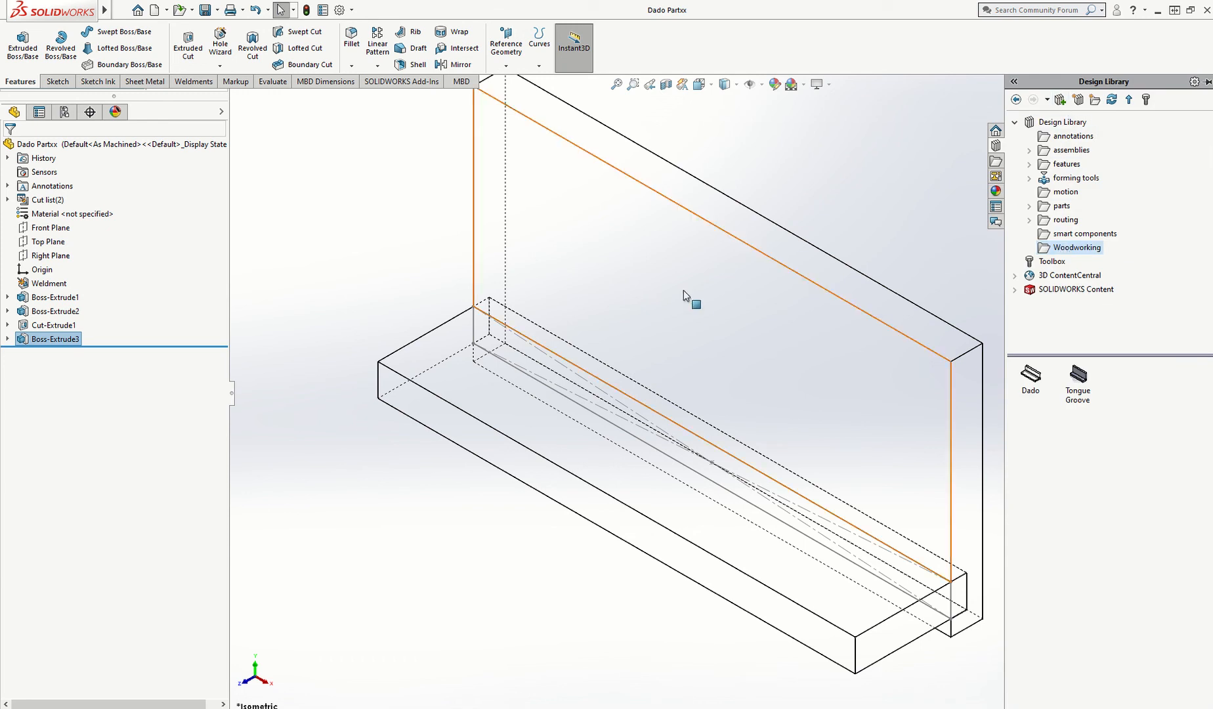
# Step: Add Boss-Extrude3 and Cut-Extrude1 to the Design Library as 'Dado Test'
pyautogui.click(54, 325)
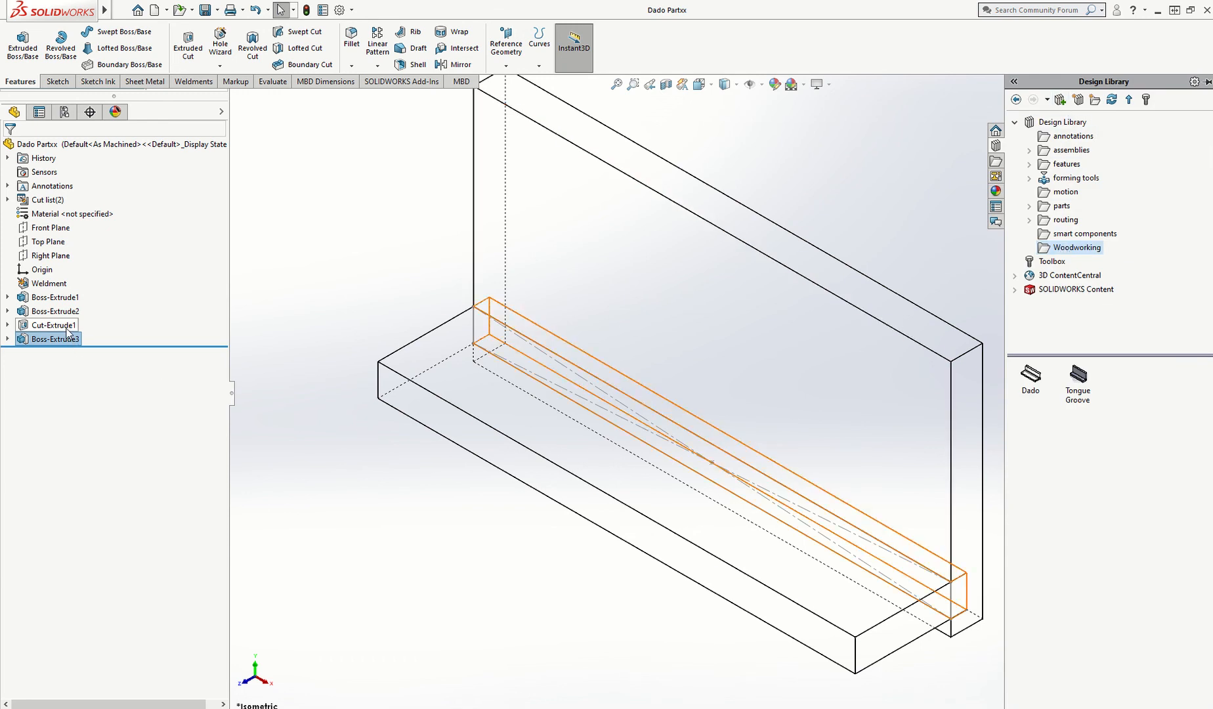
pyautogui.click(52, 324)
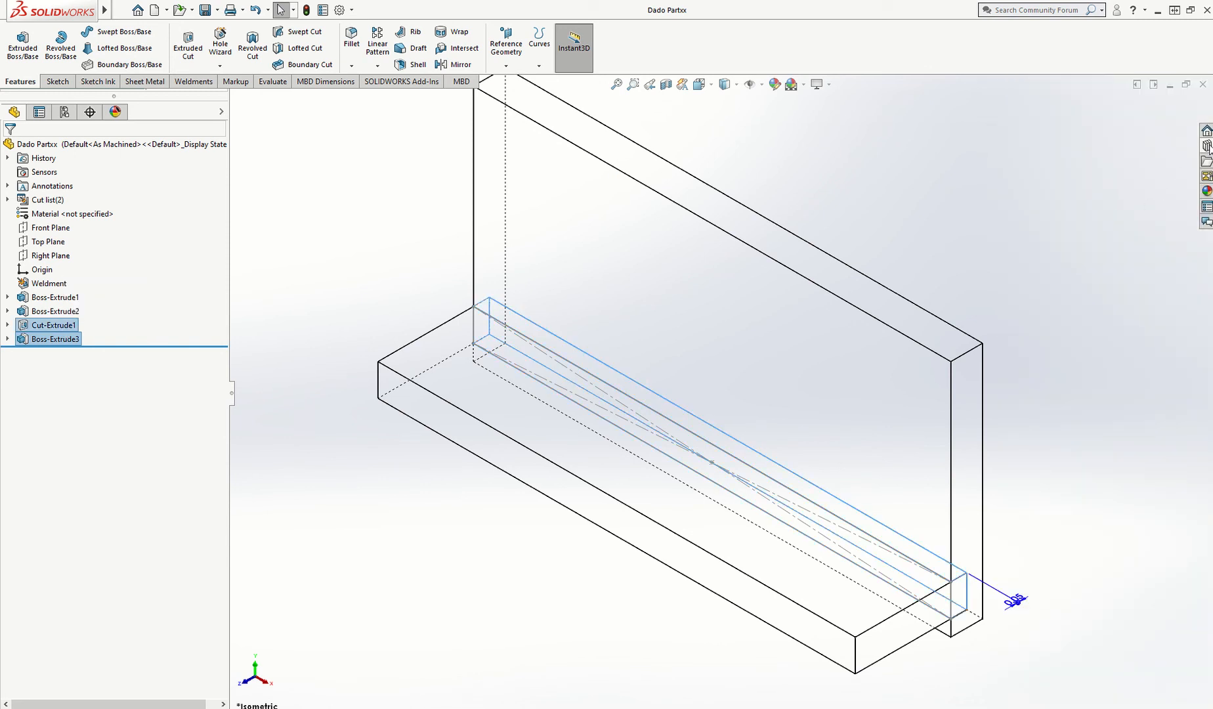
pyautogui.click(1204, 161)
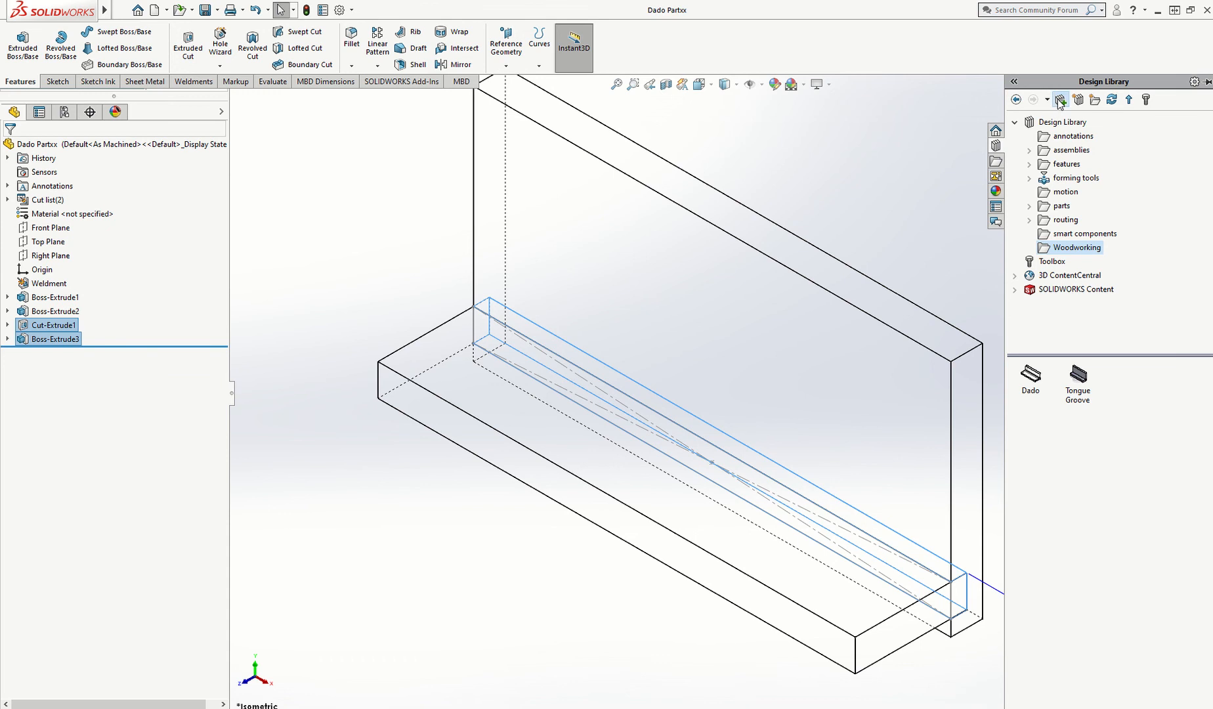
pyautogui.click(1061, 100)
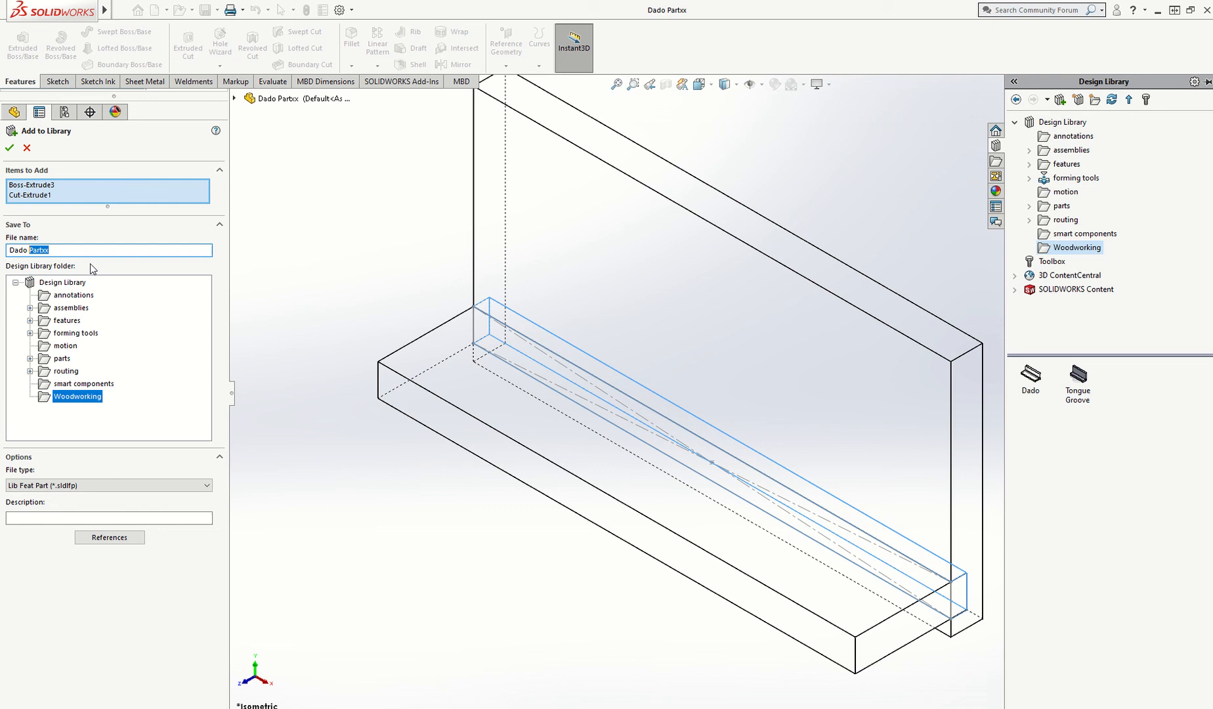
pyautogui.write('Dado Test')
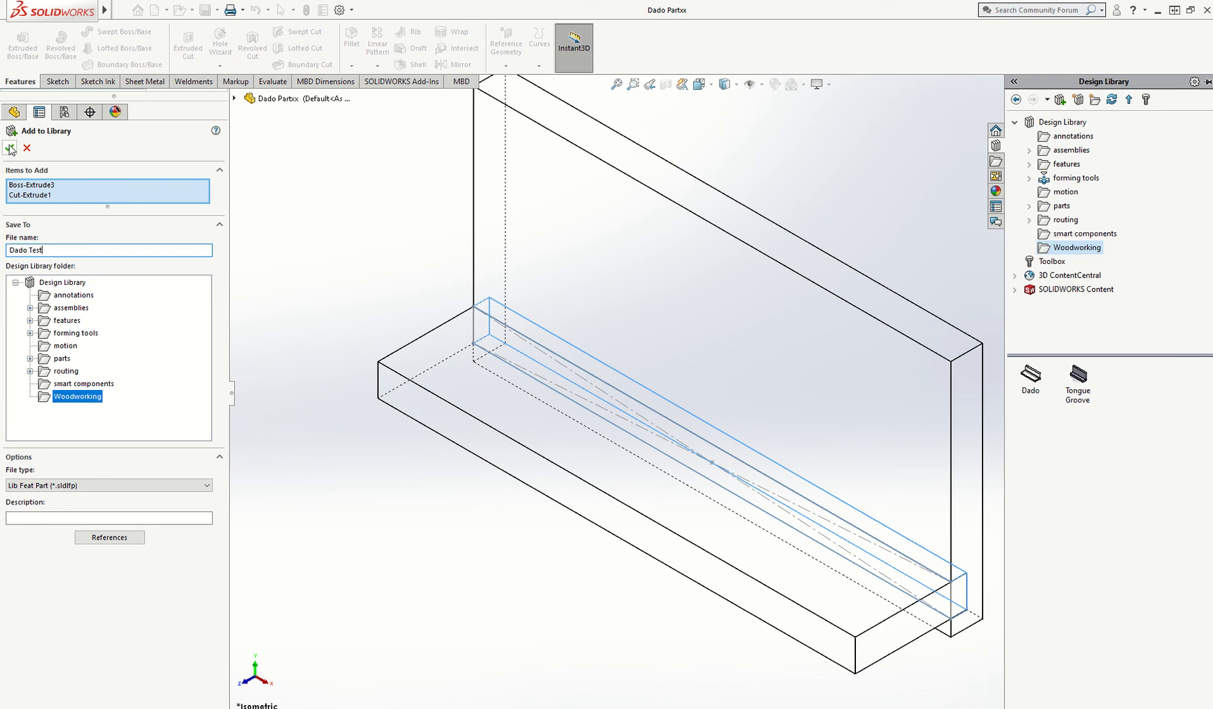
pyautogui.click(10, 148)
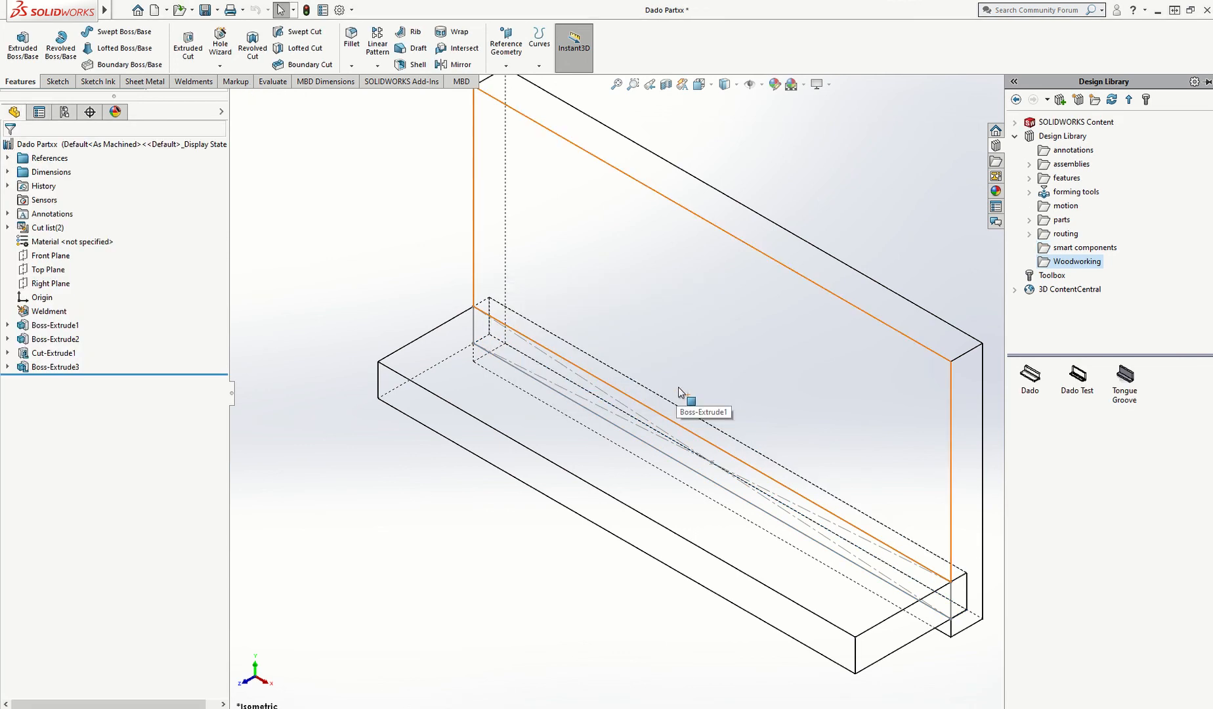
pyautogui.moveTo(873, 454)
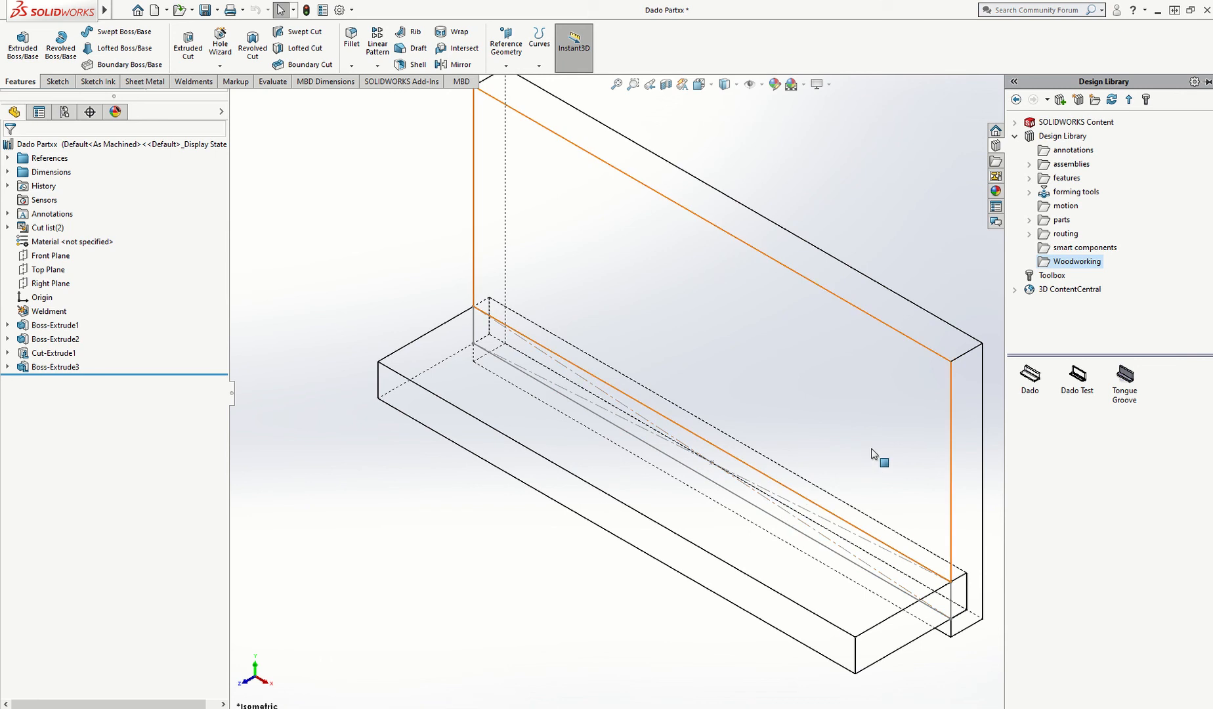
# Step: Open the Dado Test .SLDLFP part from the Woodworking library folder
pyautogui.click(1076, 378)
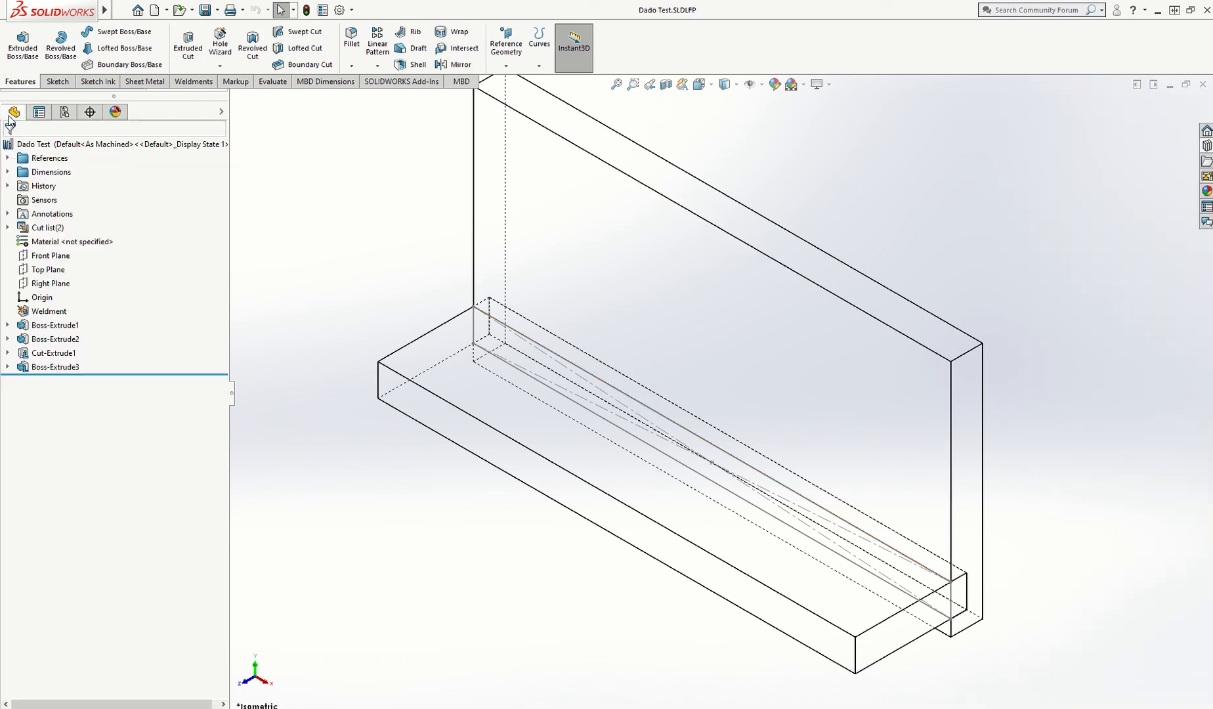
pyautogui.moveTo(890, 343)
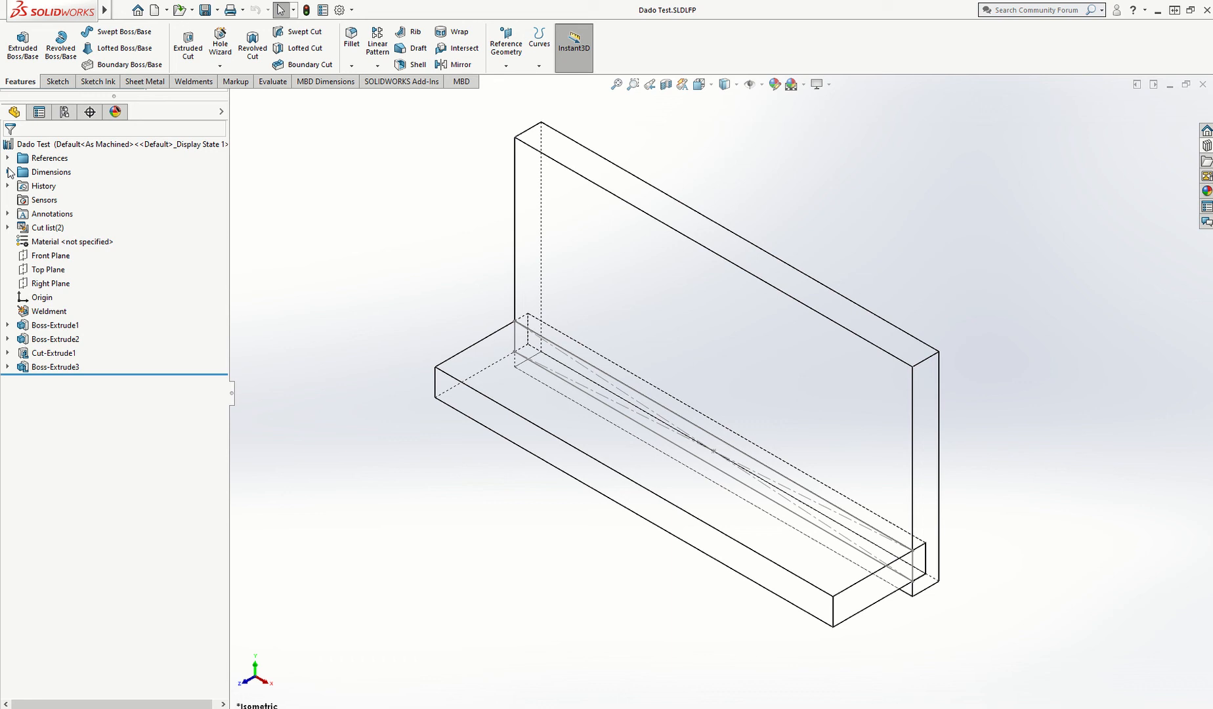
# Step: Highlight Placement Plane, Edge1, Edge2, Vertex1 and Vertex2 on the model
pyautogui.click(7, 158)
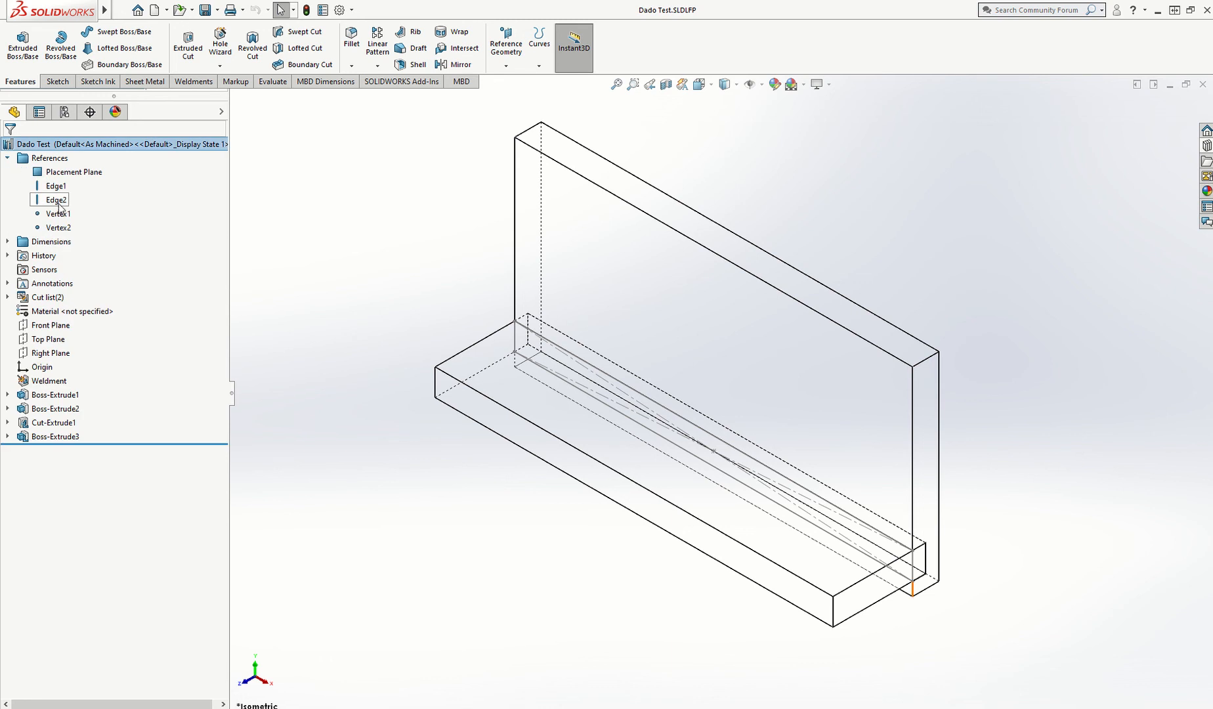
pyautogui.click(75, 171)
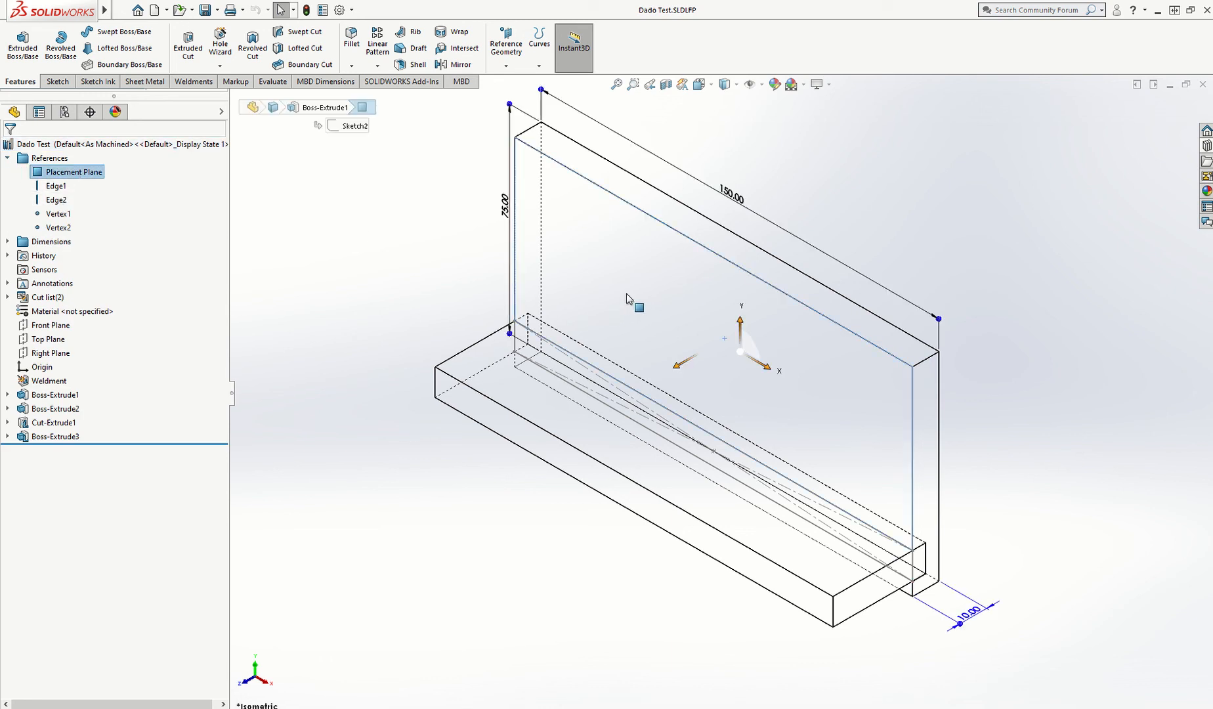
pyautogui.moveTo(619, 289)
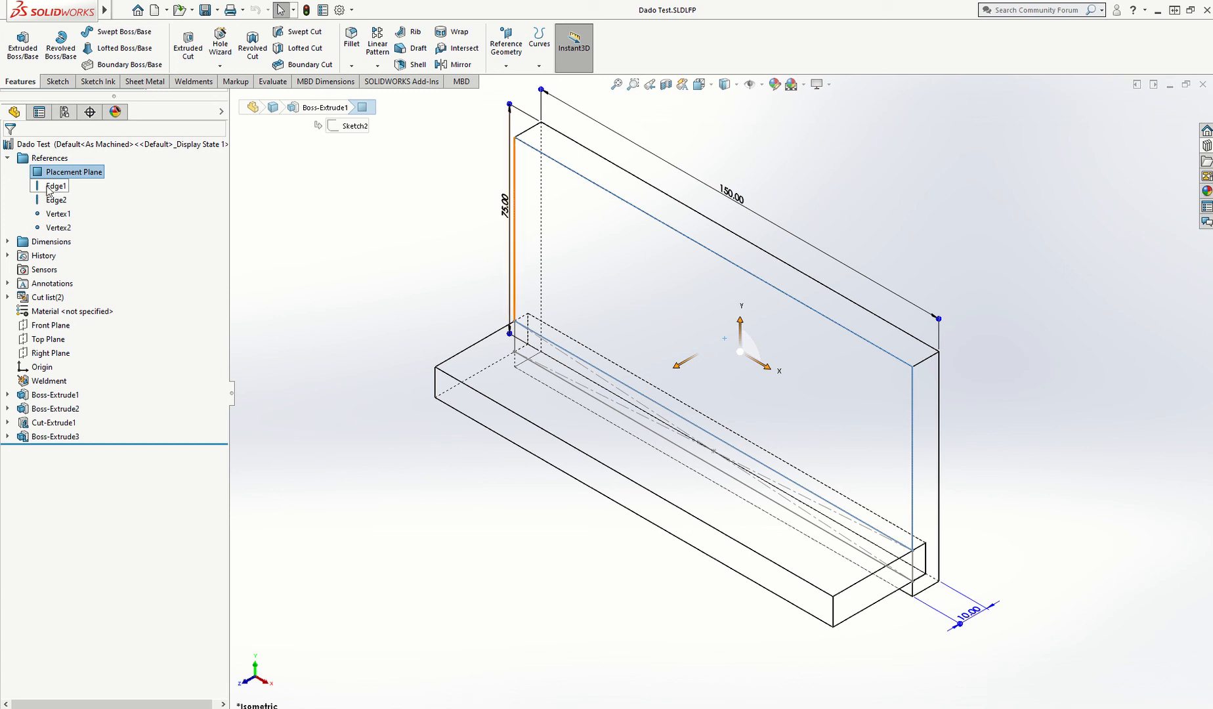
pyautogui.click(56, 200)
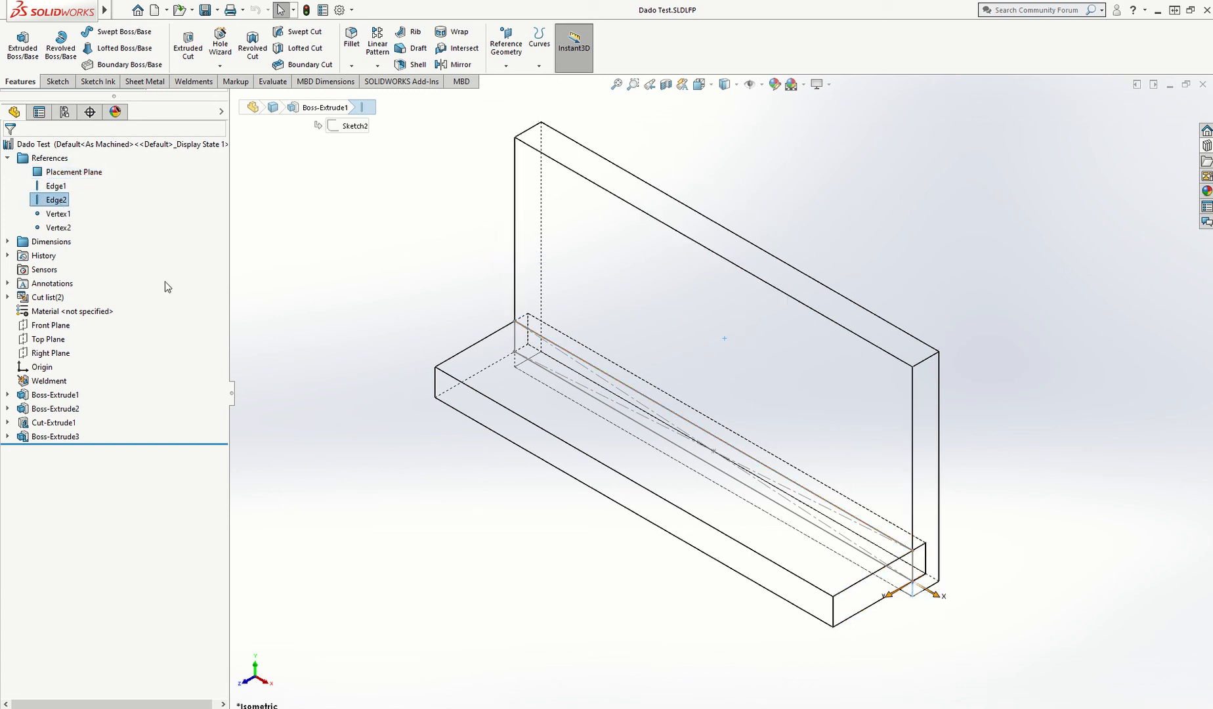
pyautogui.click(57, 213)
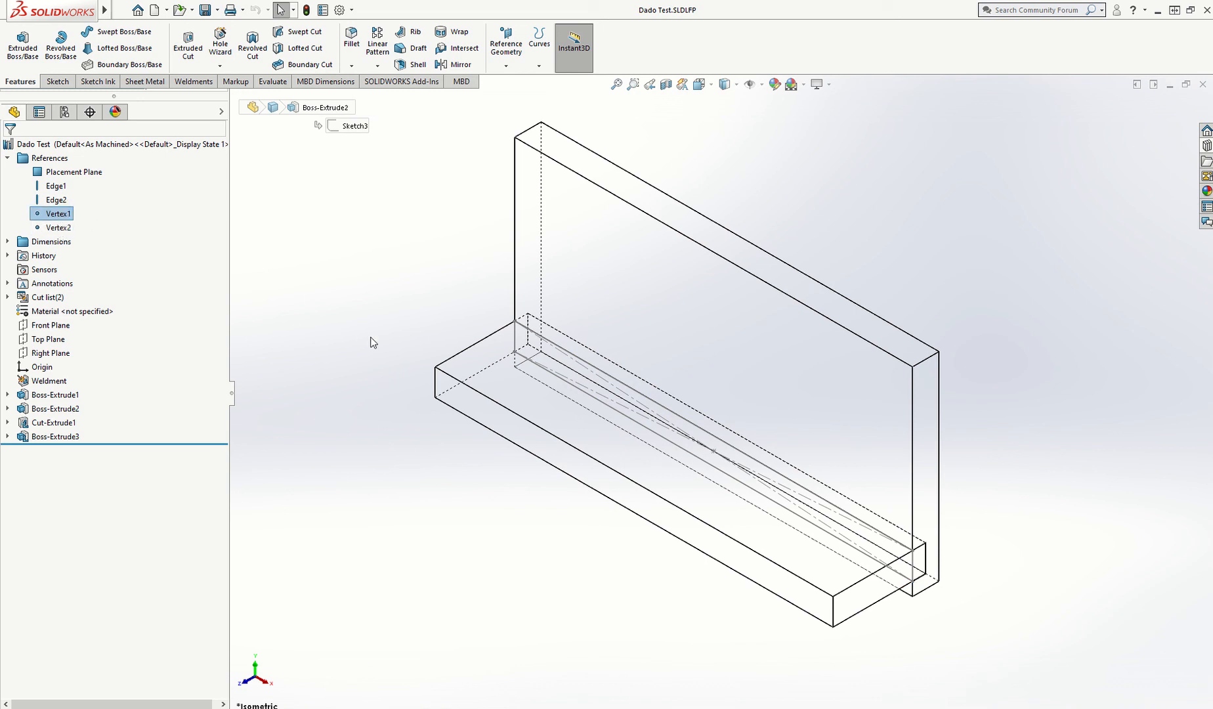
pyautogui.click(57, 226)
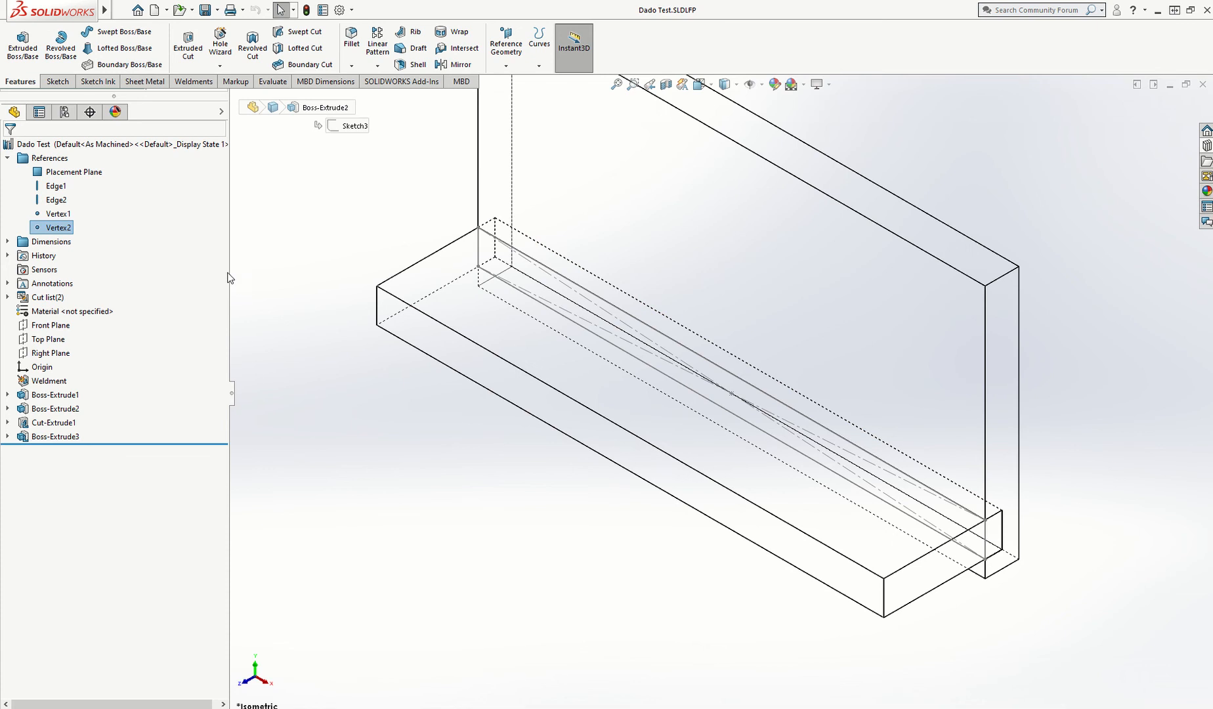
pyautogui.click(56, 186)
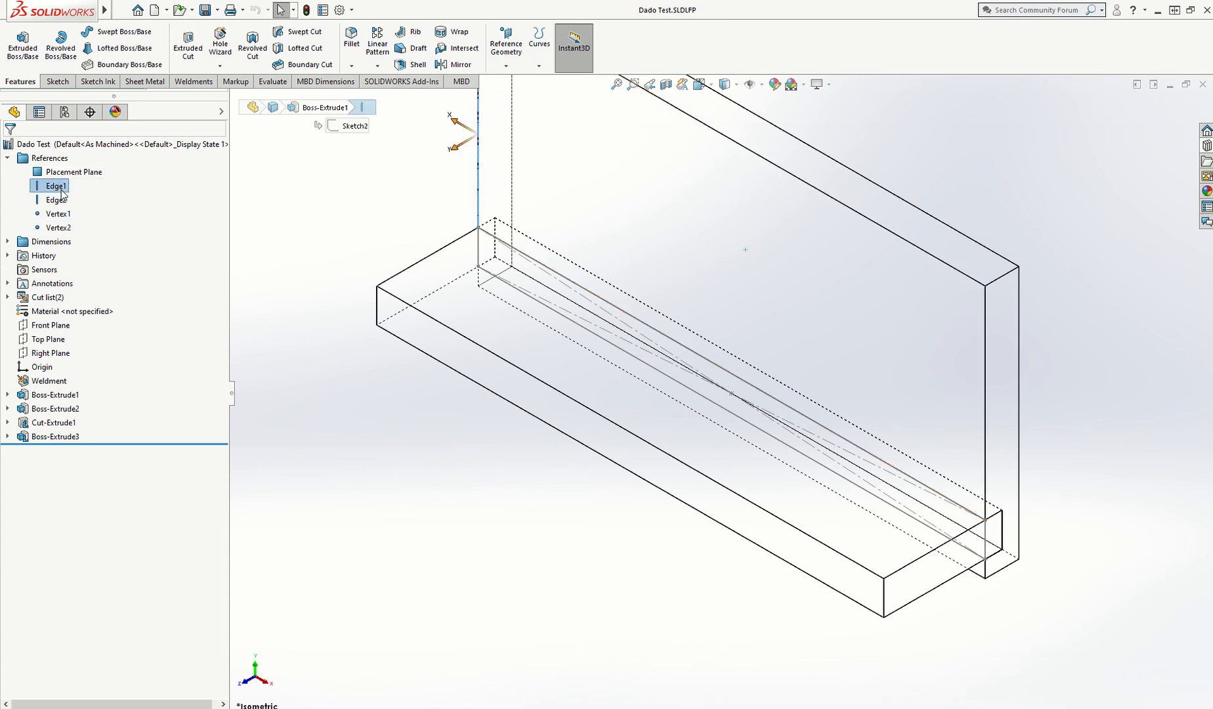
# Step: Rename the two edge references to Left Edge and Right Edge
pyautogui.rightClick(54, 185)
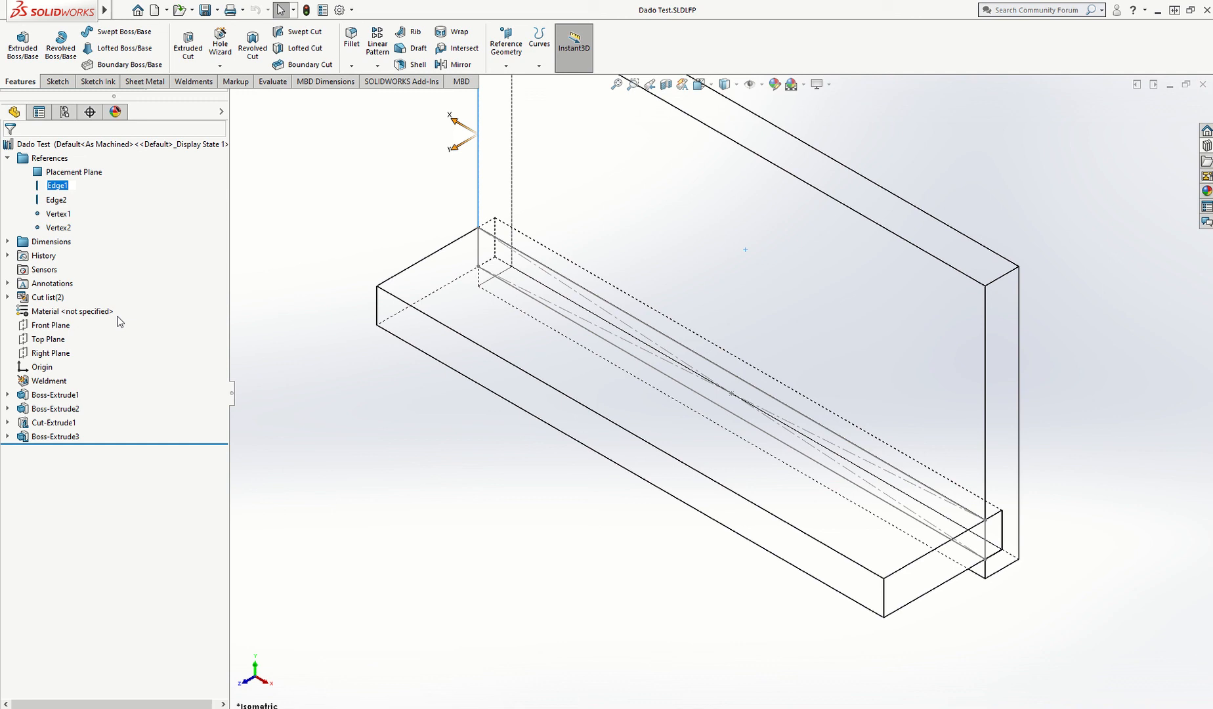
pyautogui.moveTo(129, 289)
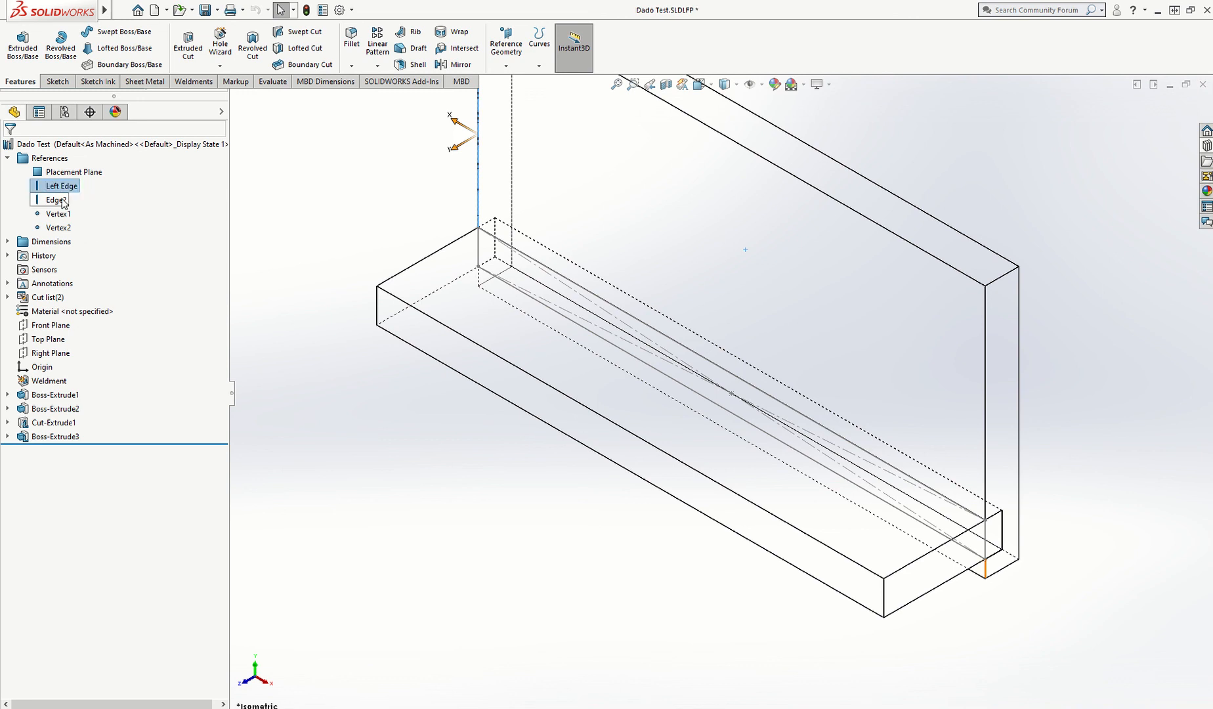
pyautogui.rightClick(53, 200)
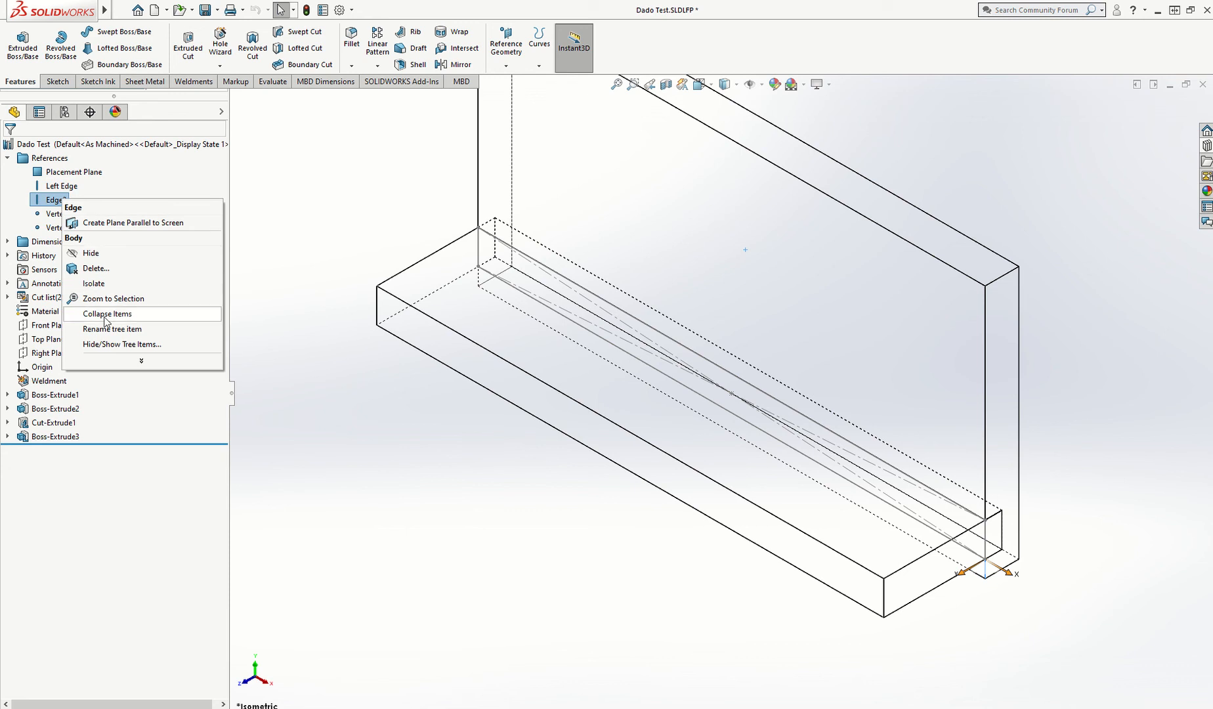
pyautogui.click(113, 329)
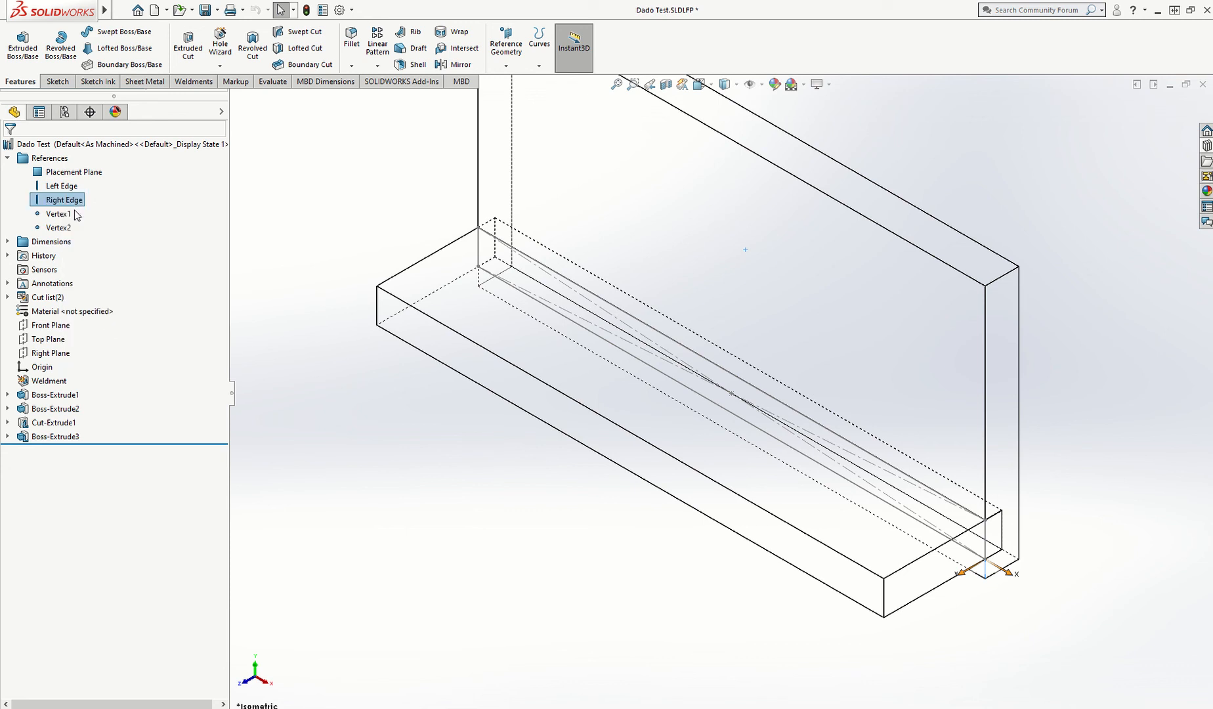
# Step: Rename the vertex references to Dado Bot L and Dado Top R
pyautogui.rightClick(58, 214)
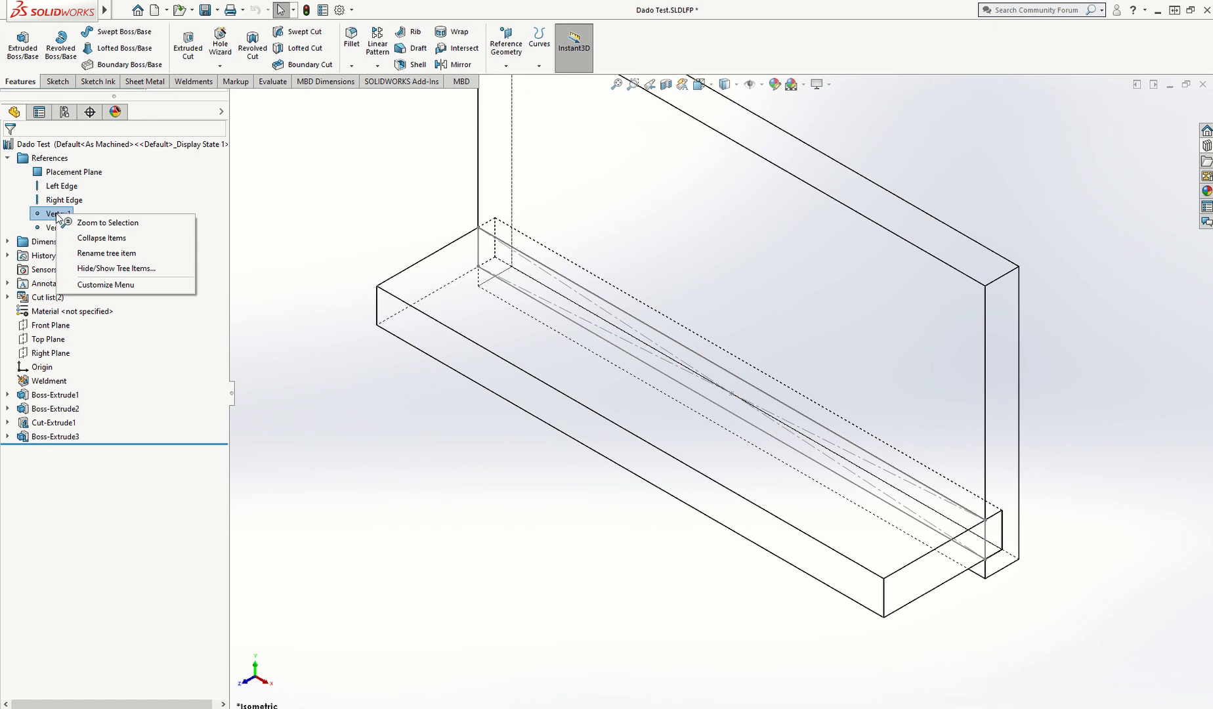
pyautogui.moveTo(86, 242)
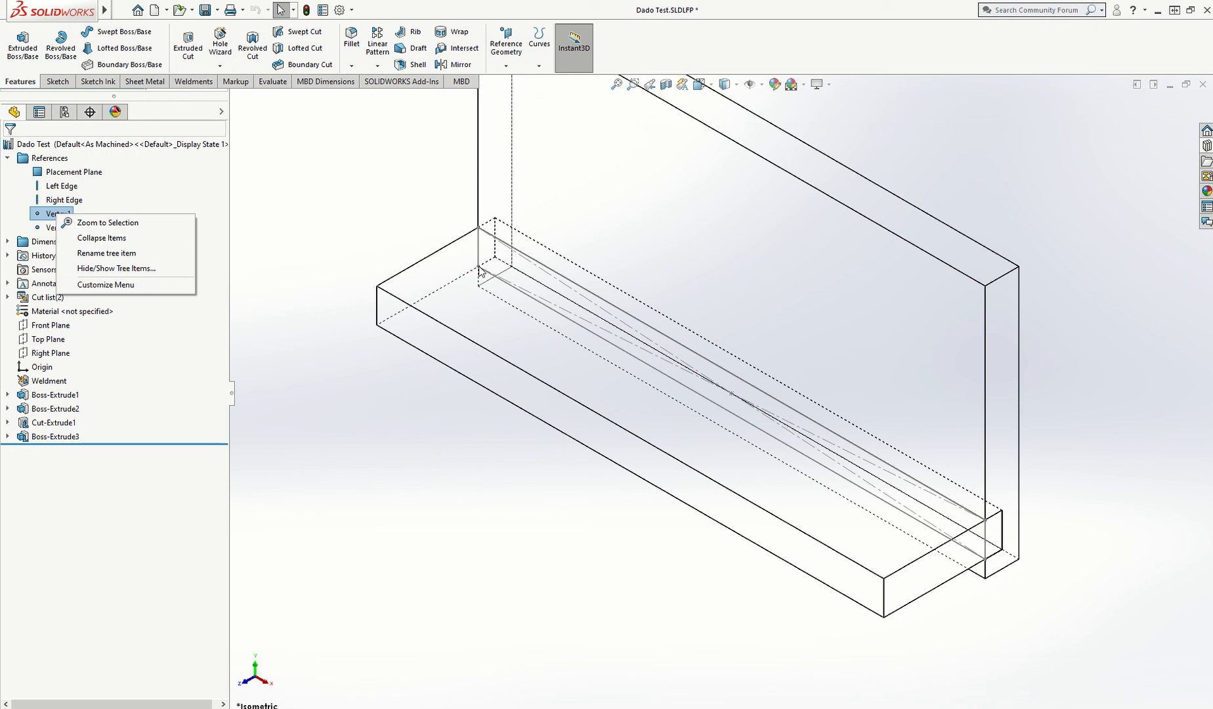
pyautogui.moveTo(142, 285)
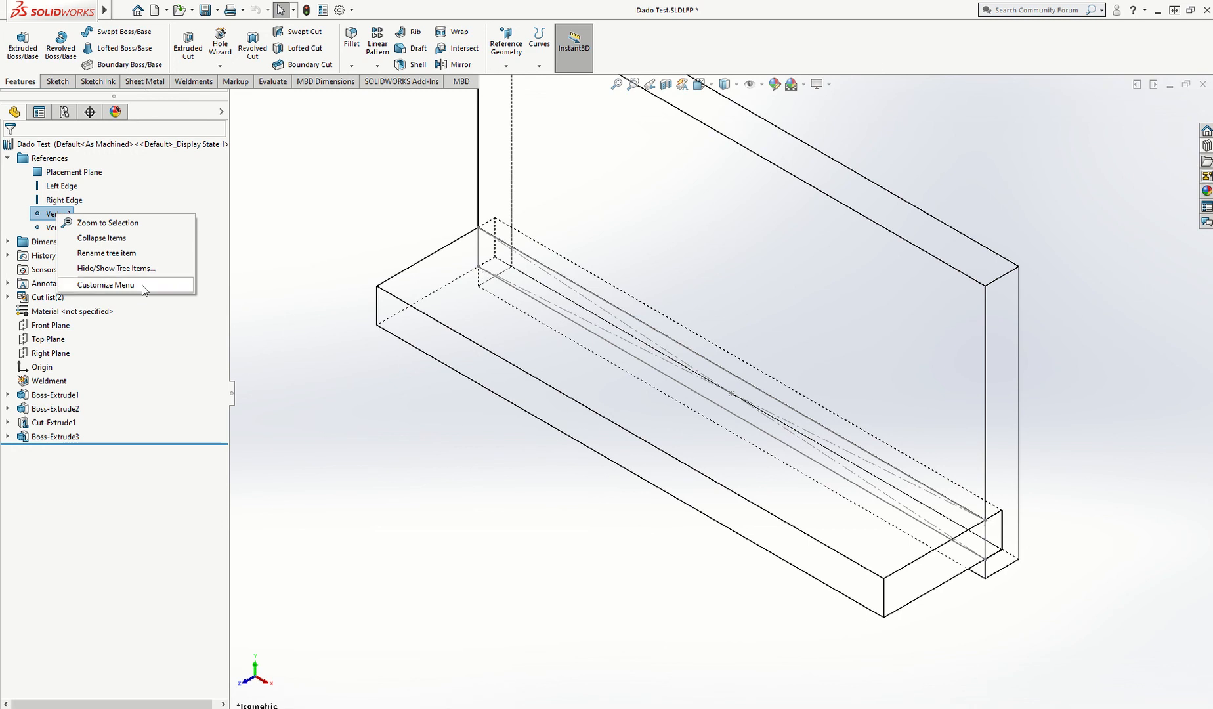
pyautogui.click(105, 253)
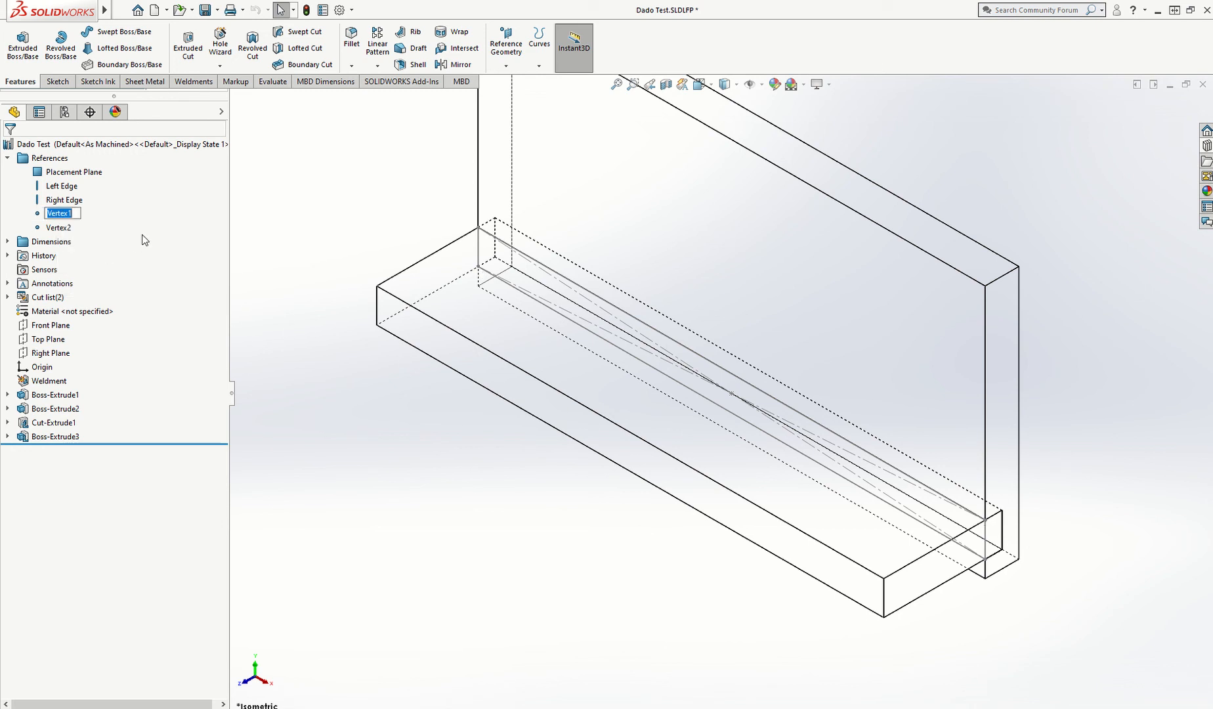
pyautogui.write('Dado')
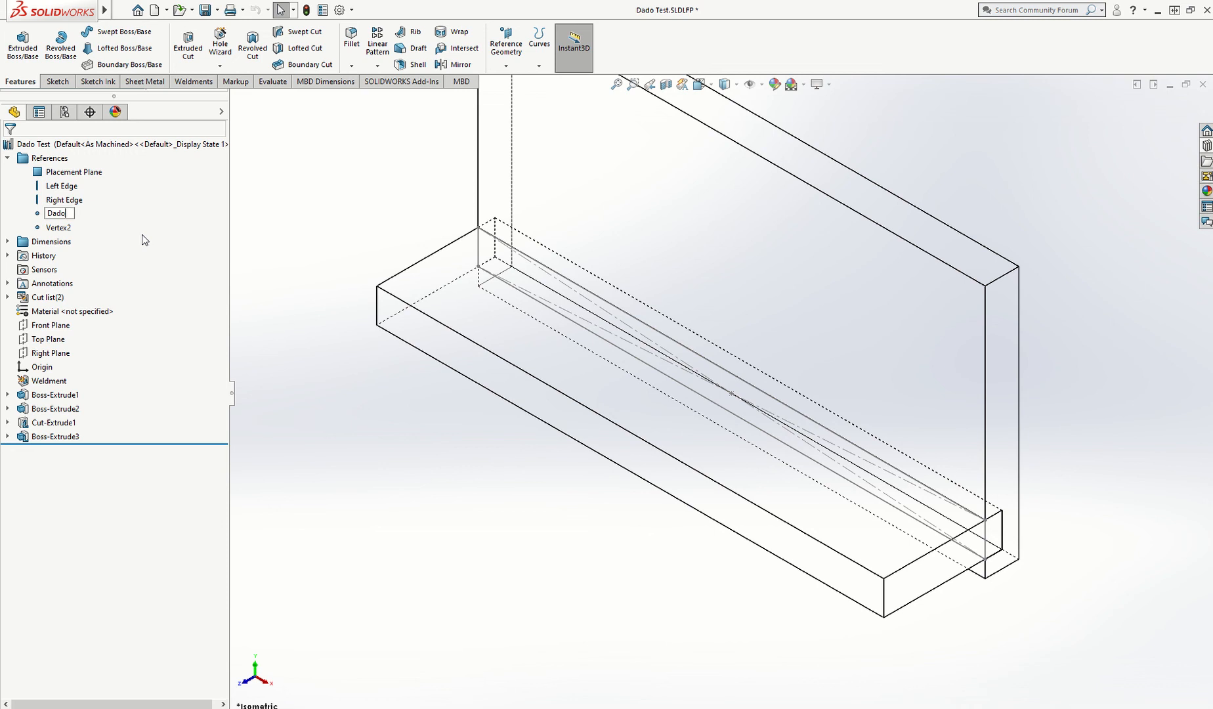
pyautogui.write('Bot L')
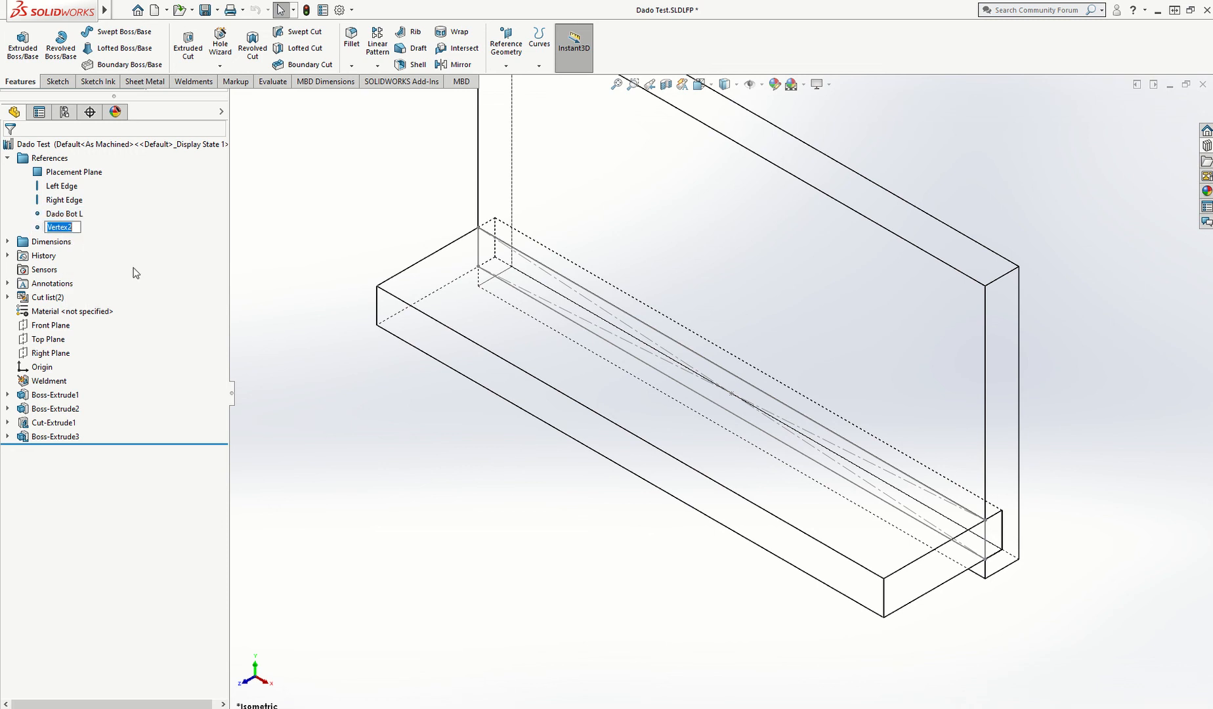
pyautogui.write('Dado Top R')
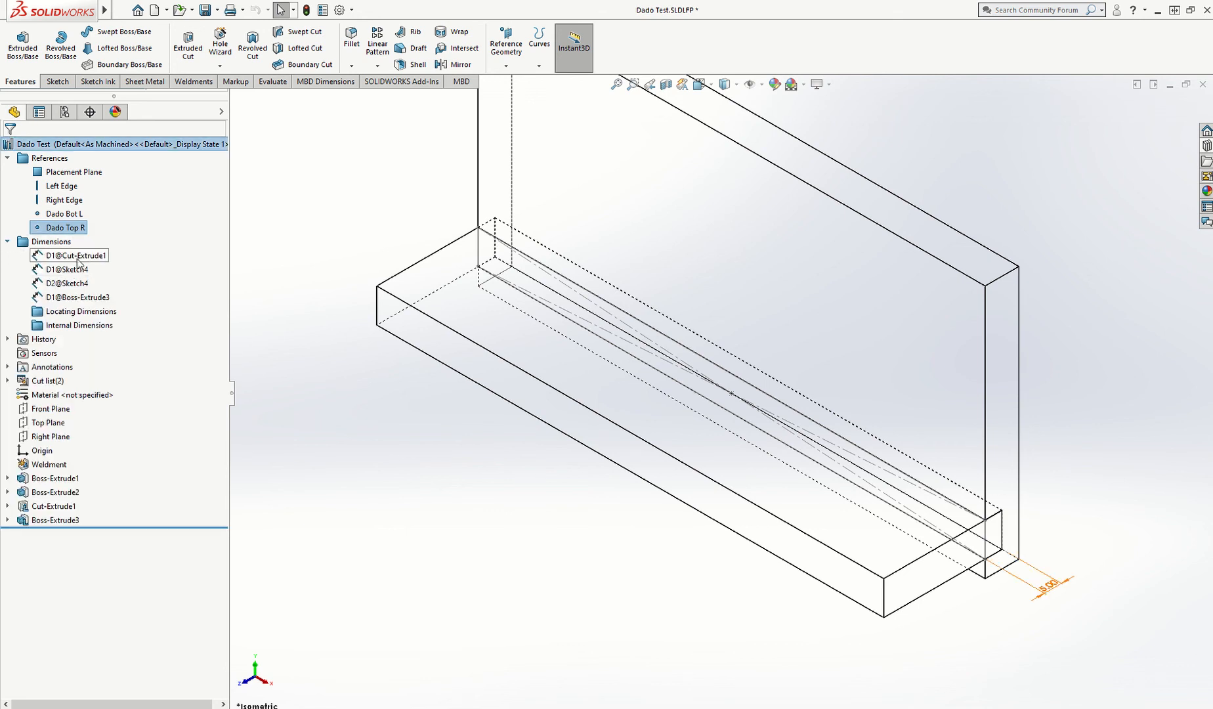
# Step: File D1@Cut-Extrude1, D1/D2@Sketch4 and D1@Boss-Extrude3 into dimension folders, then save
pyautogui.click(75, 254)
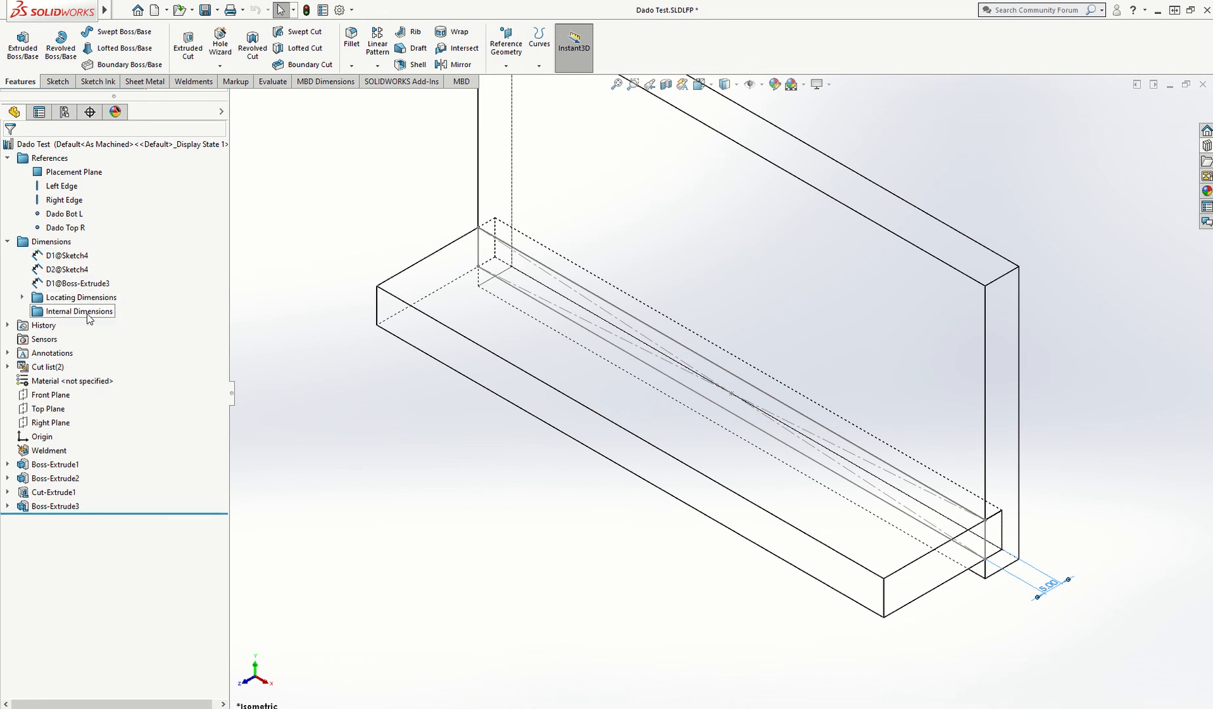
pyautogui.click(66, 255)
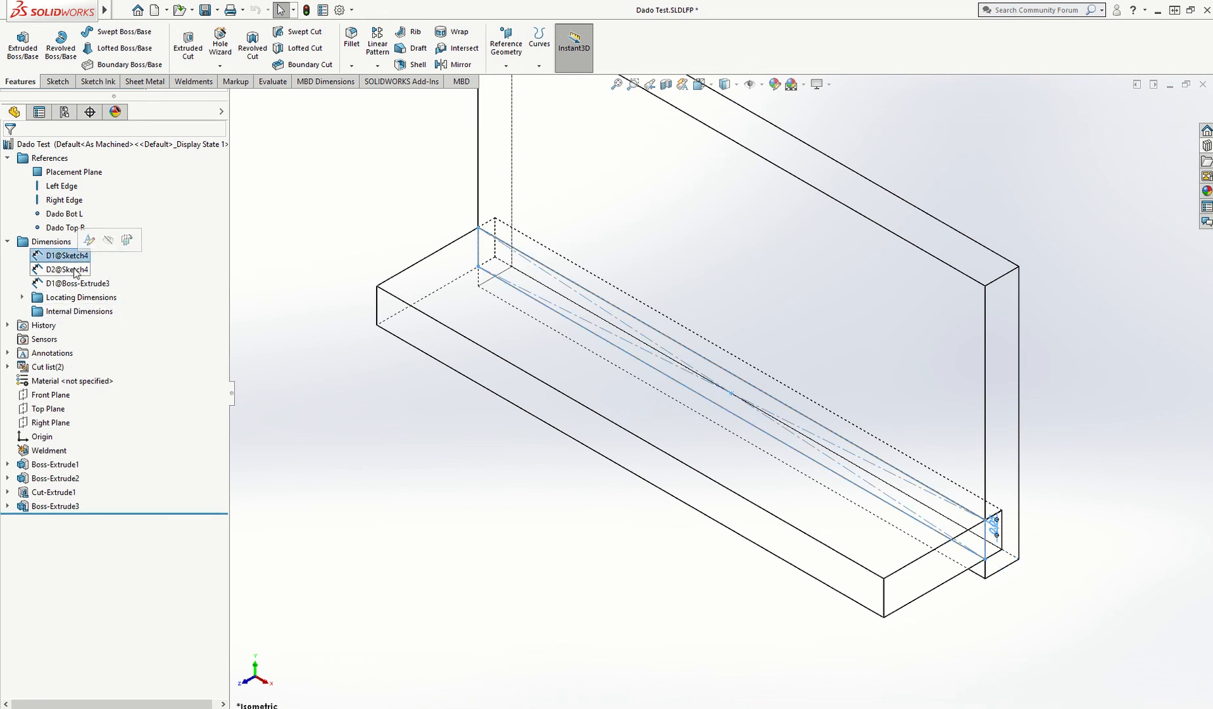
pyautogui.click(67, 268)
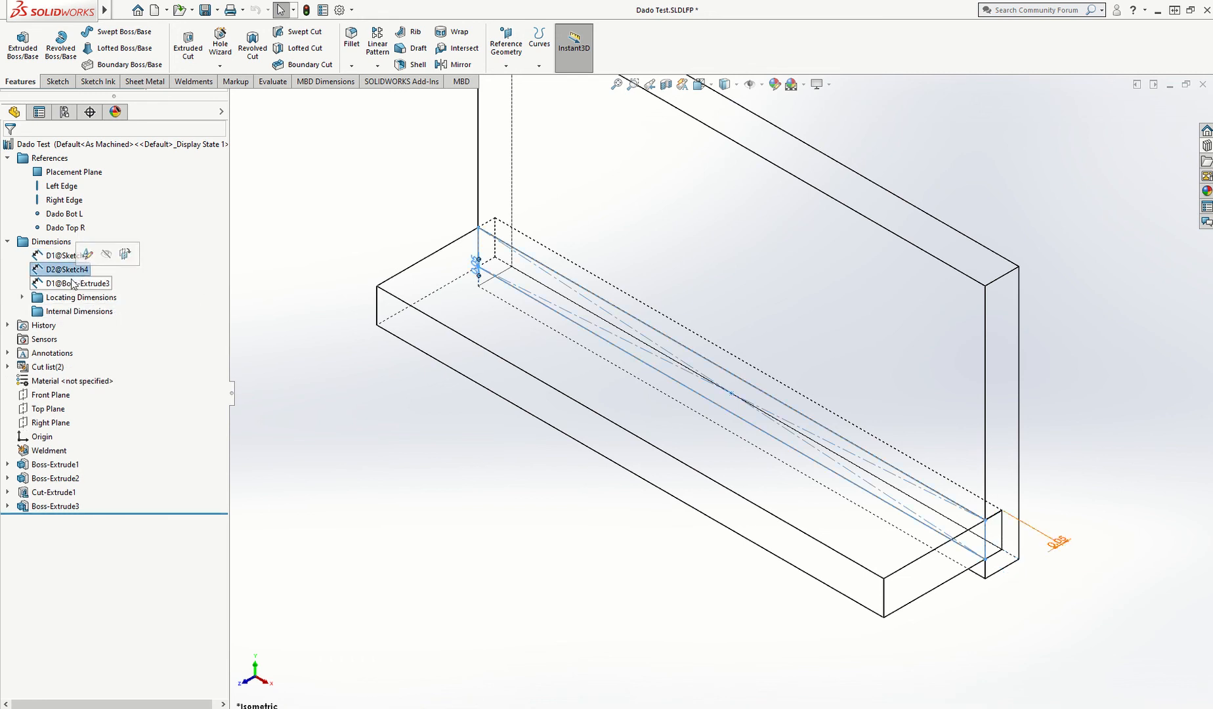
pyautogui.click(80, 282)
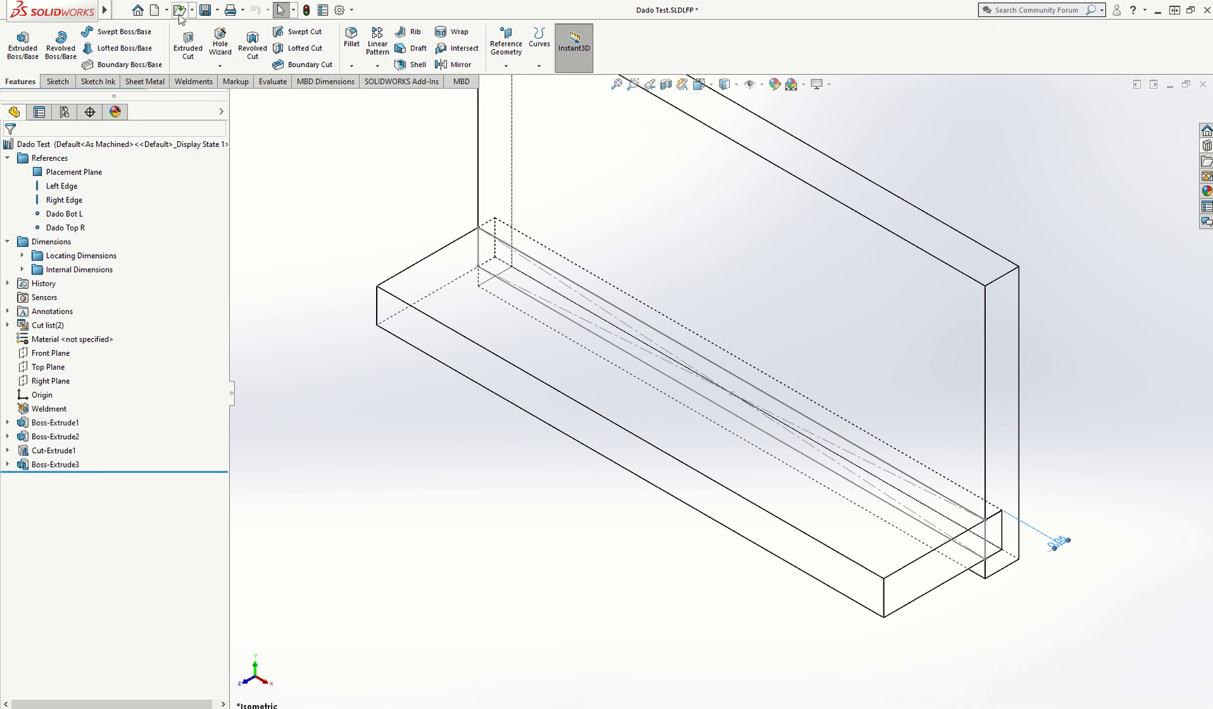
pyautogui.click(203, 9)
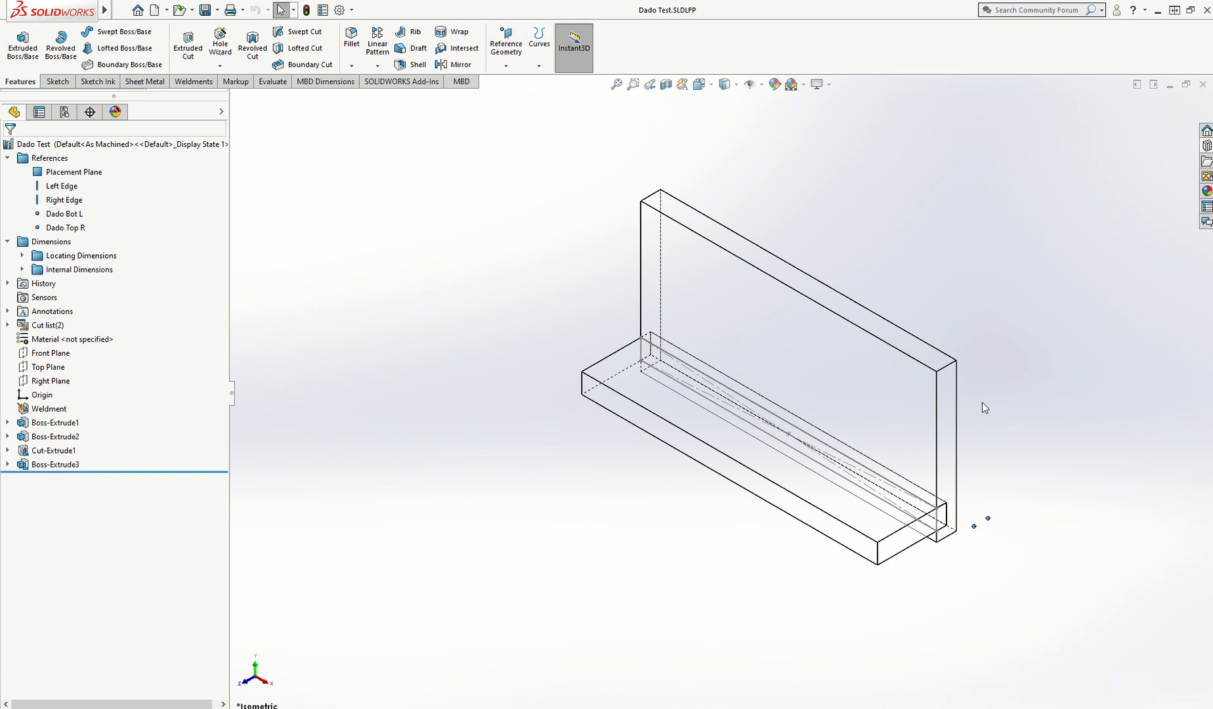
pyautogui.moveTo(771, 290)
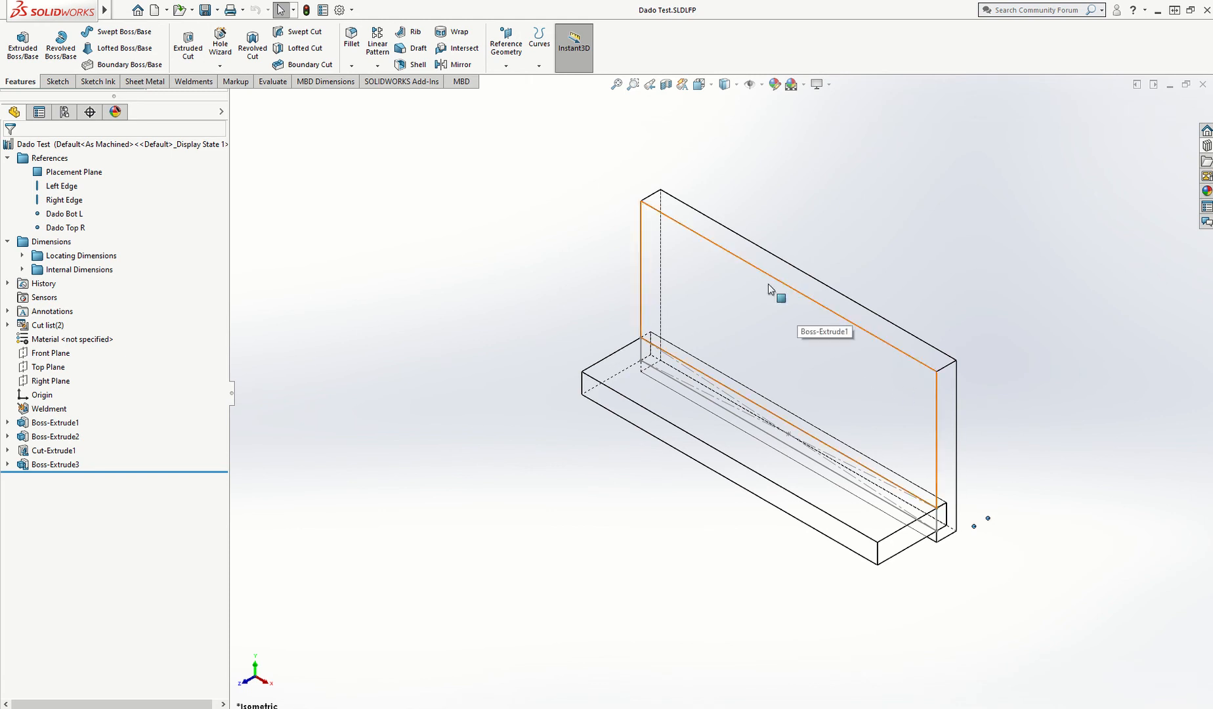
# Step: Switch to Dado Partxx and delete Cut-Extrude1 along with its dependent features
pyautogui.click(255, 9)
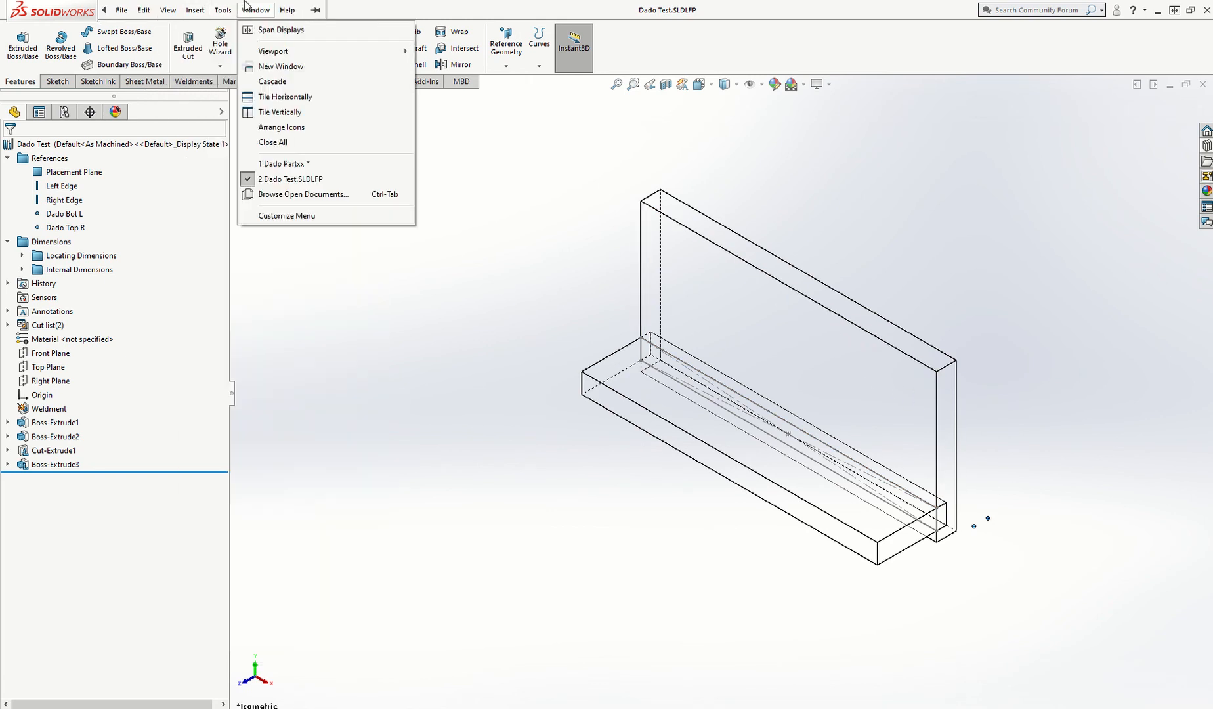
pyautogui.click(285, 163)
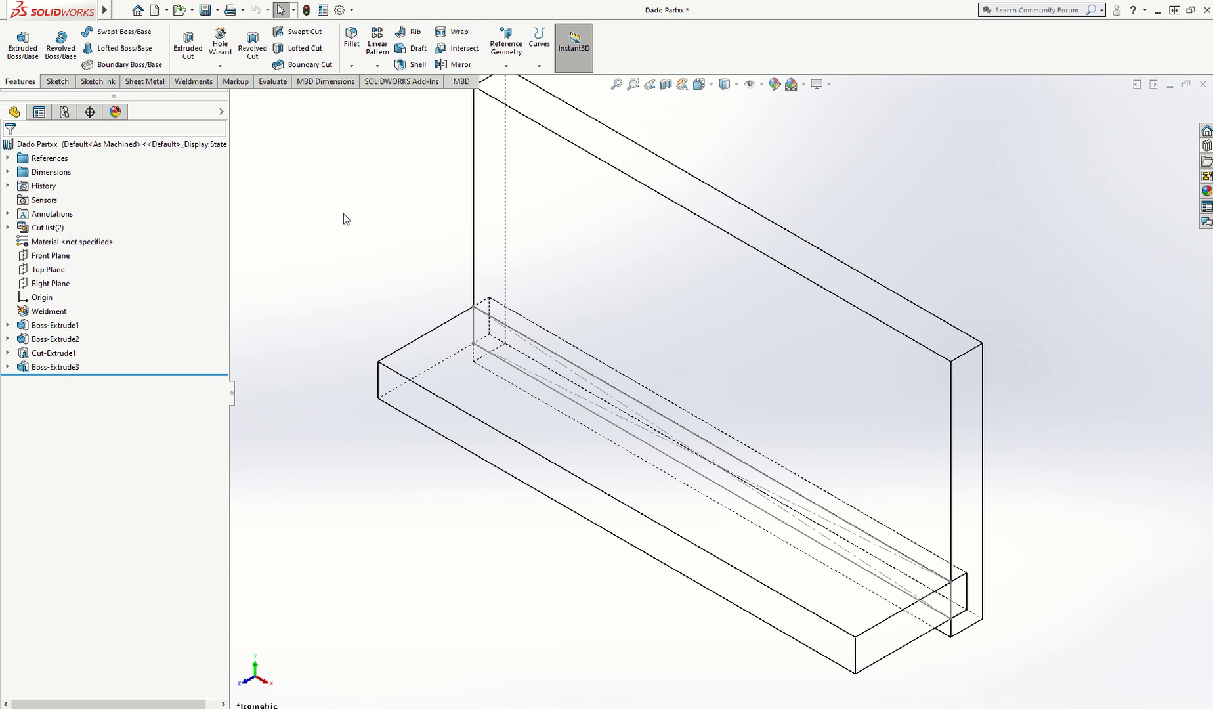
pyautogui.click(53, 353)
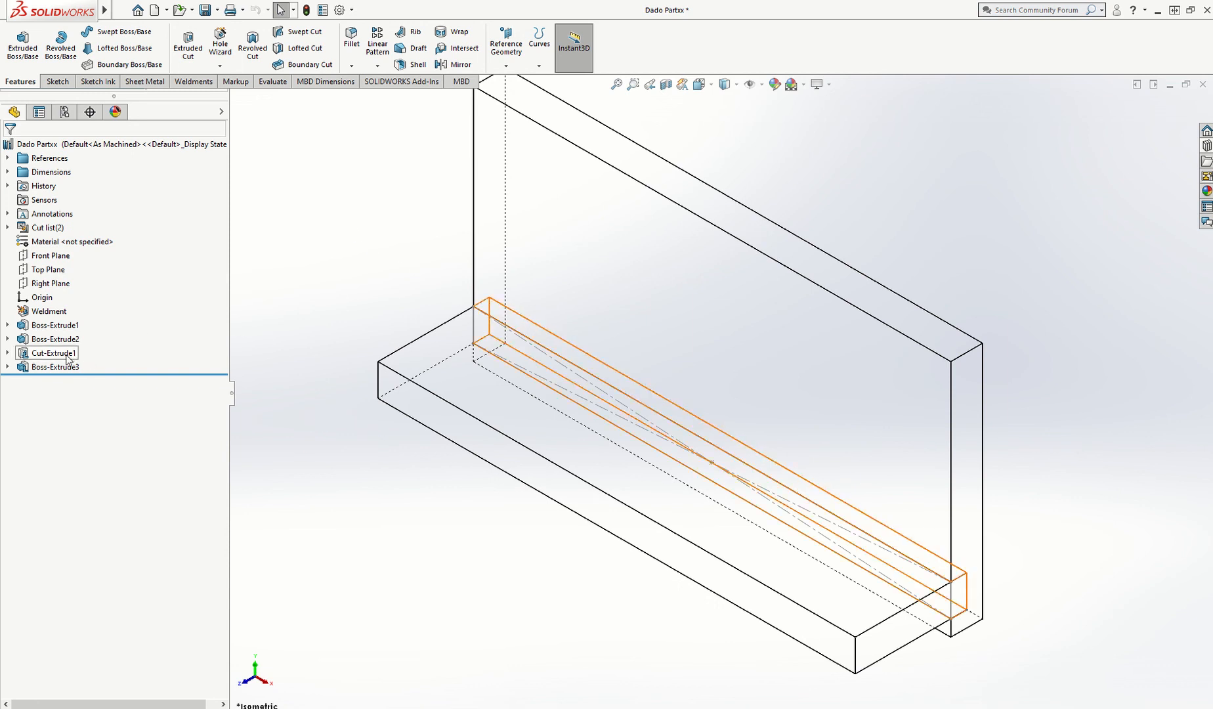
pyautogui.rightClick(53, 353)
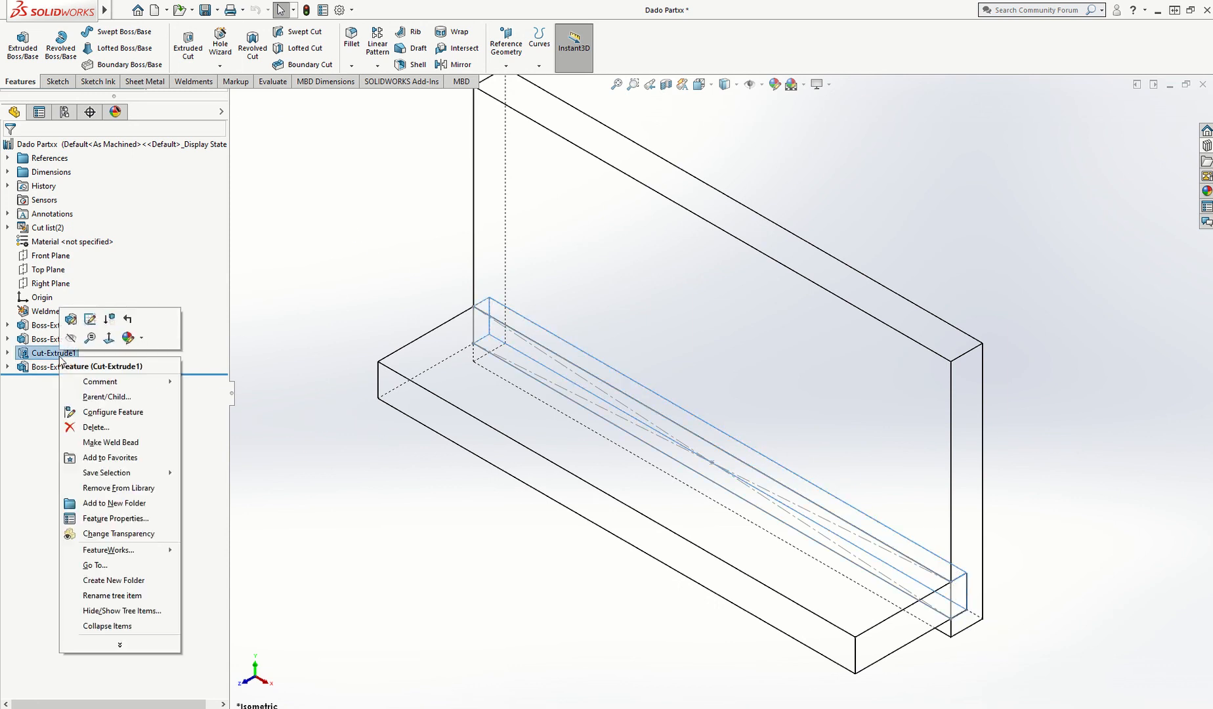
pyautogui.rightClick(43, 353)
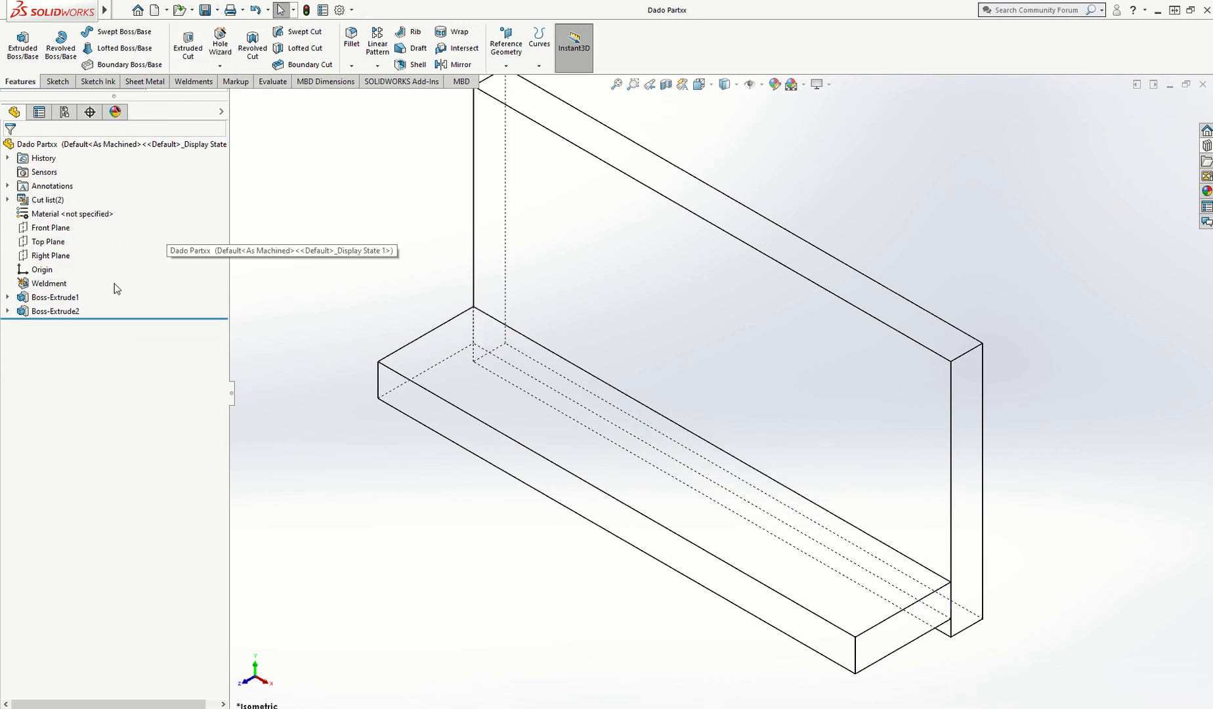
pyautogui.moveTo(994, 592)
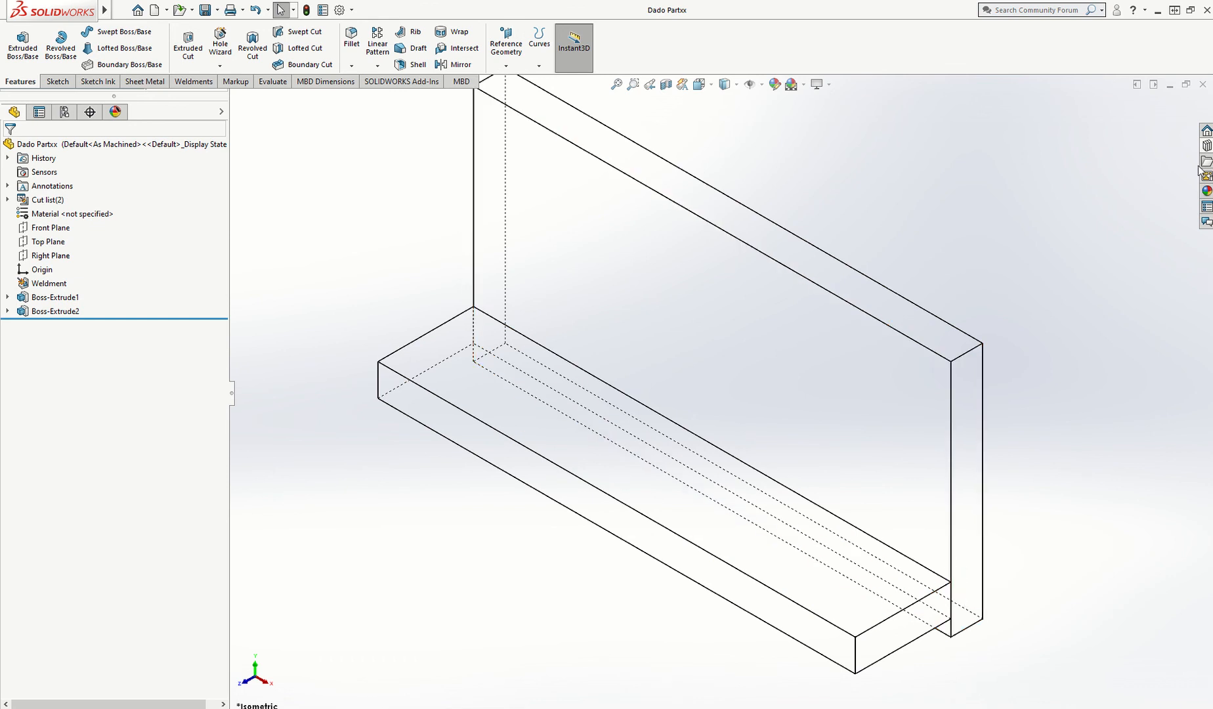
pyautogui.moveTo(1205, 146)
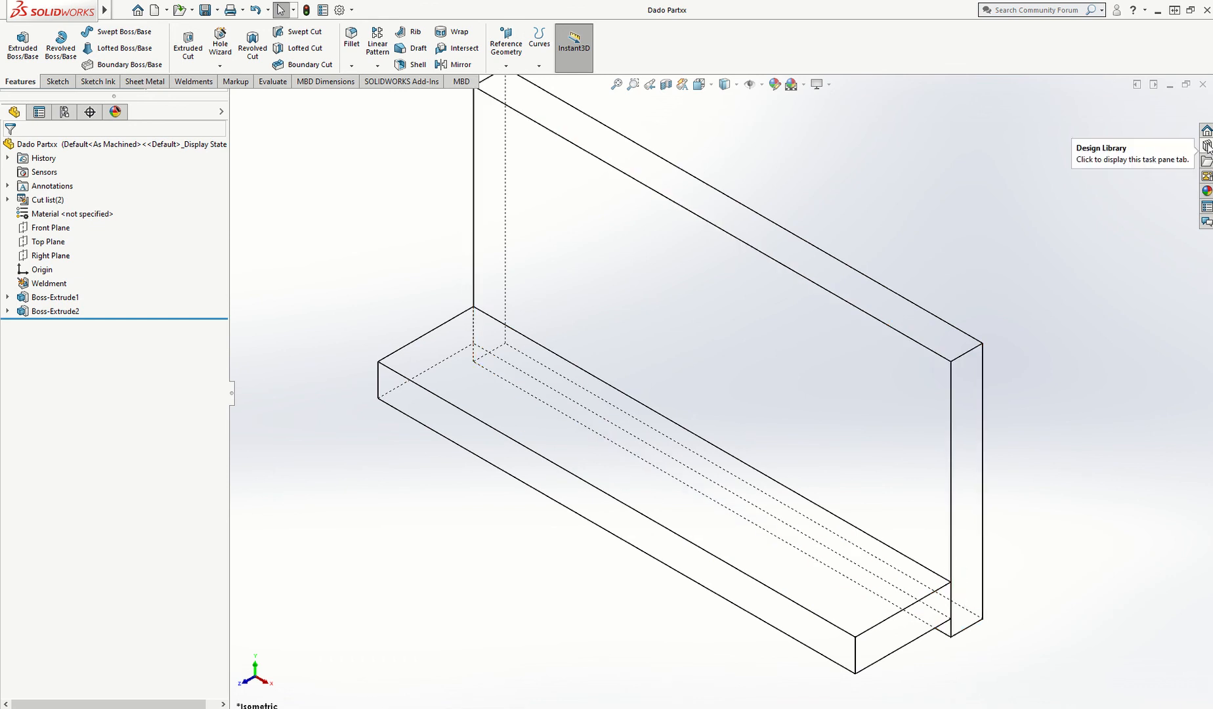
# Step: Update both cut-list items so they show plate sizes 10 x 75 x 150 and 10 x 30 x 150
pyautogui.click(1204, 145)
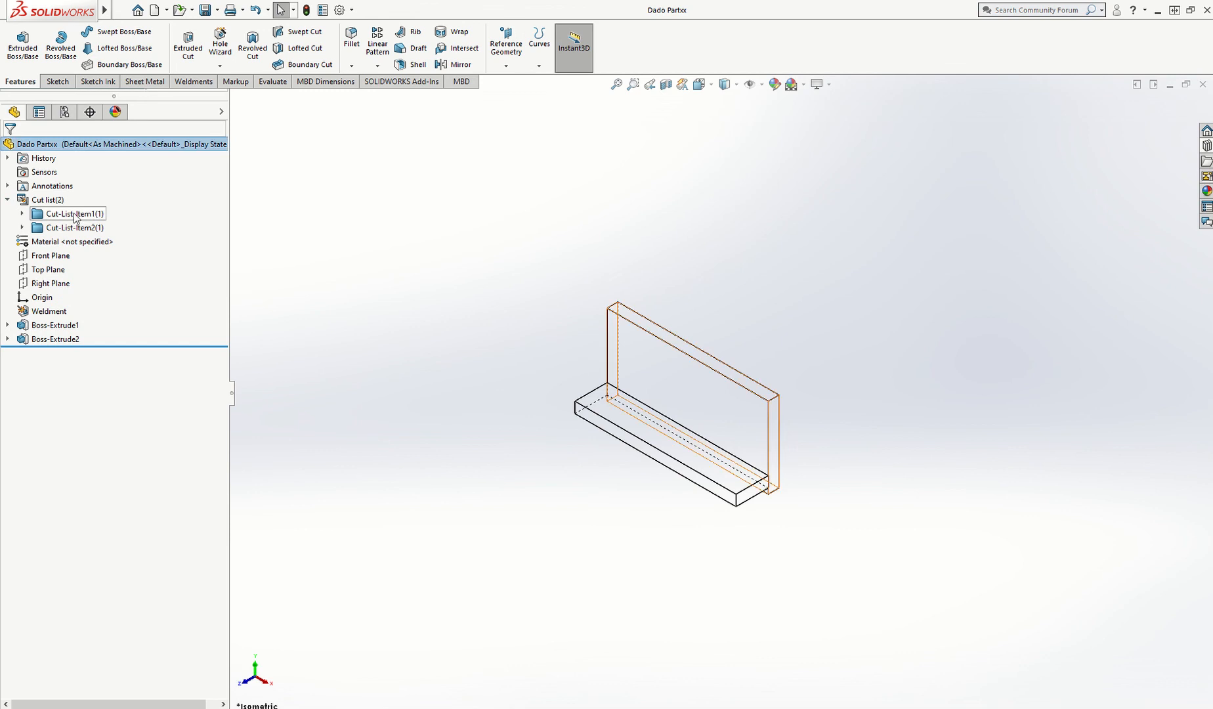
pyautogui.click(71, 213)
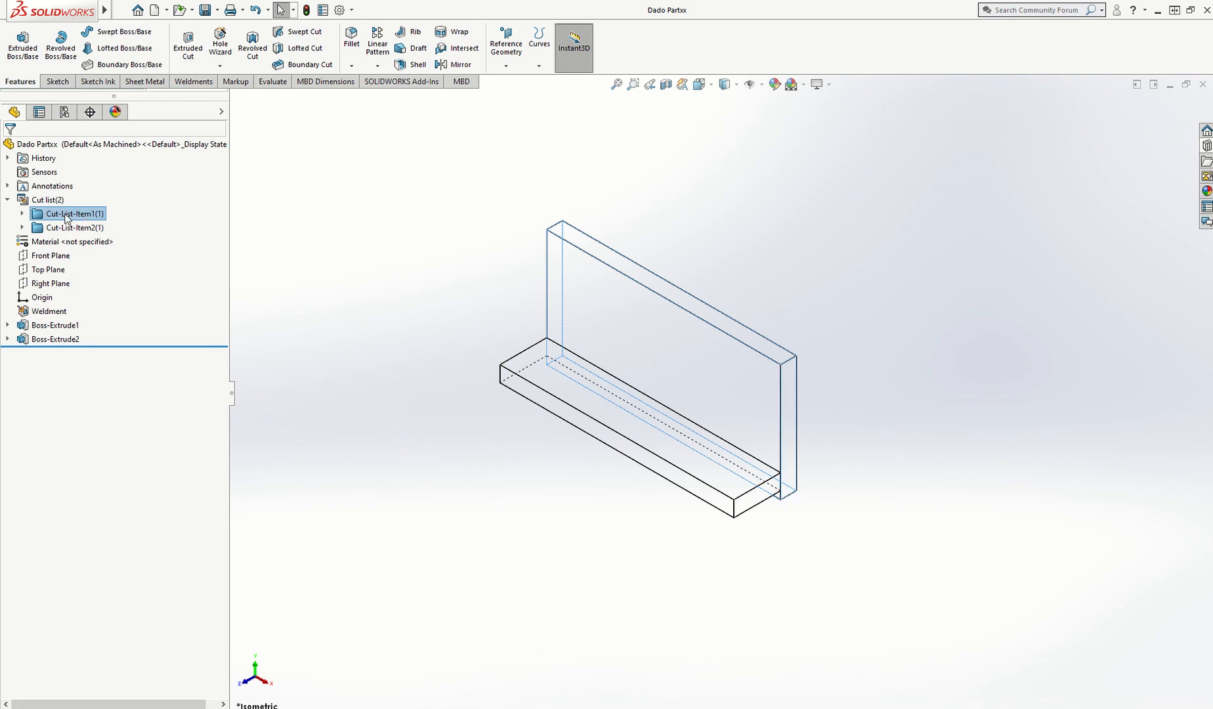
pyautogui.rightClick(71, 213)
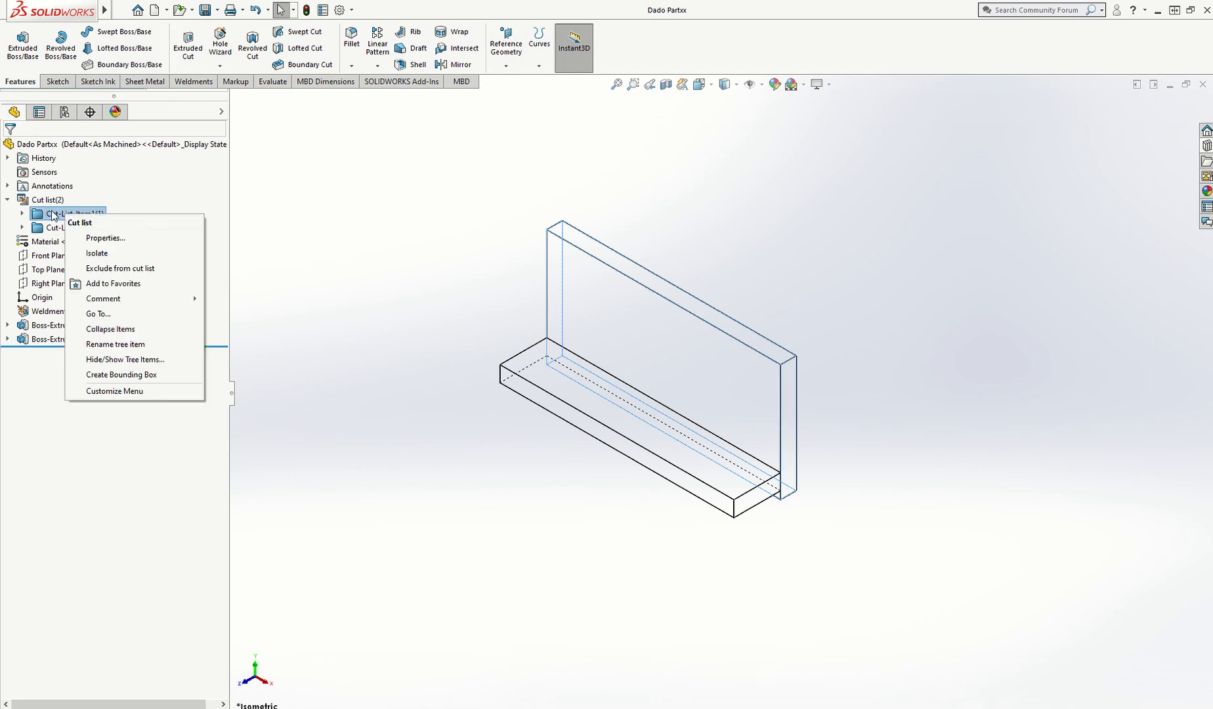
pyautogui.moveTo(130, 232)
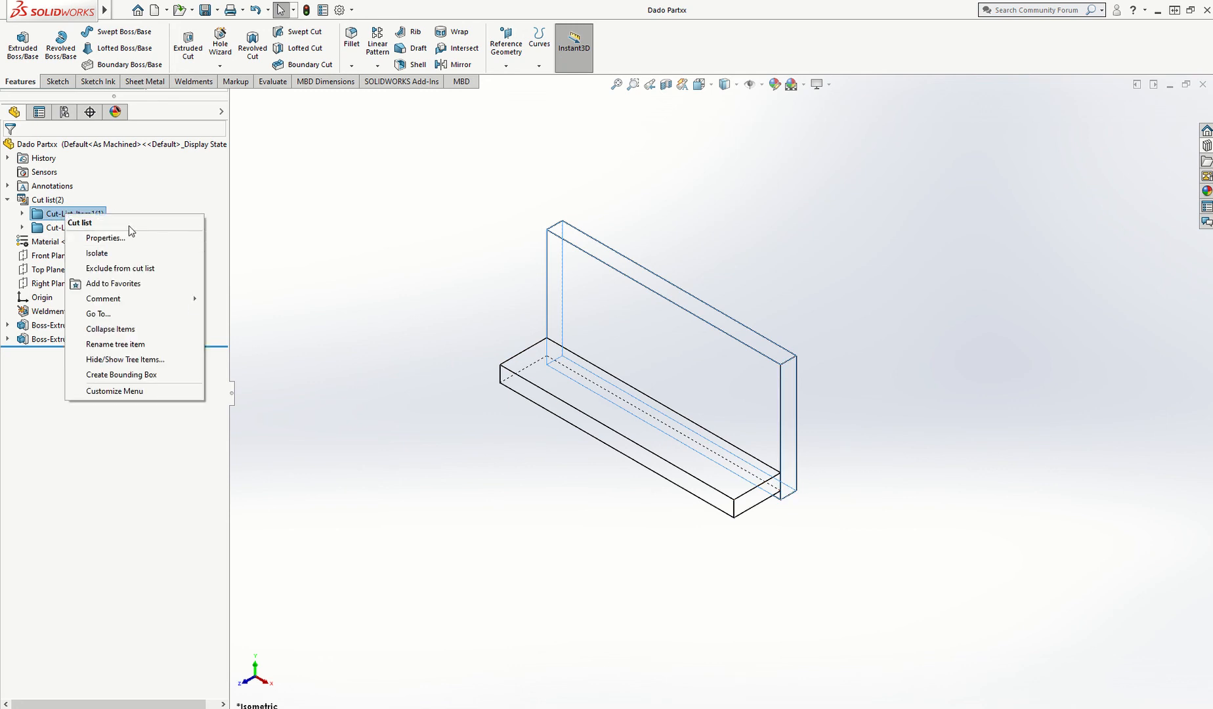
pyautogui.moveTo(135, 284)
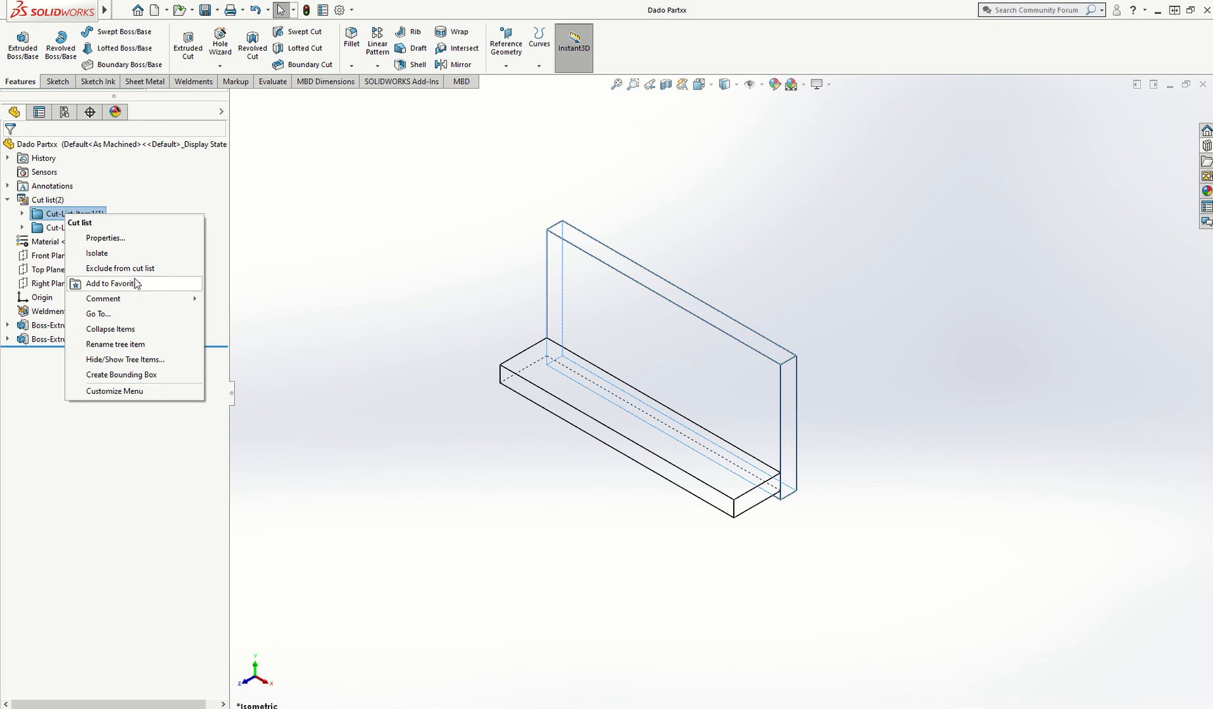
pyautogui.click(114, 344)
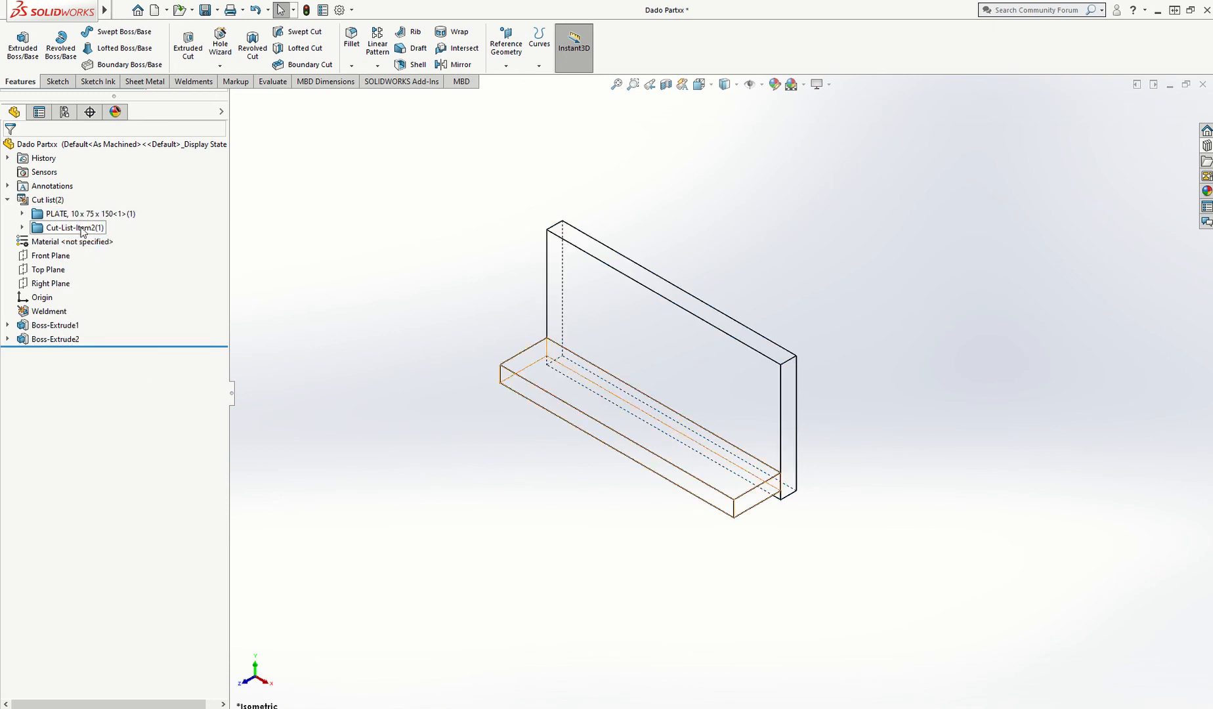
pyautogui.rightClick(69, 228)
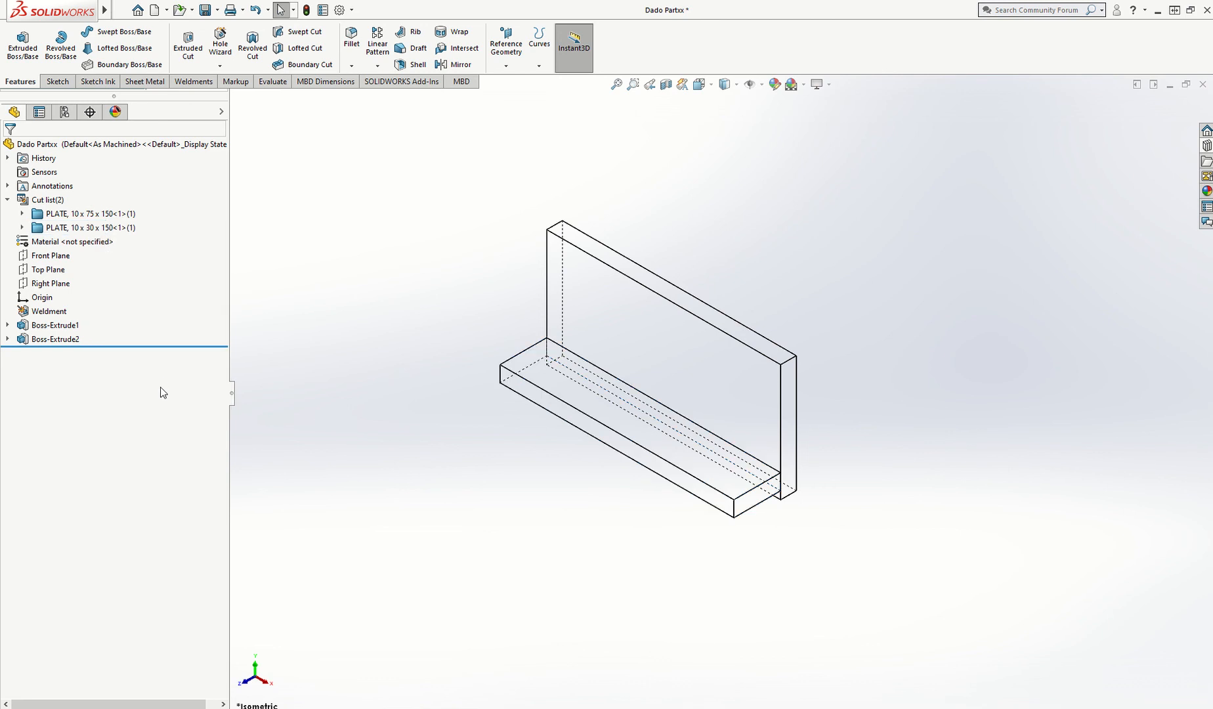
pyautogui.click(86, 227)
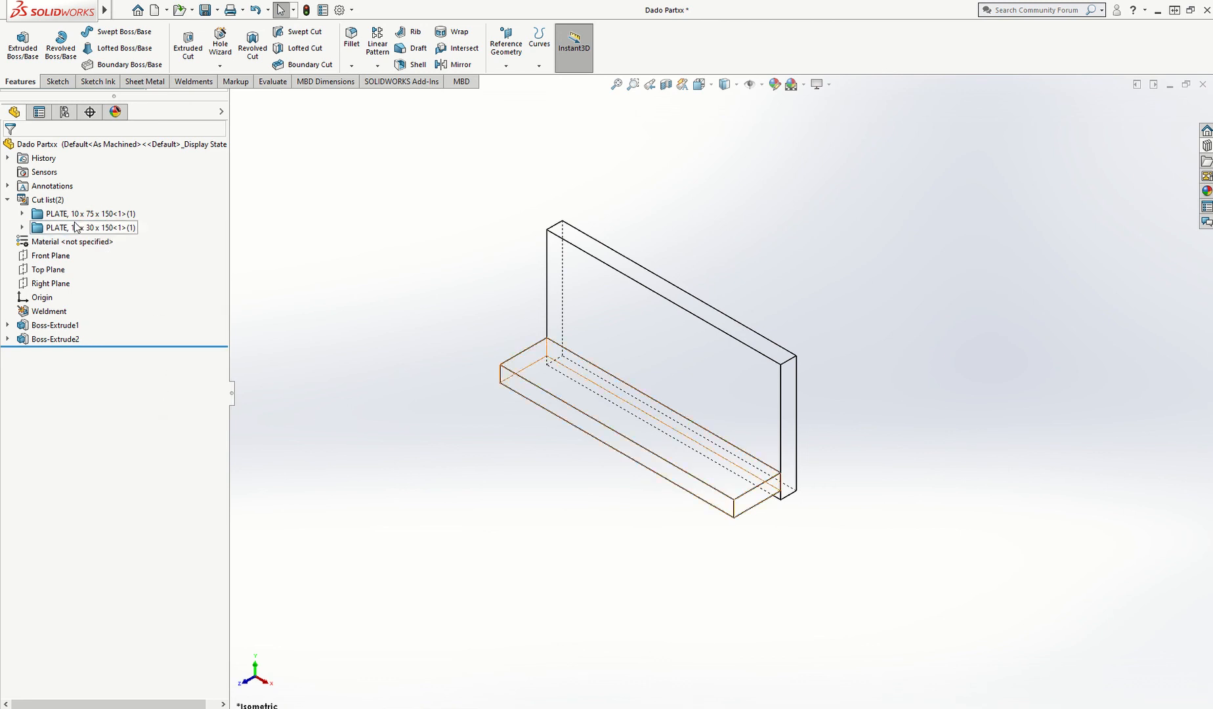
# Step: Insert a weldment cut-list Bill of Materials table below the bracket listing both plates
pyautogui.rightClick(47, 200)
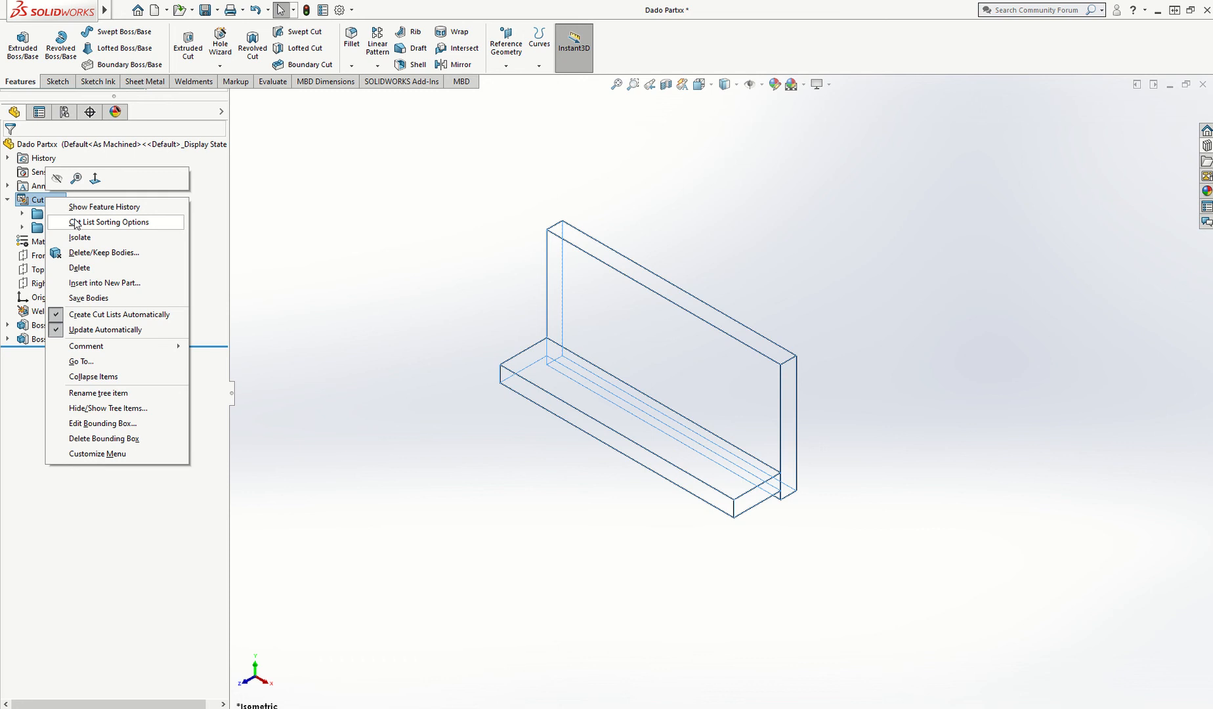
pyautogui.click(194, 9)
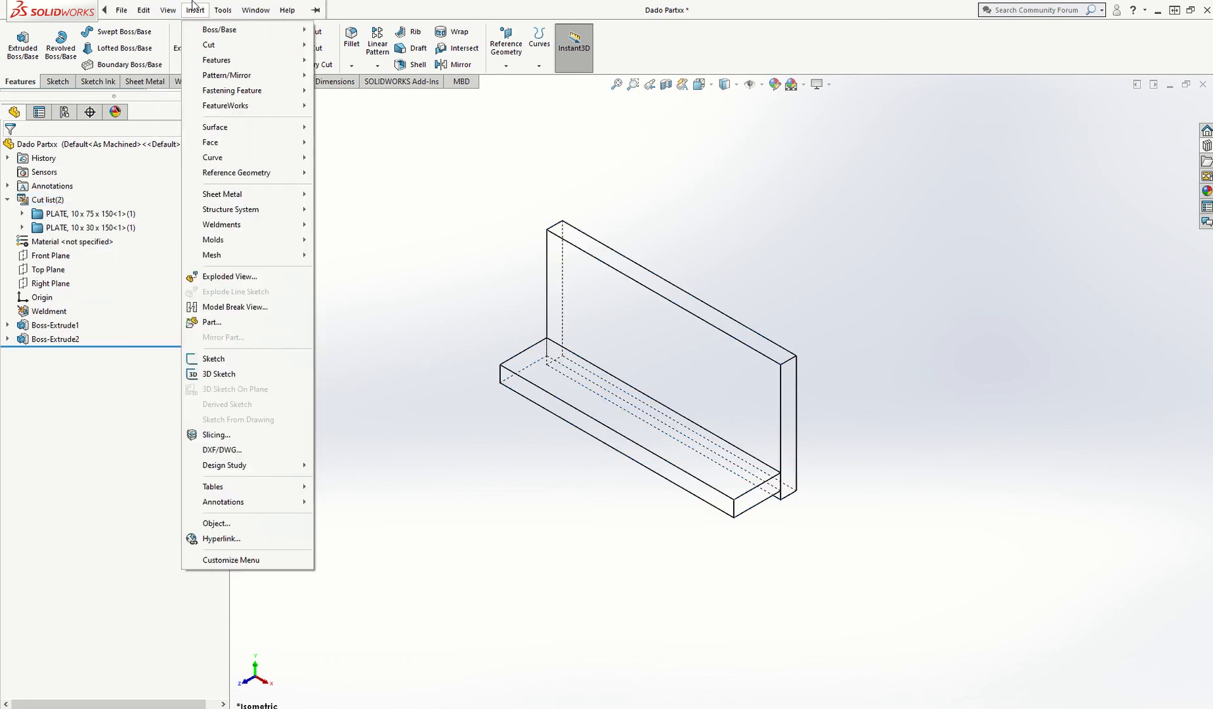
pyautogui.click(222, 10)
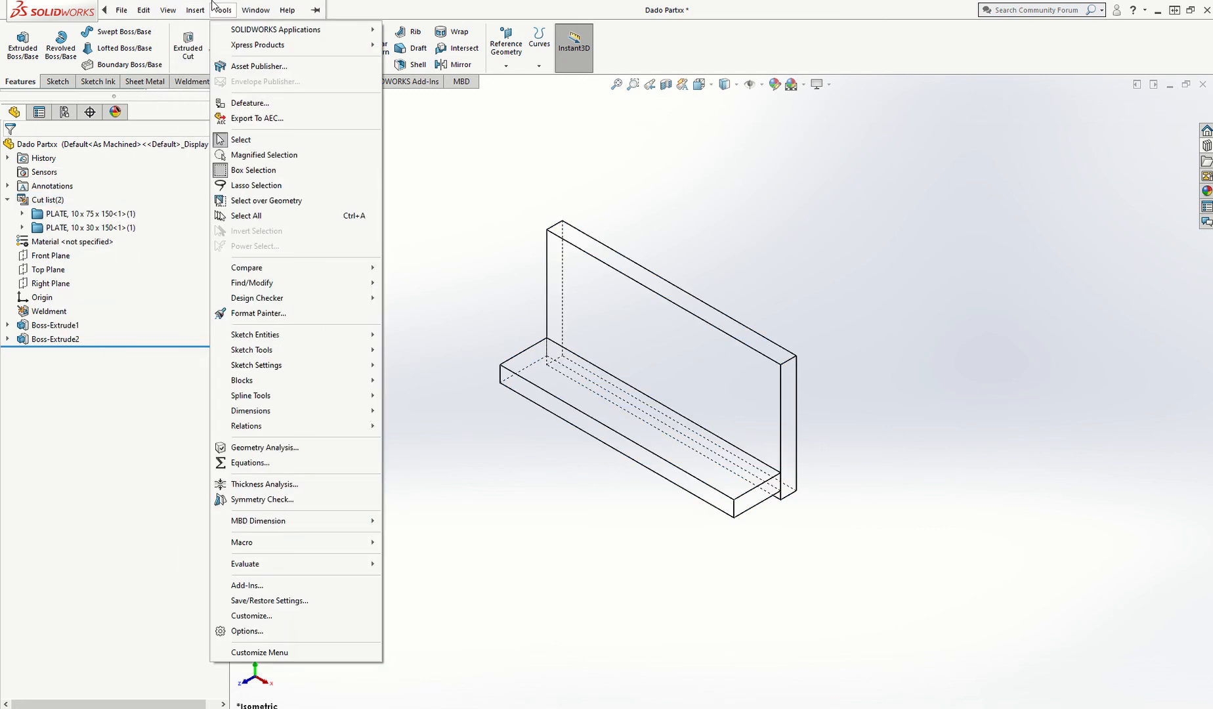
pyautogui.moveTo(277, 271)
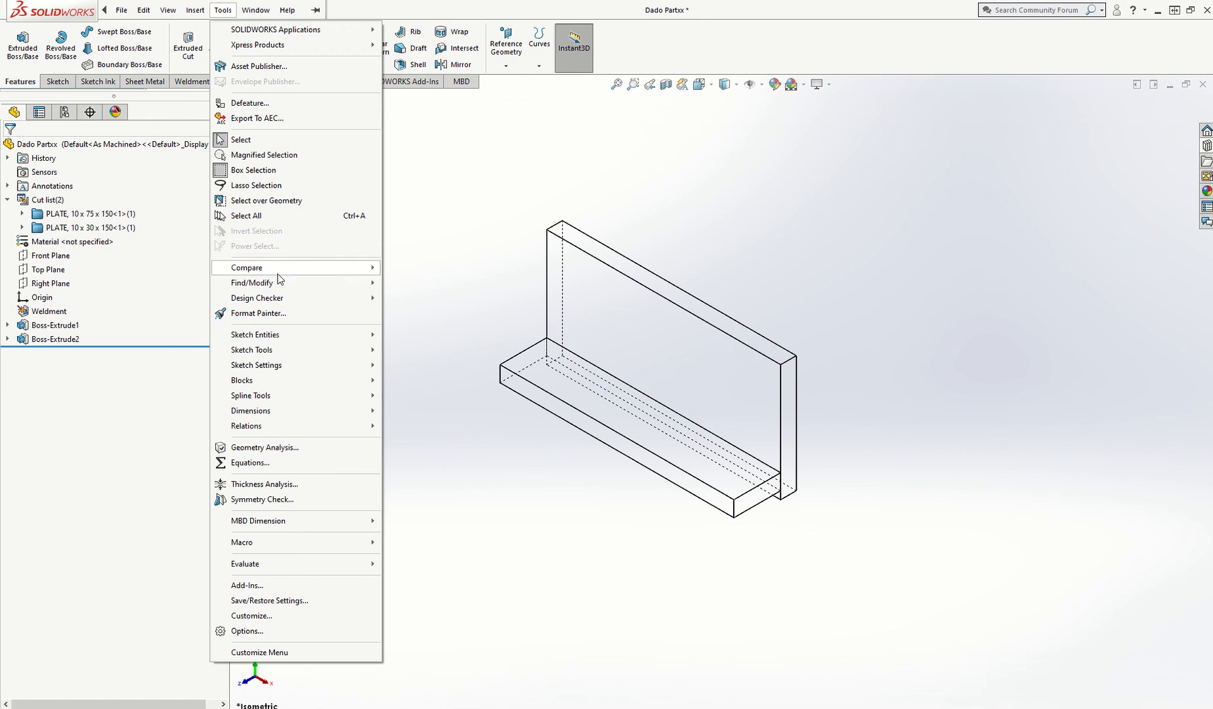
pyautogui.click(194, 9)
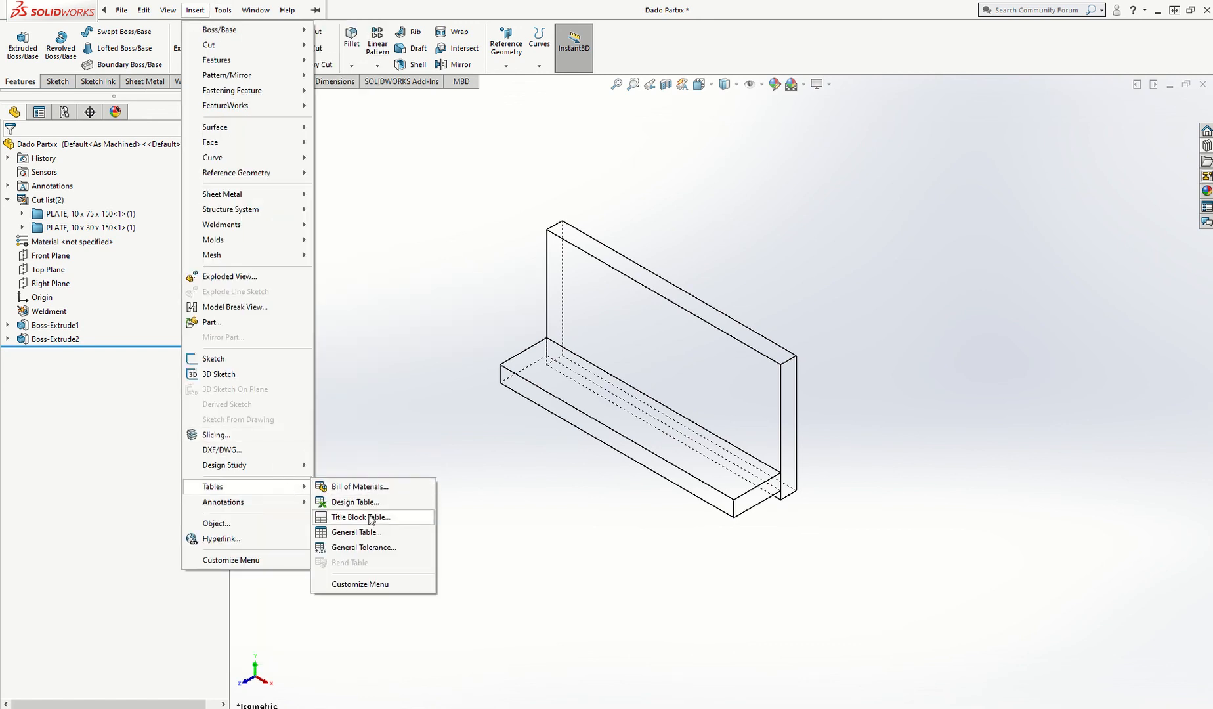
pyautogui.click(361, 486)
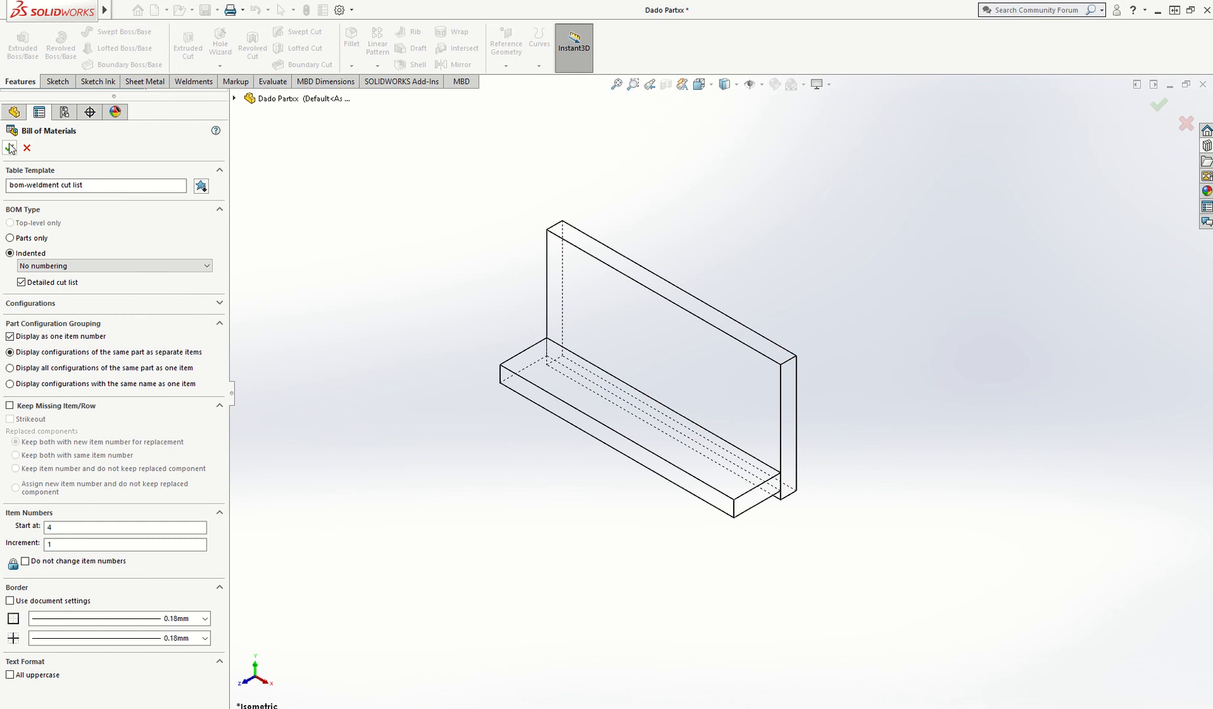
pyautogui.click(9, 147)
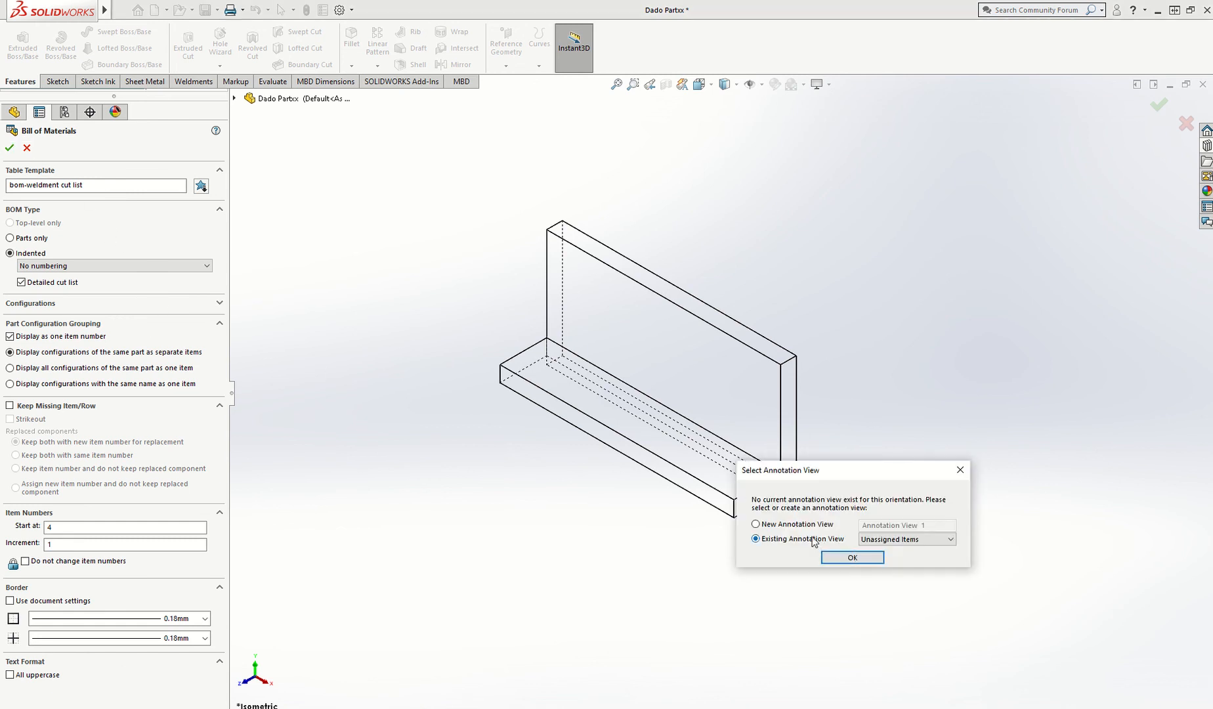
pyautogui.click(852, 557)
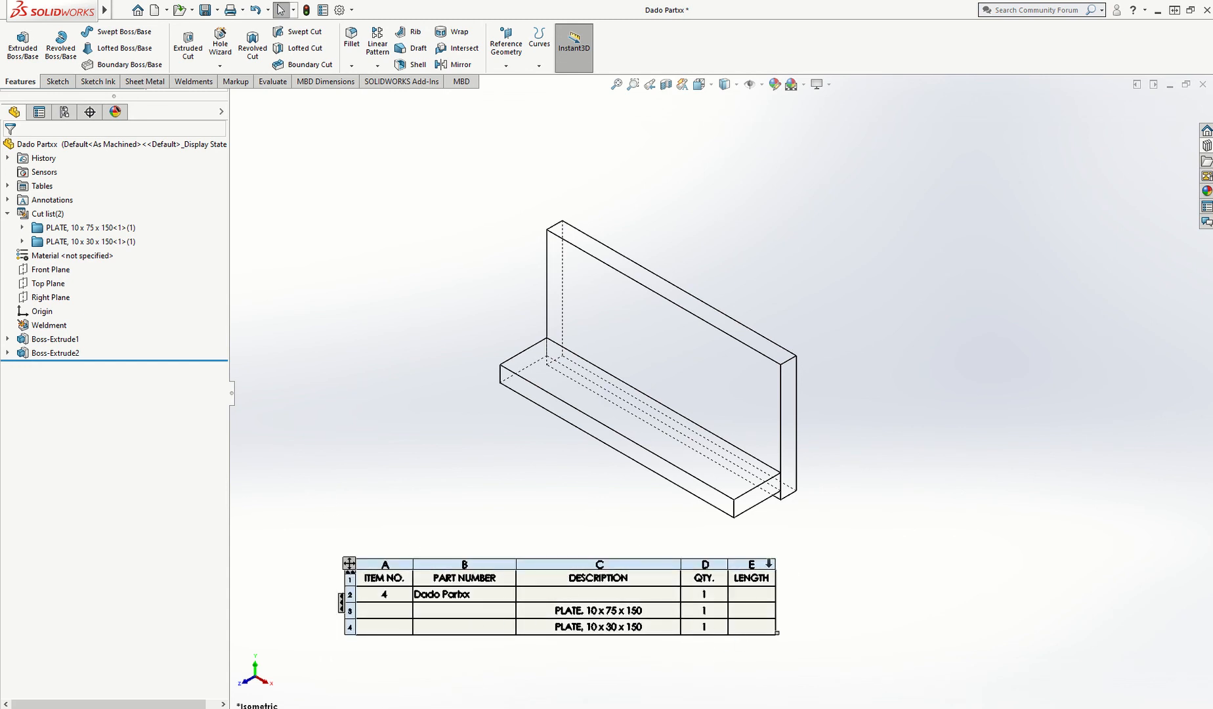
pyautogui.click(830, 579)
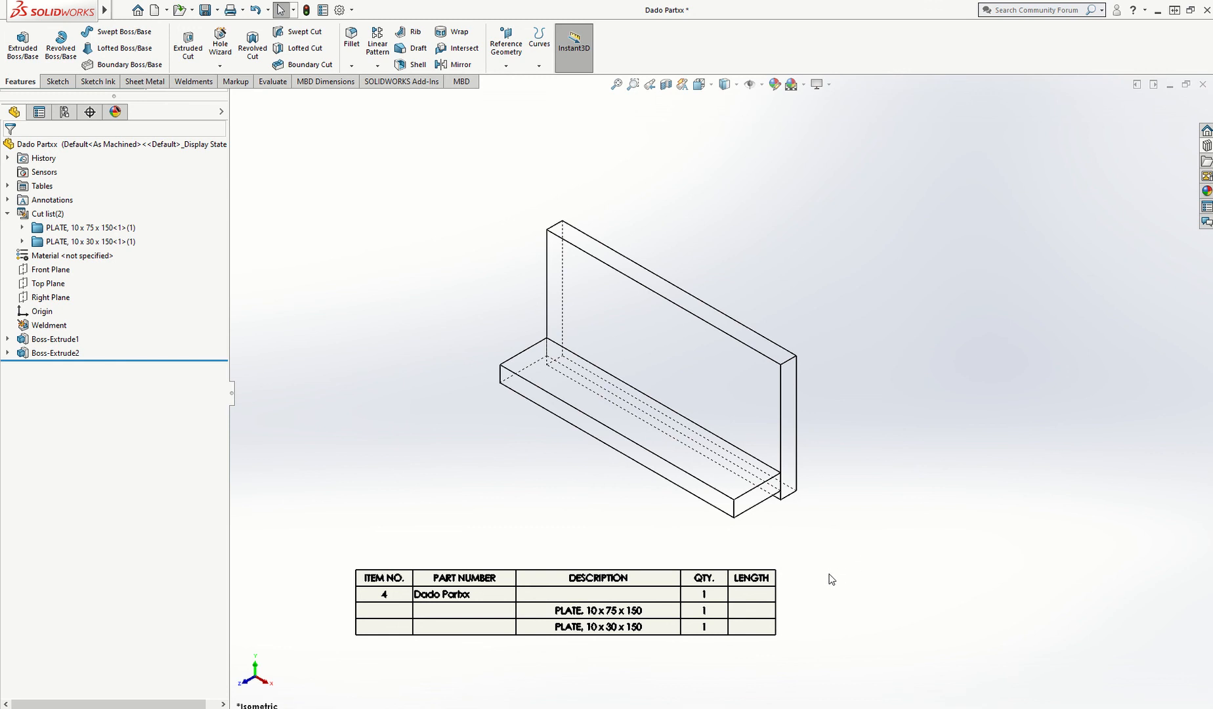
pyautogui.moveTo(1205, 189)
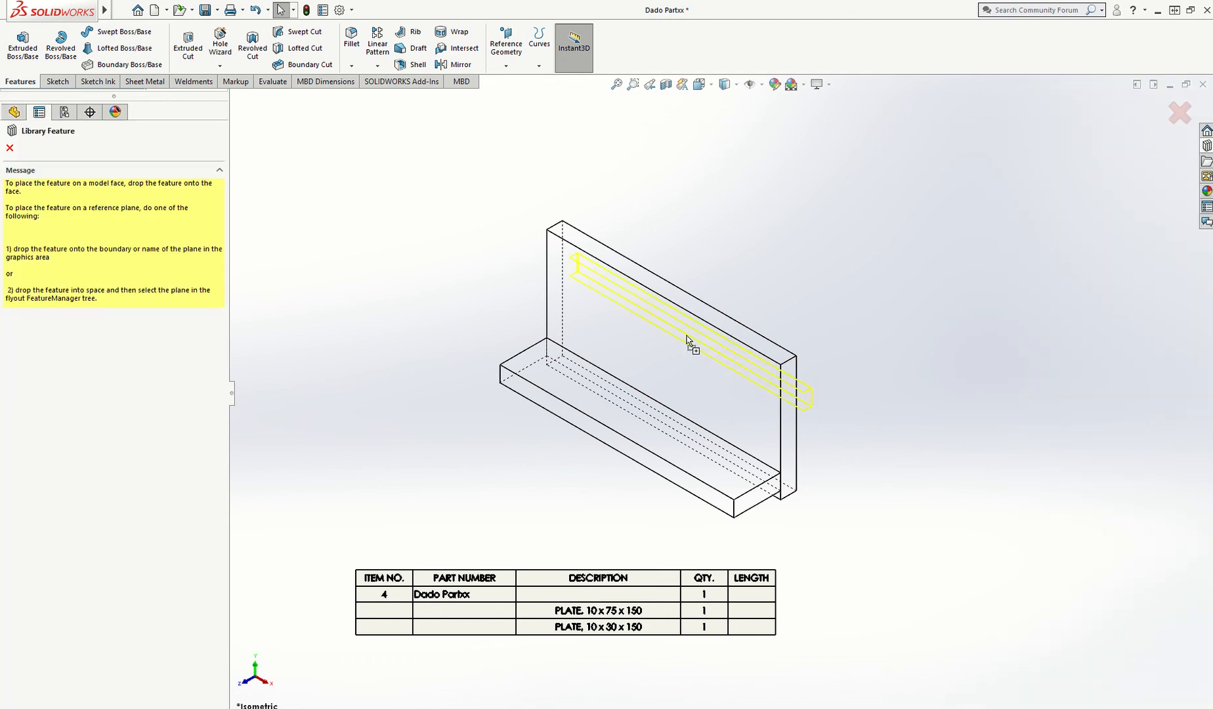
pyautogui.moveTo(661, 356)
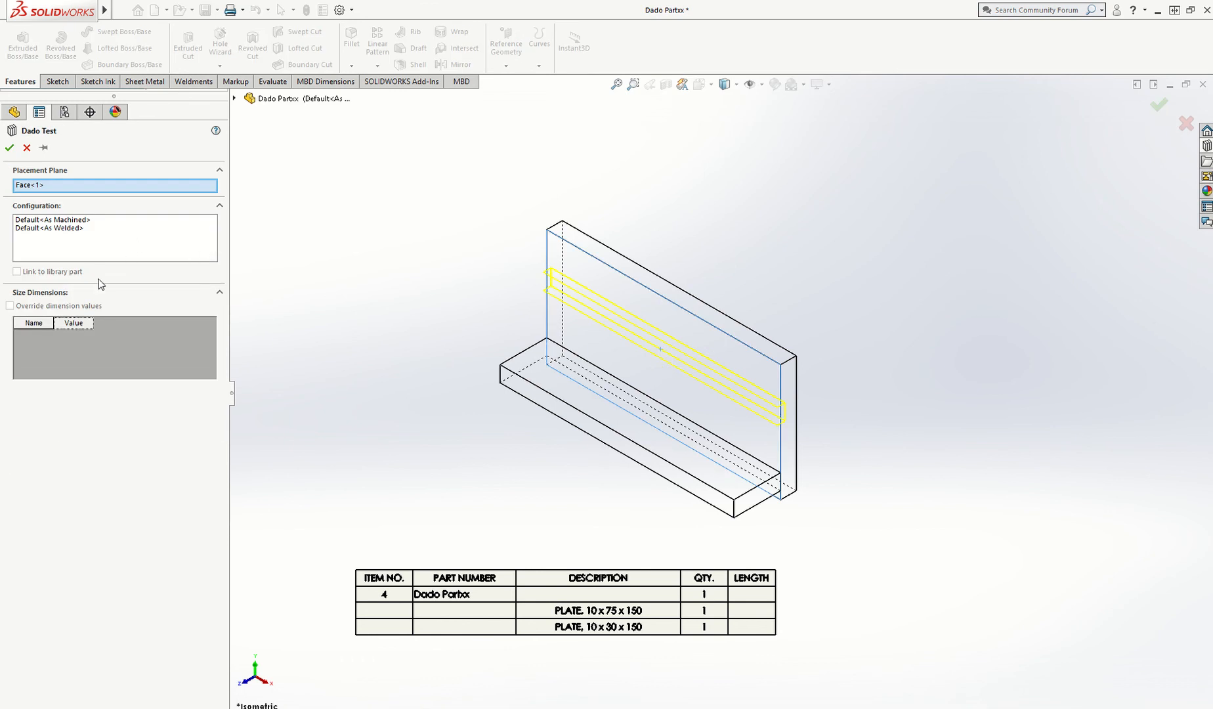
# Step: Place Dado Test using the As Machined configuration, dismiss the warning, and pick the last edge reference
pyautogui.click(52, 219)
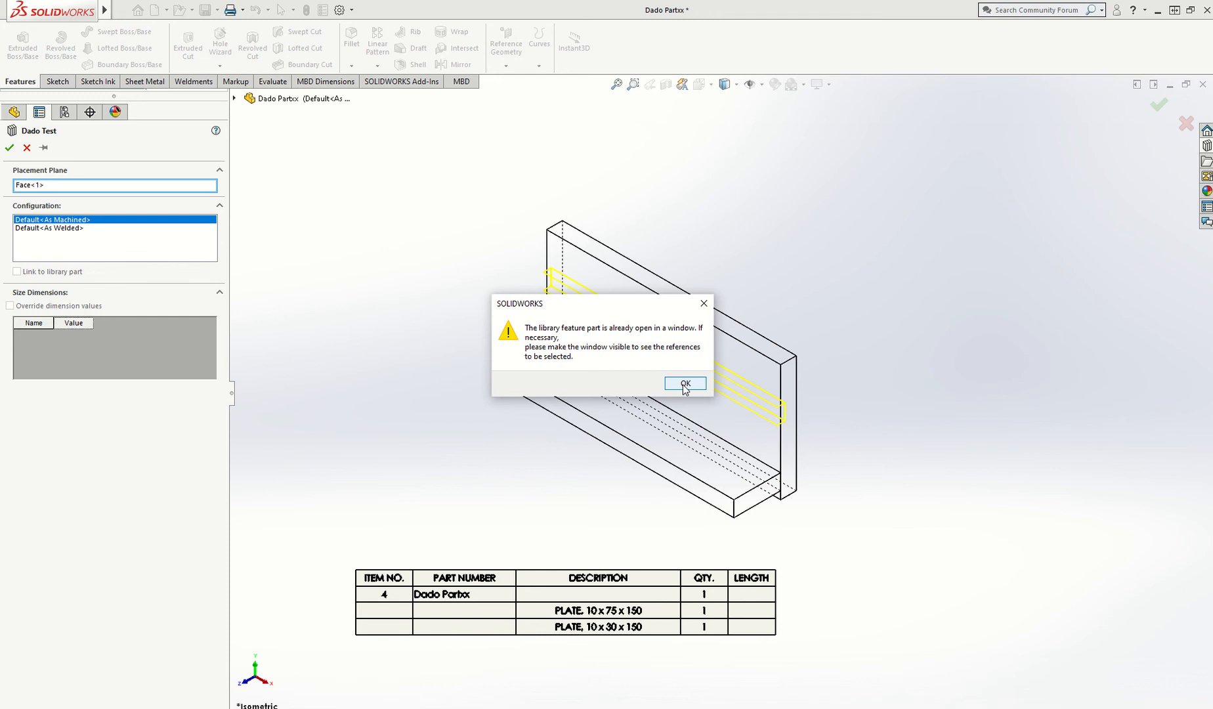
pyautogui.click(684, 384)
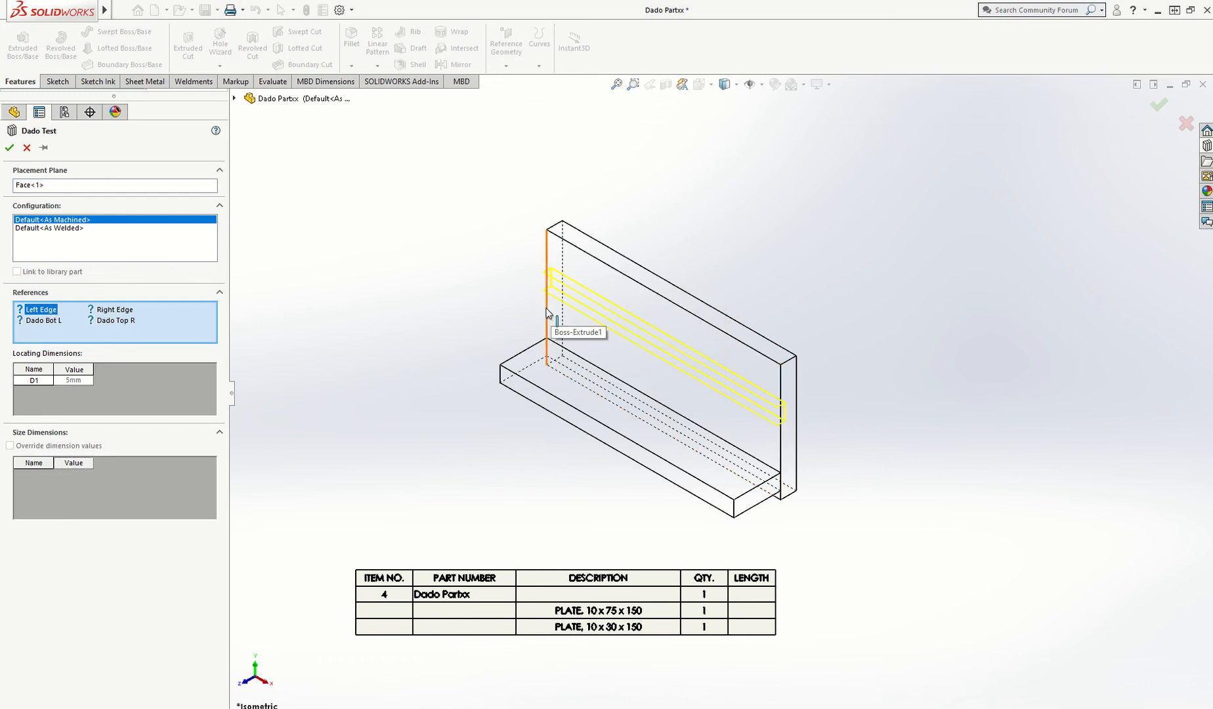
pyautogui.moveTo(544, 317)
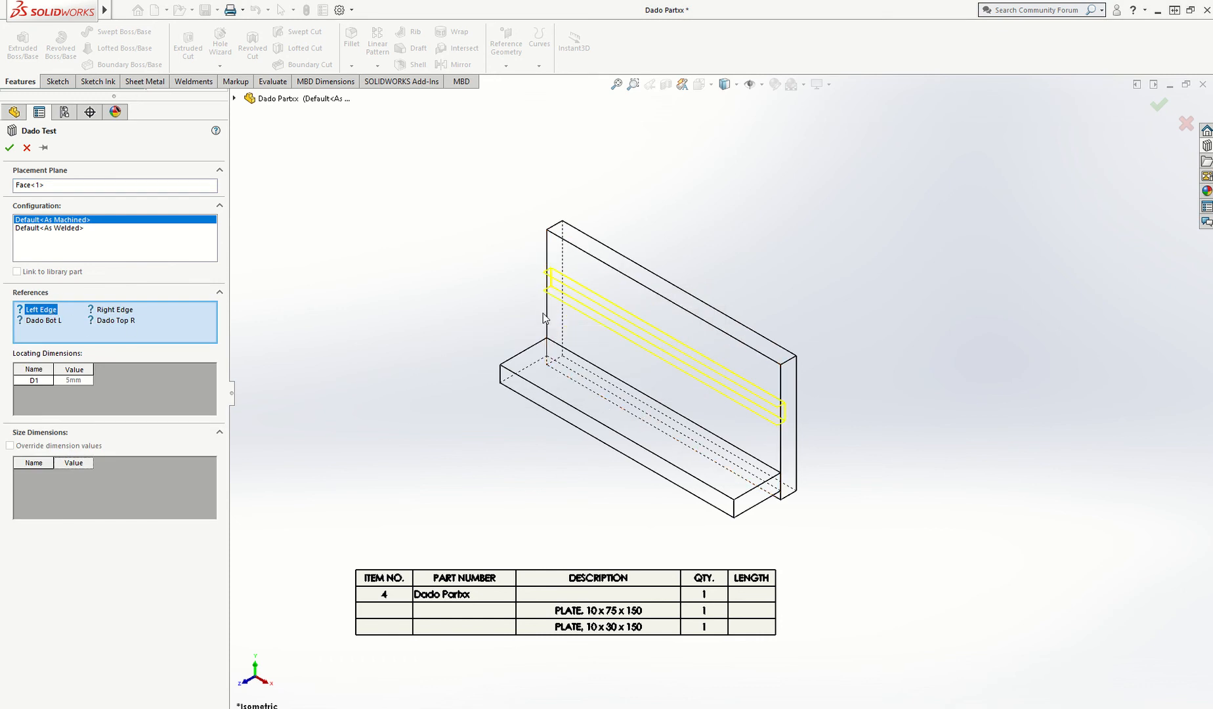
pyautogui.moveTo(549, 317)
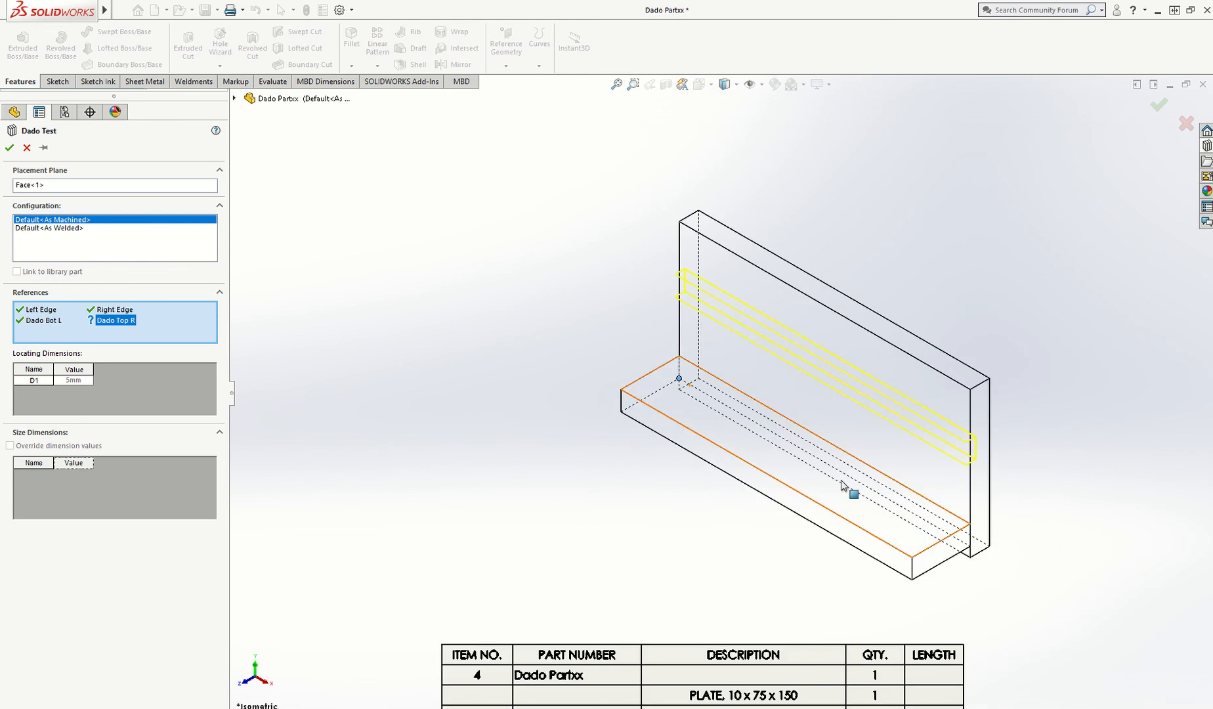
pyautogui.scroll(3)
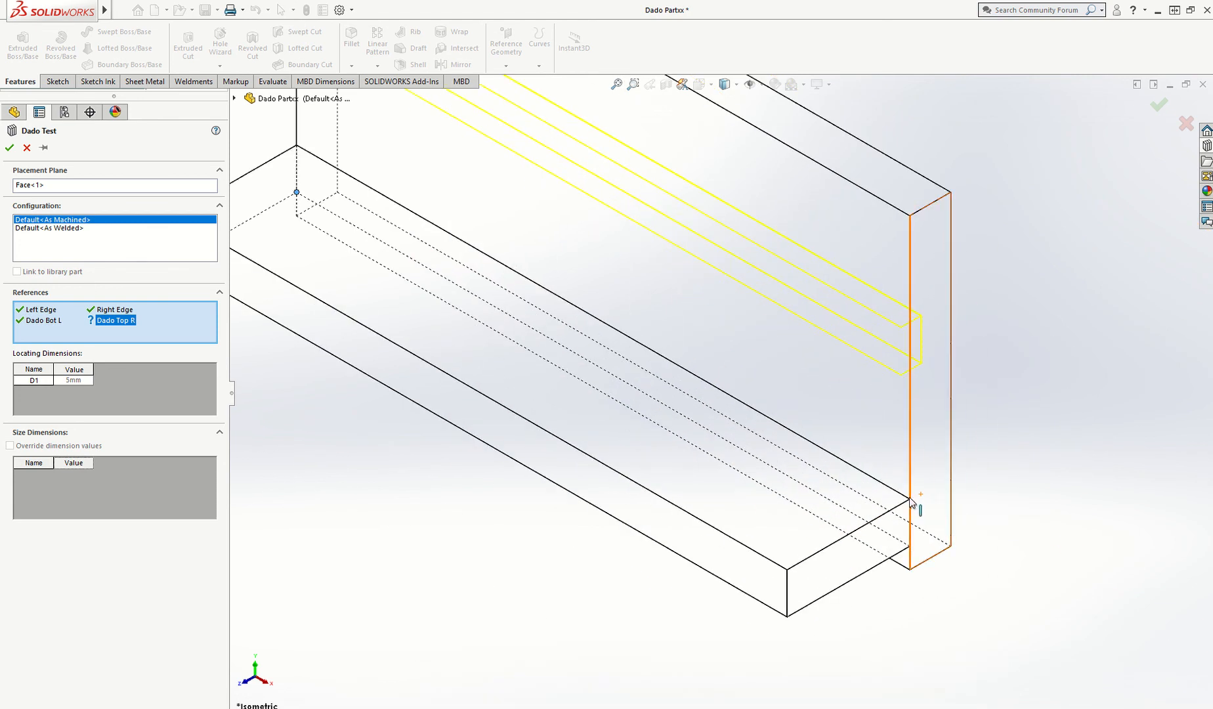
pyautogui.click(913, 507)
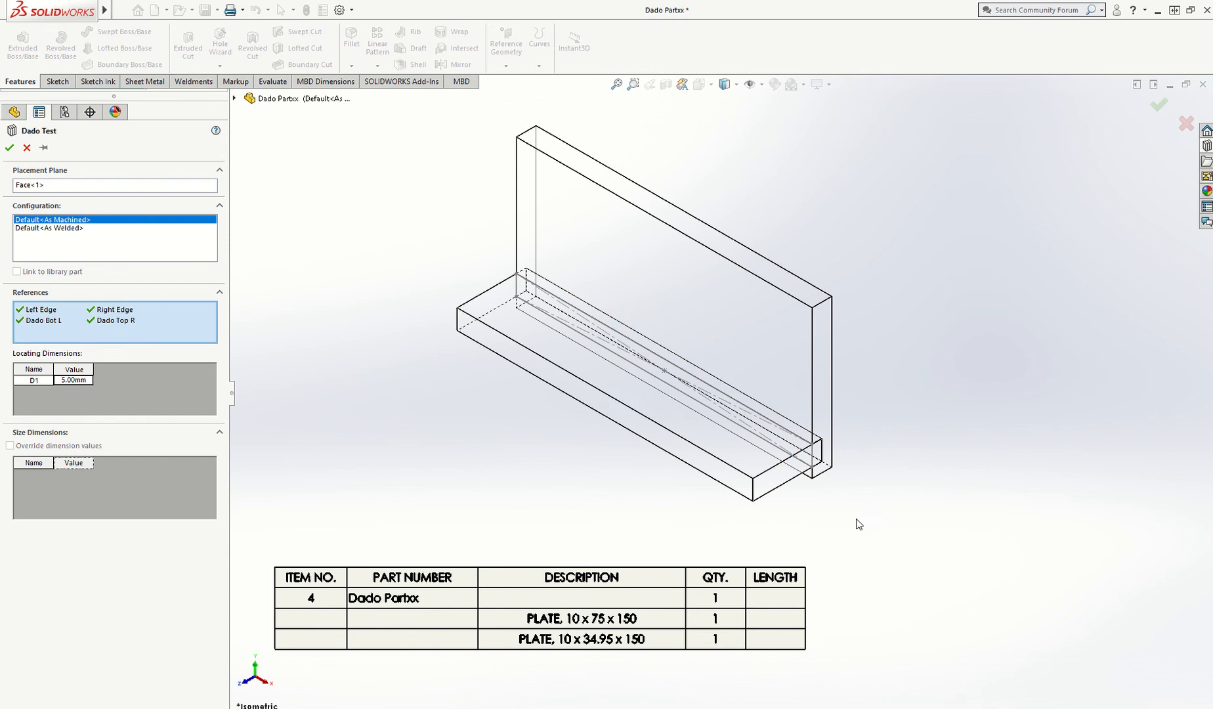
pyautogui.moveTo(266, 306)
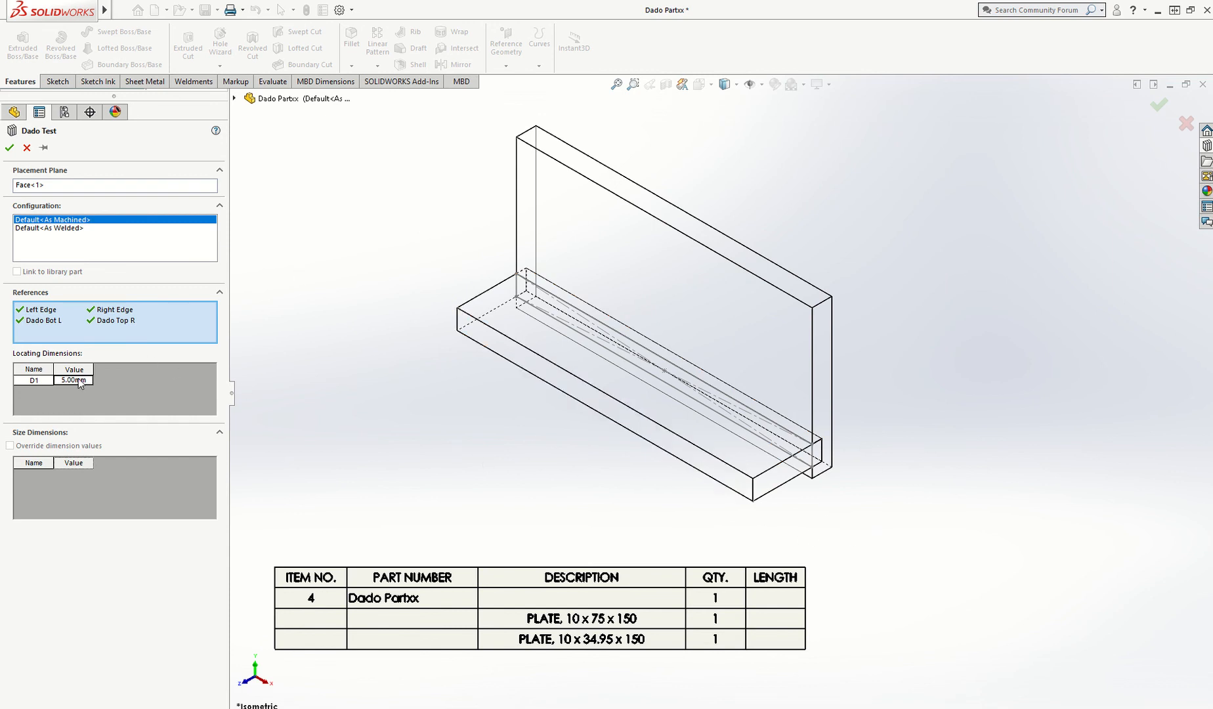
# Step: Try 2 for the D1 locating dimension, settle on 5.00mm, and confirm Dado Test
pyautogui.doubleClick(73, 380)
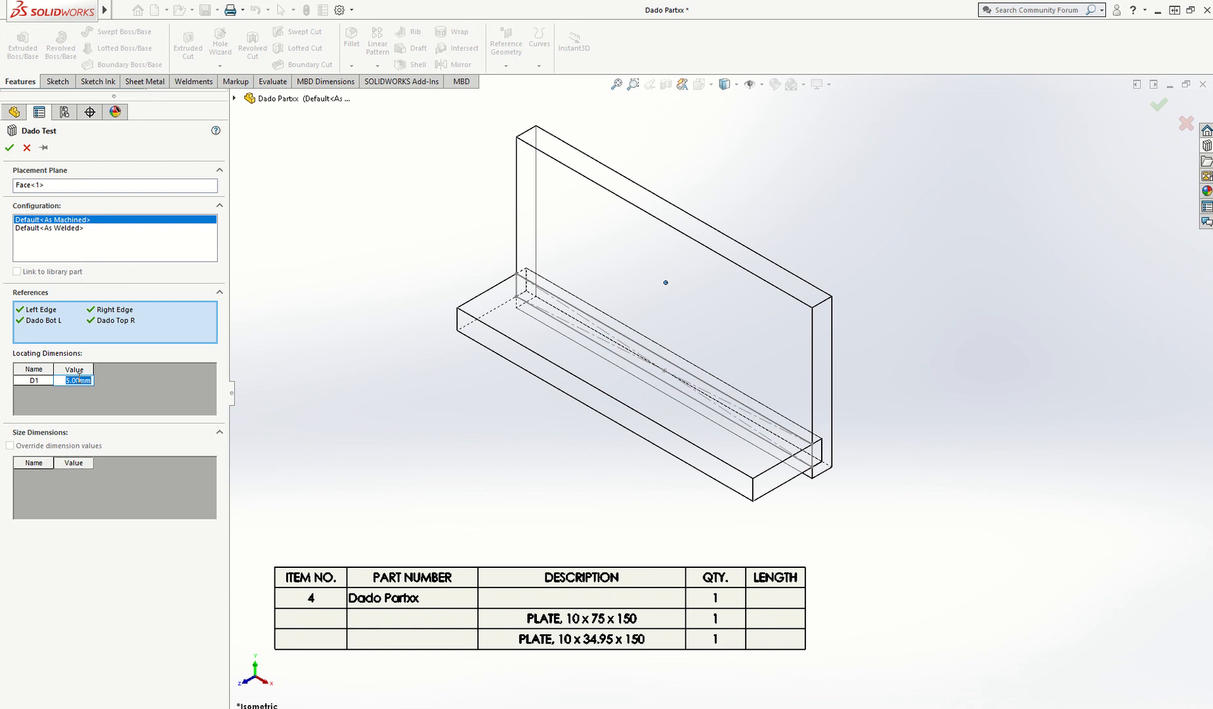
pyautogui.write('2')
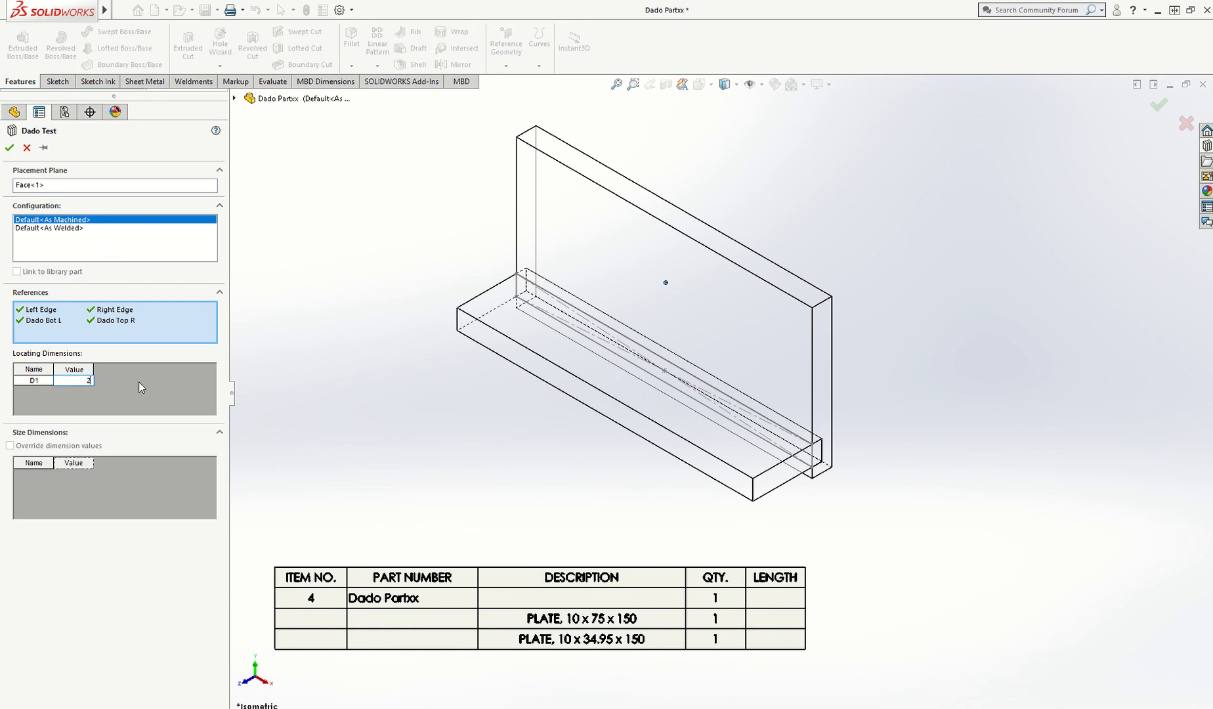
pyautogui.moveTo(315, 411)
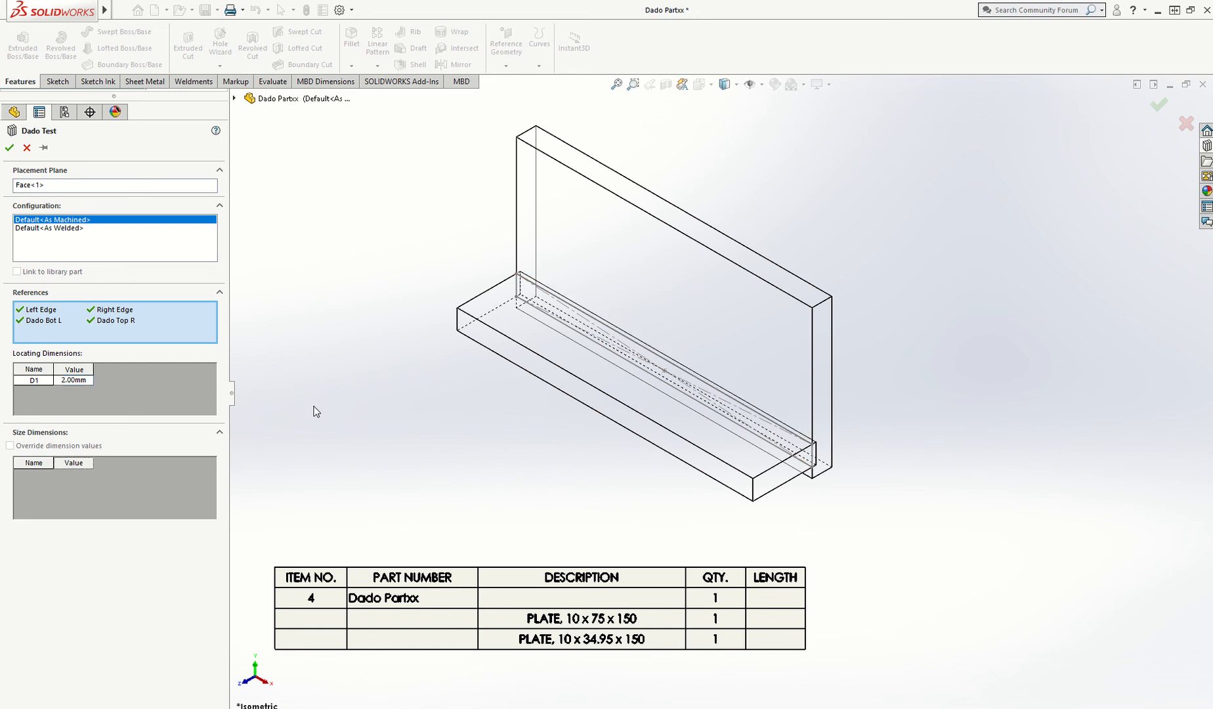
pyautogui.moveTo(114, 360)
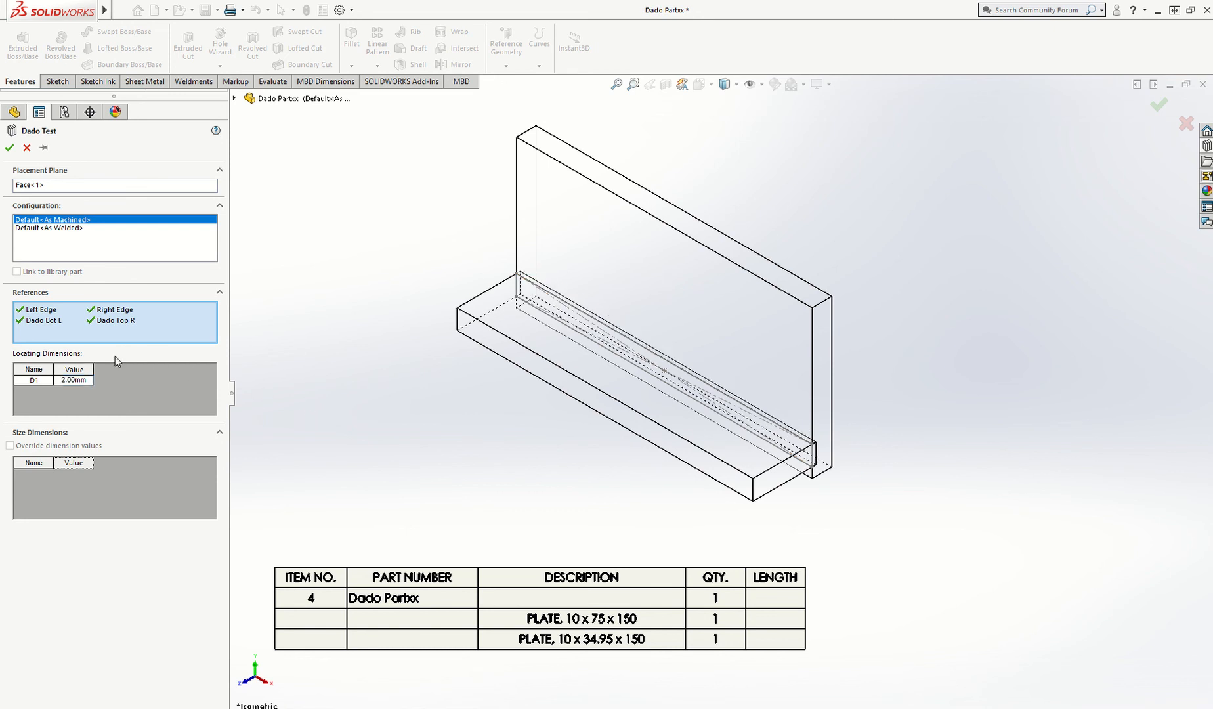
pyautogui.moveTo(585, 550)
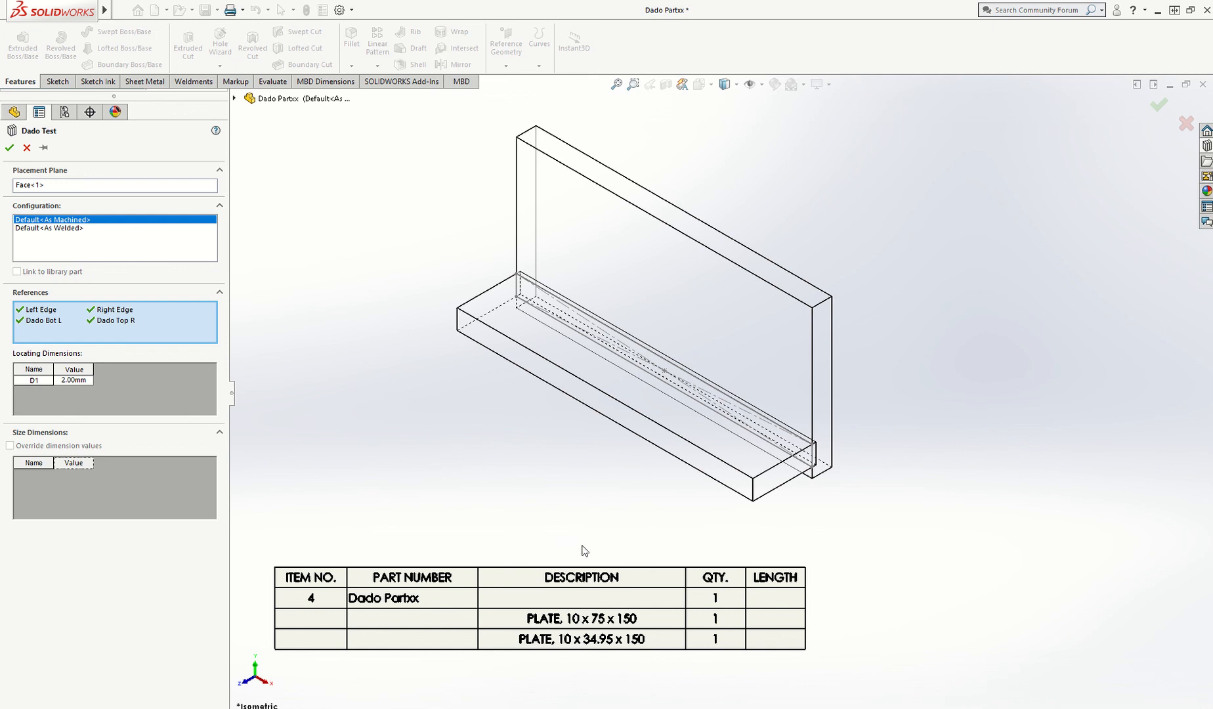
pyautogui.doubleClick(73, 380)
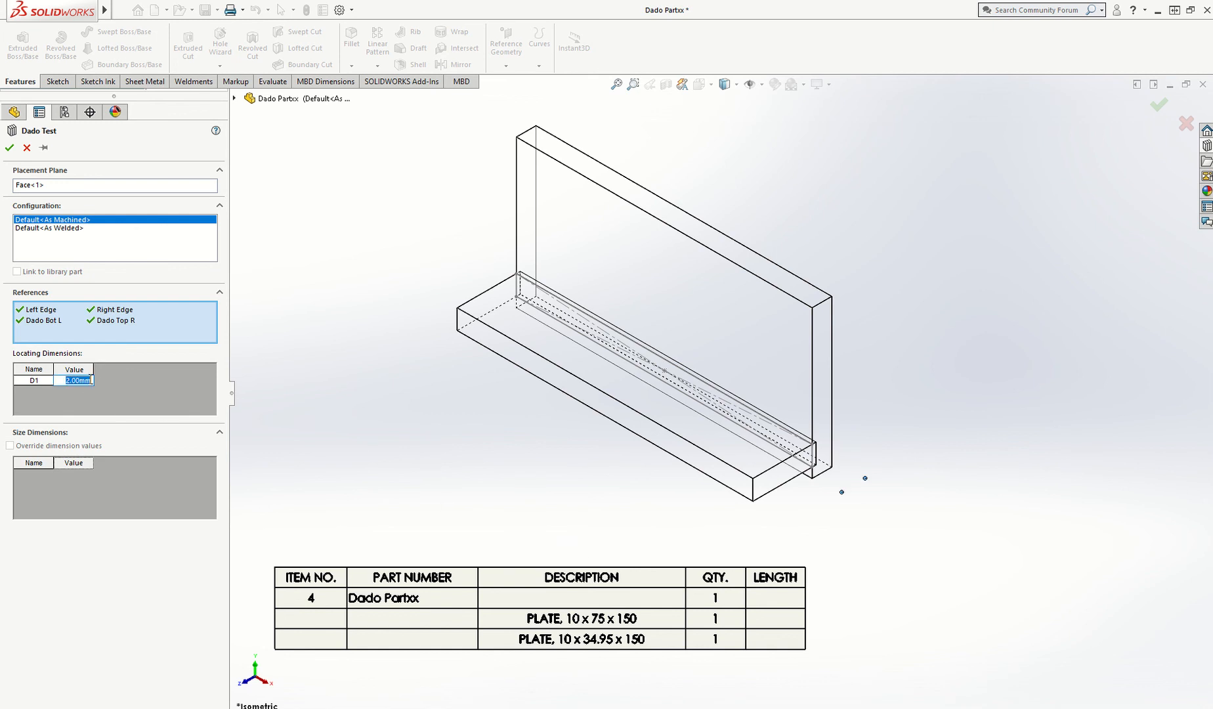
pyautogui.write('5.00mm')
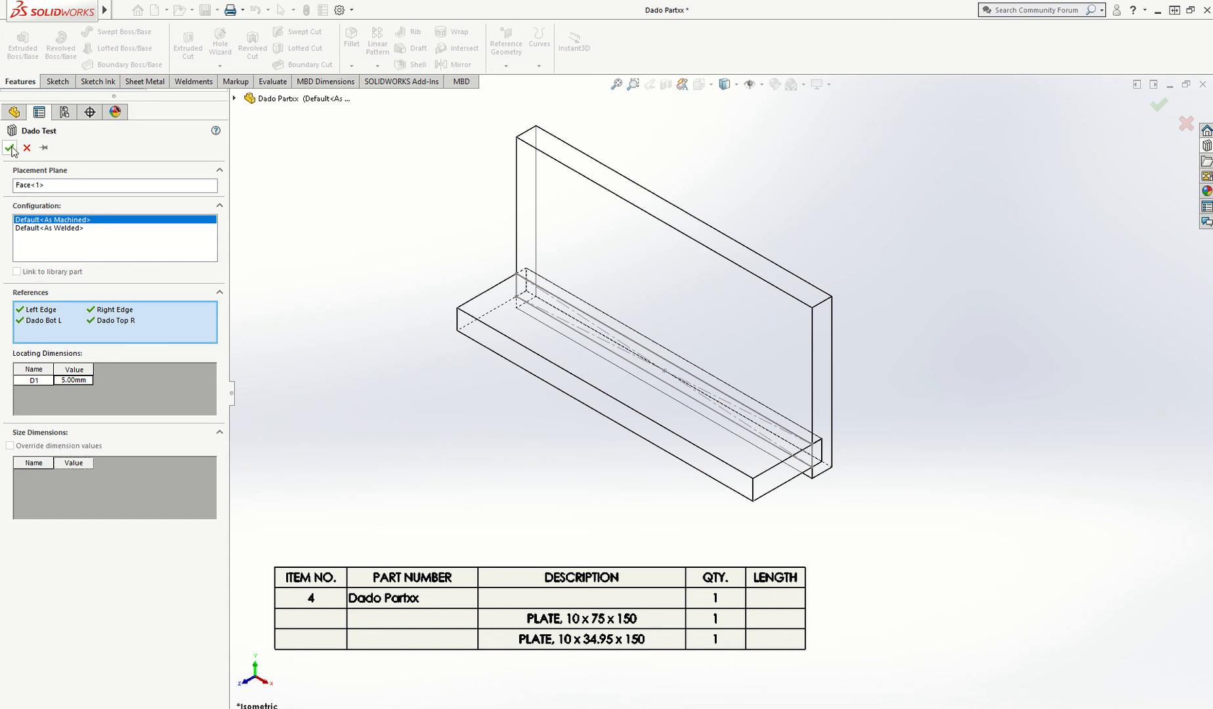
pyautogui.click(12, 148)
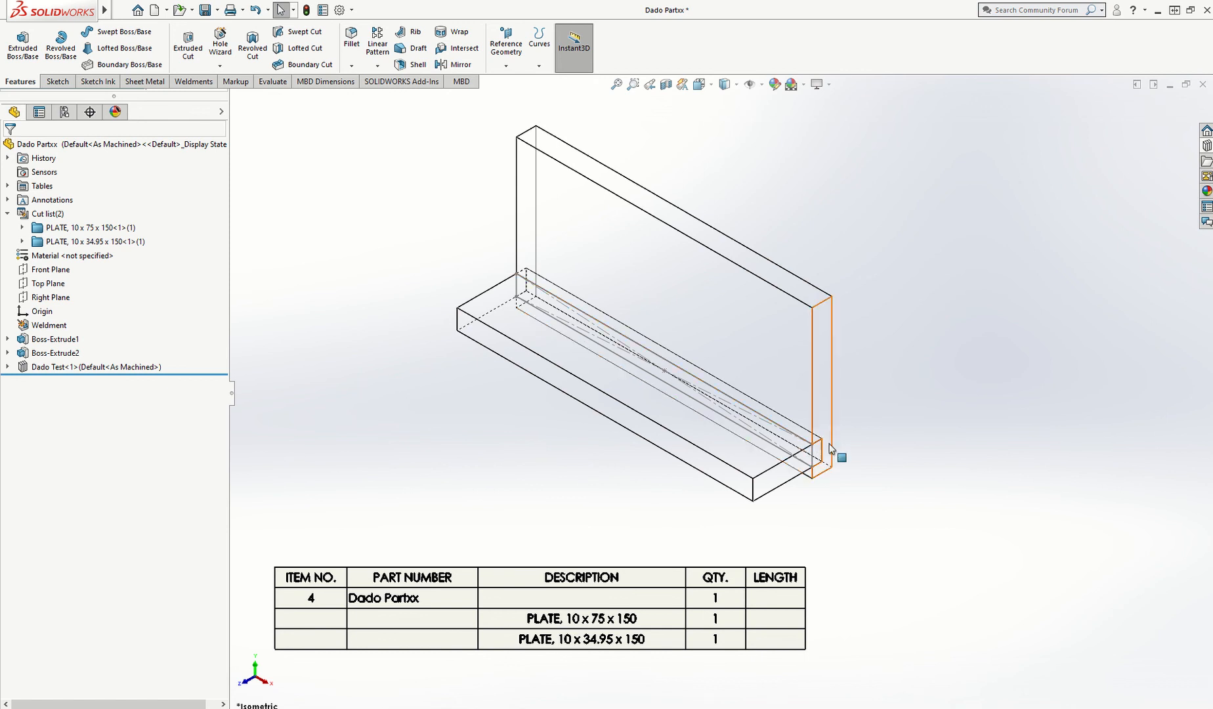
# Step: Inspect the dado joint from standard views, expand Dado Test in the tree, and check the table
pyautogui.click(398, 380)
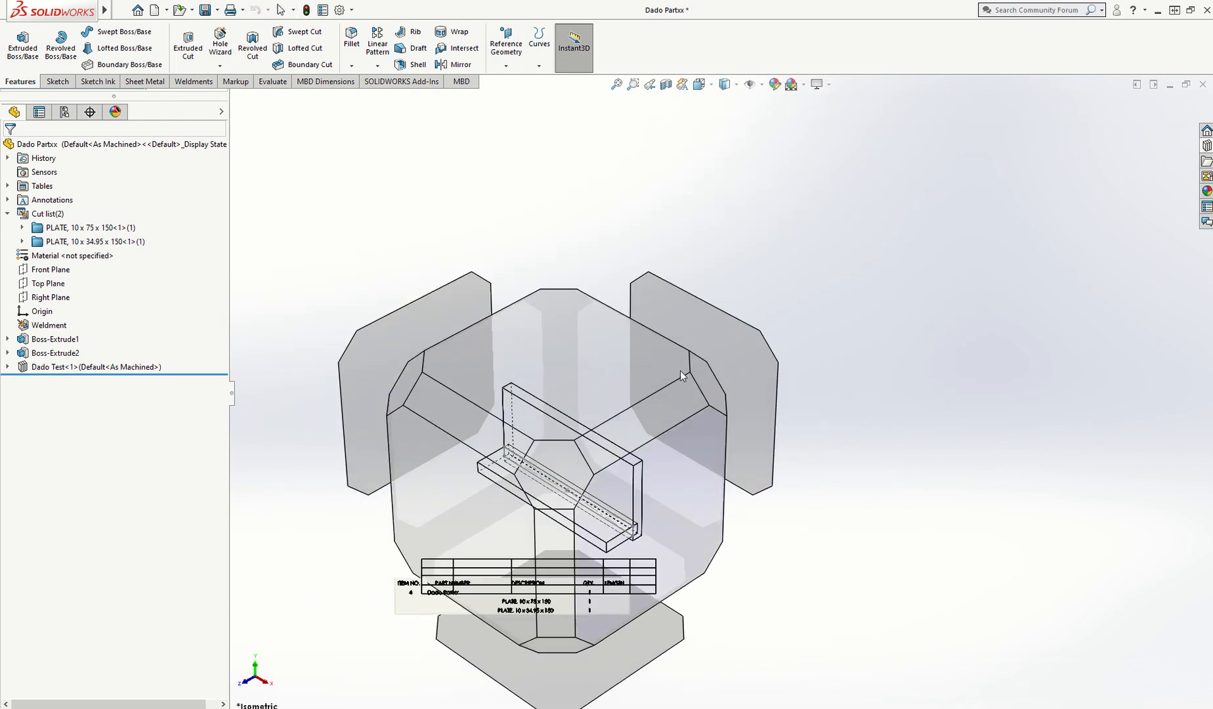
pyautogui.moveTo(698, 85)
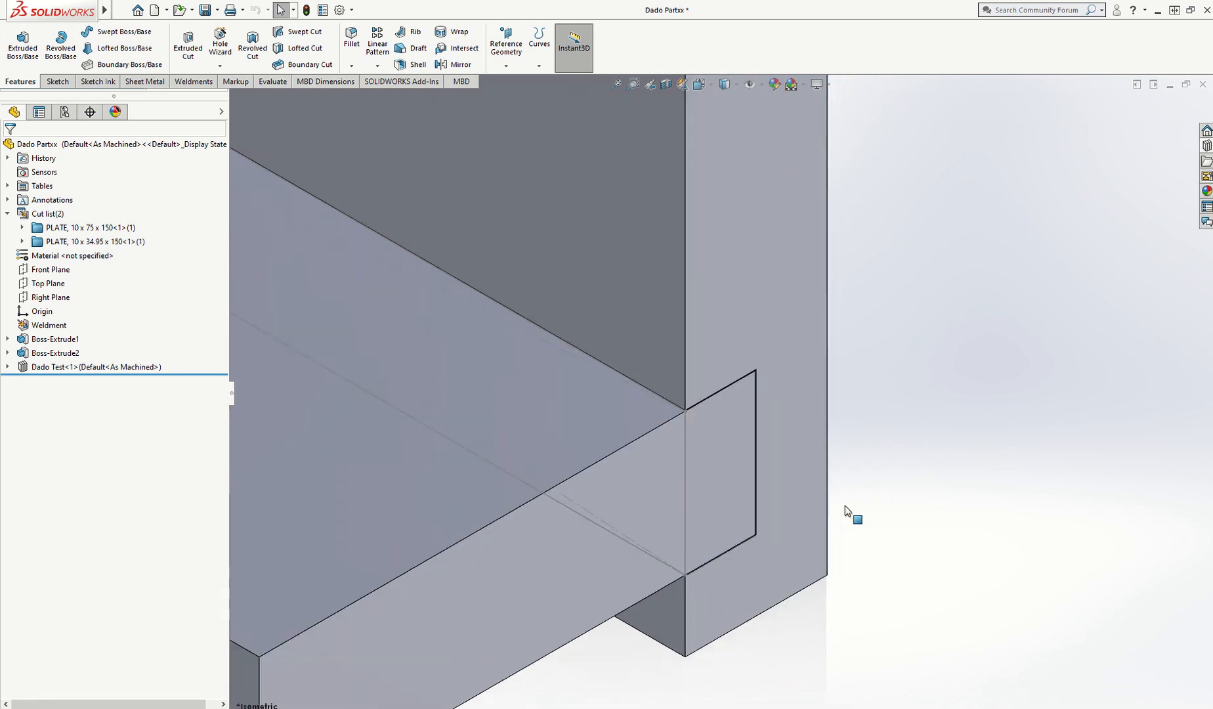
pyautogui.click(8, 367)
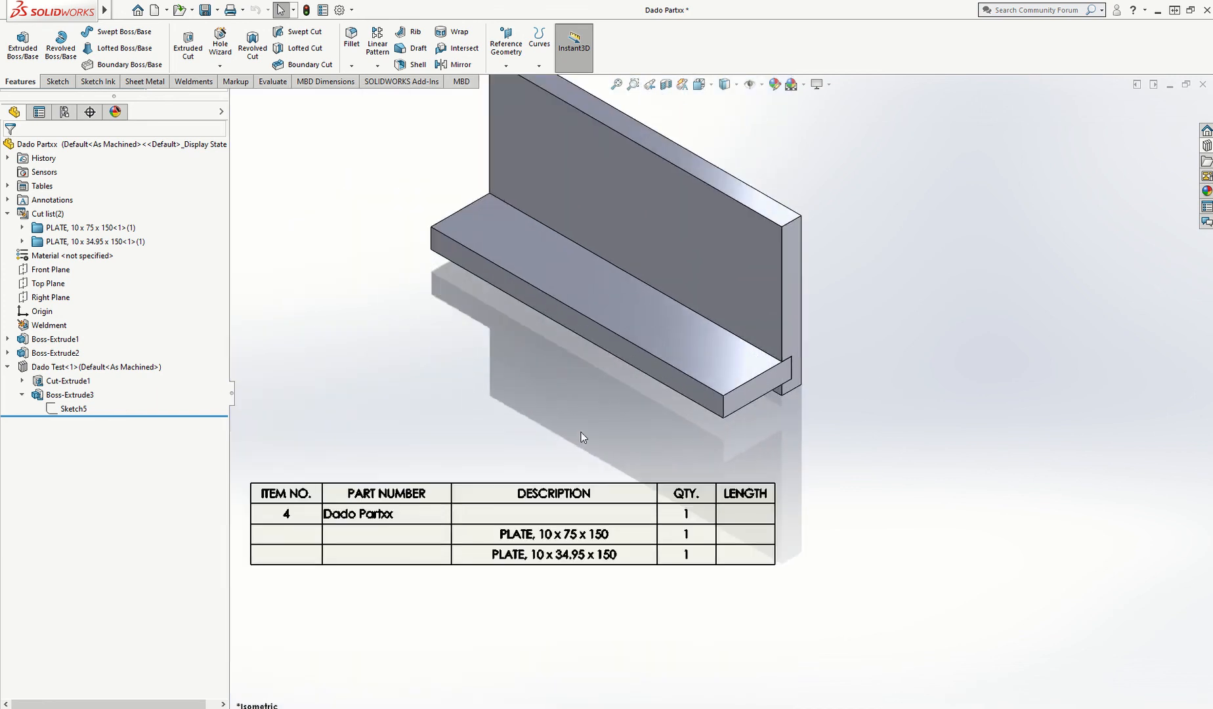
pyautogui.click(554, 534)
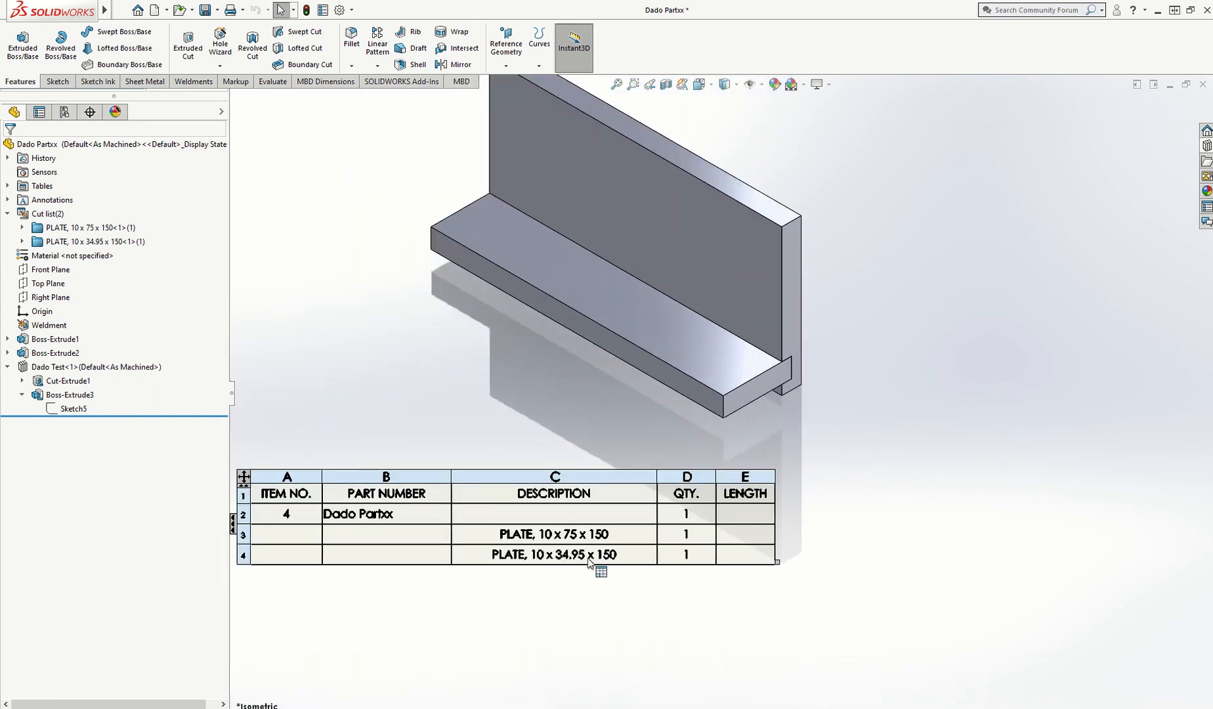
pyautogui.click(579, 431)
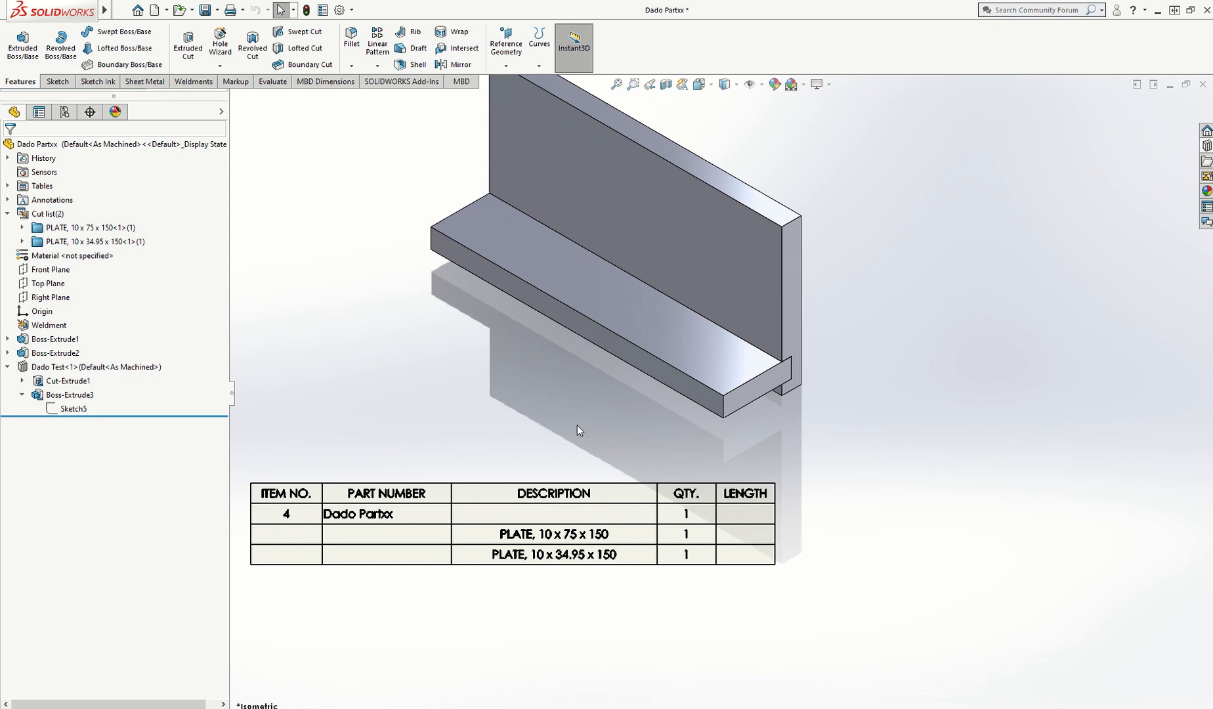